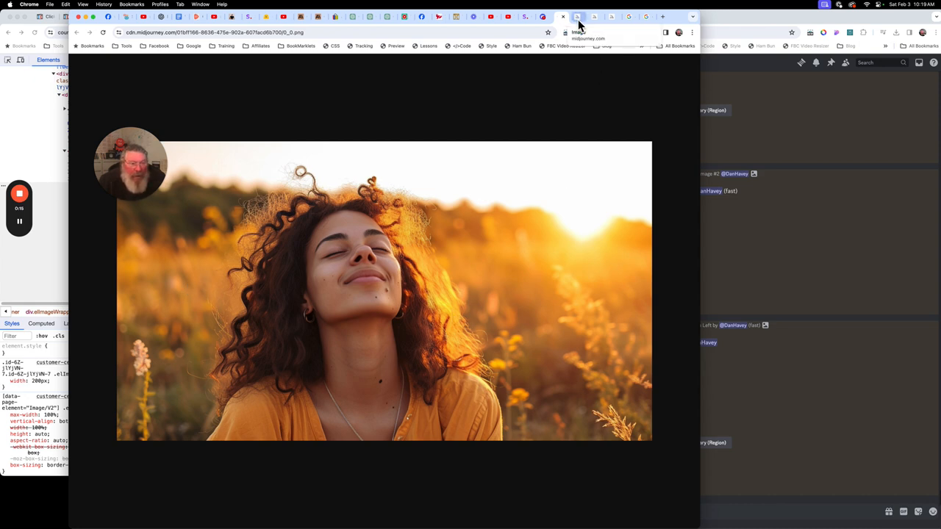
Check the Marilyn Monroe reference image, then return to the enlarged sunset portrait grid in Discord
left_click(577, 16)
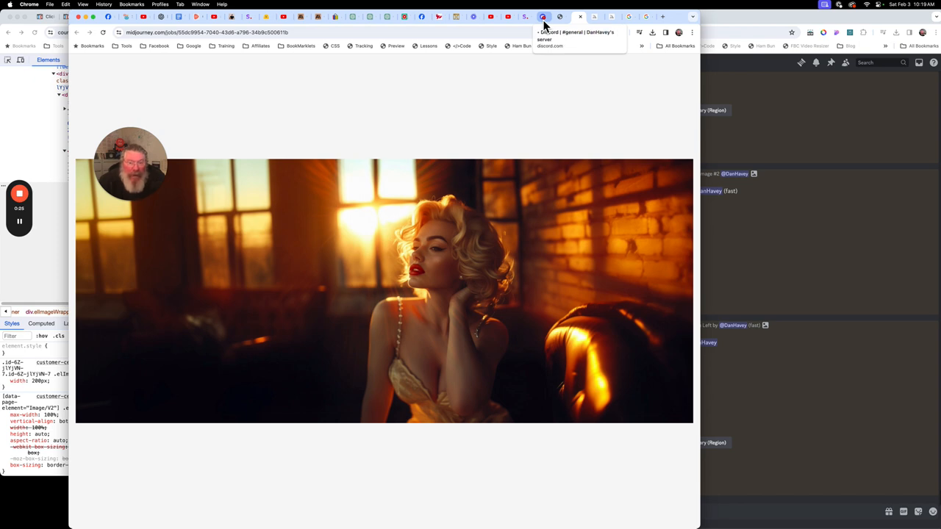
left_click(543, 16)
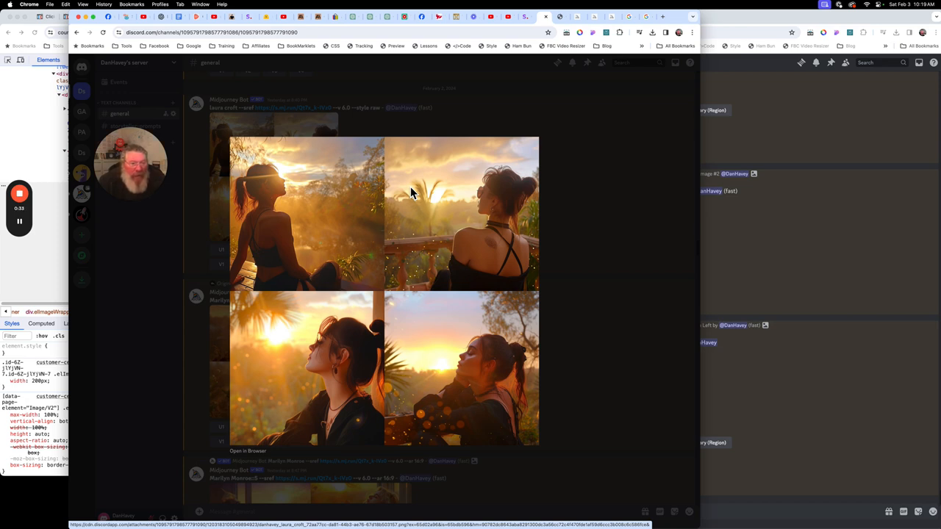
mouse_move(376, 141)
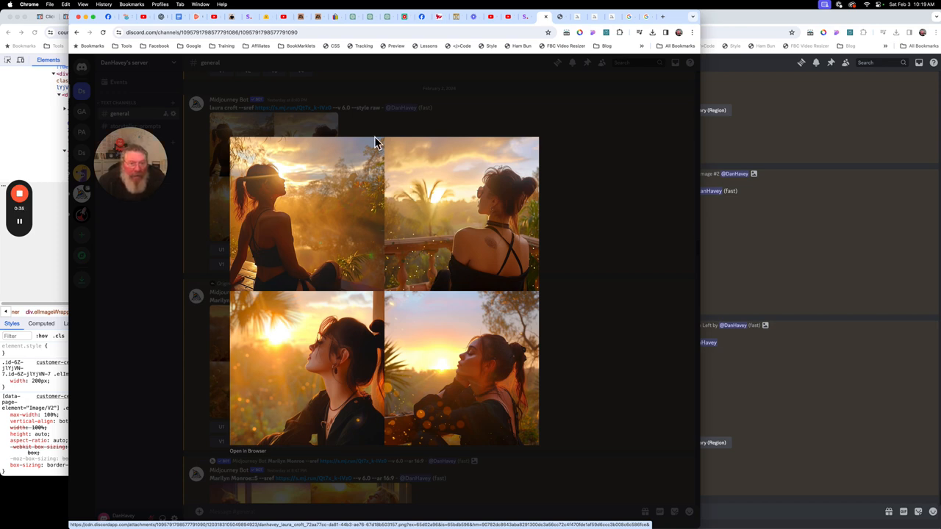
mouse_move(356, 327)
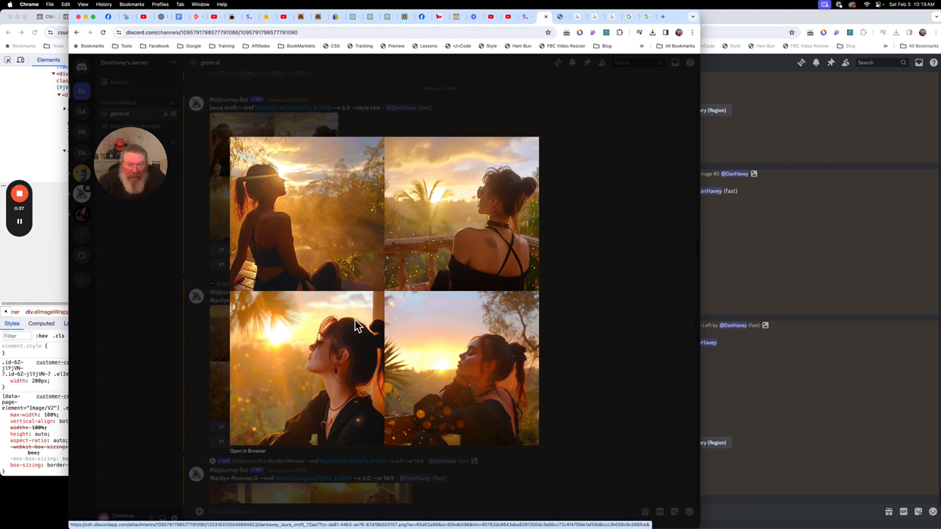
mouse_move(374, 244)
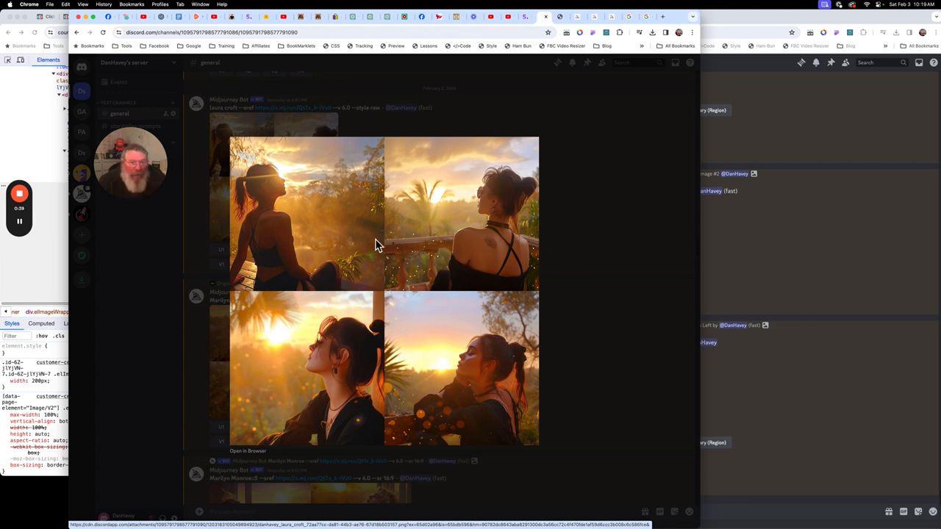
mouse_move(410, 216)
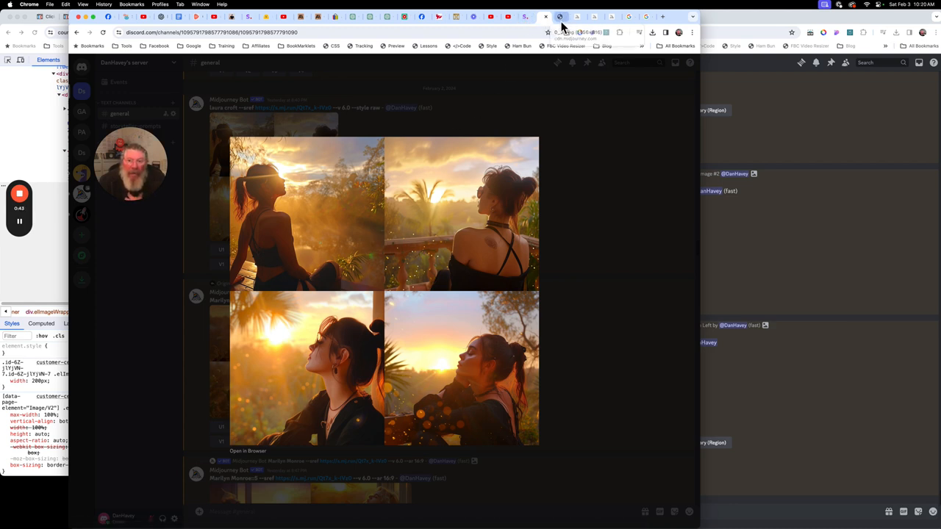
Compare the blonde Marilyn Monroe sunset grid against the reference portrait and move on down the channel
left_click(546, 16)
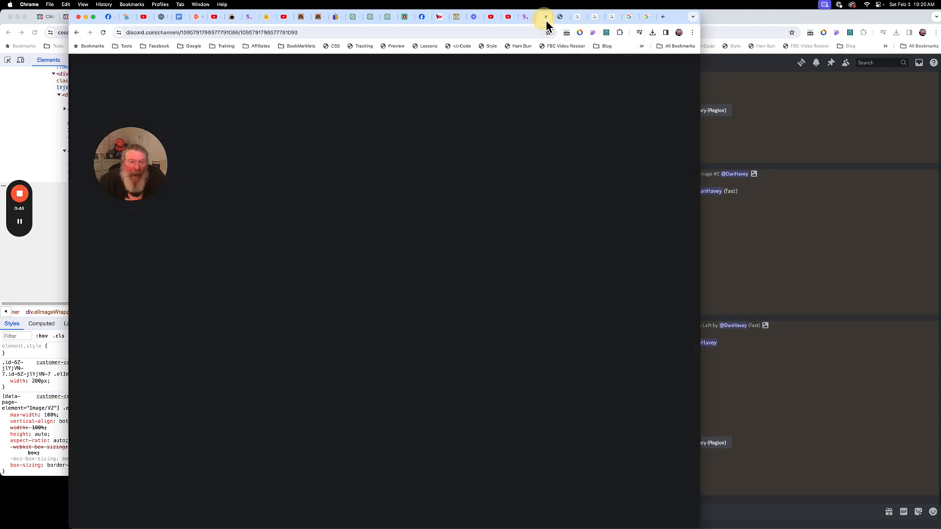
left_click(544, 16)
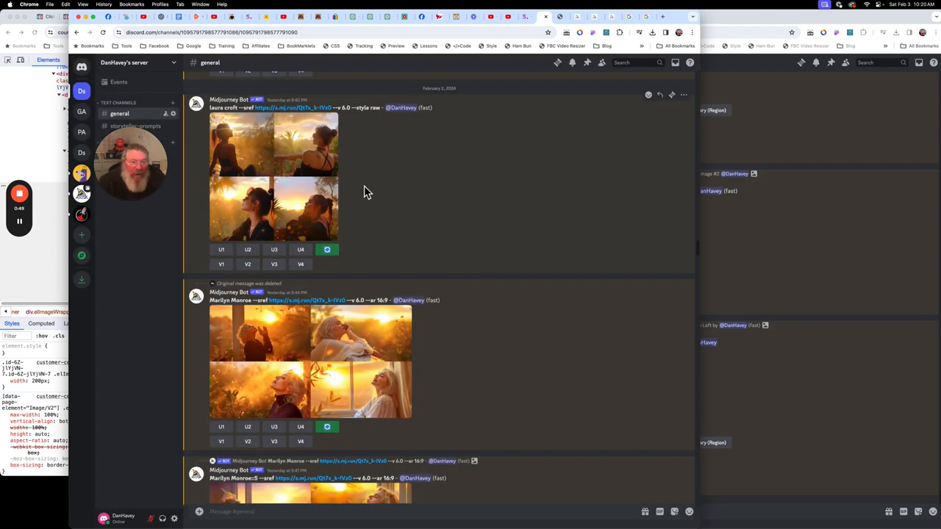
mouse_move(470, 220)
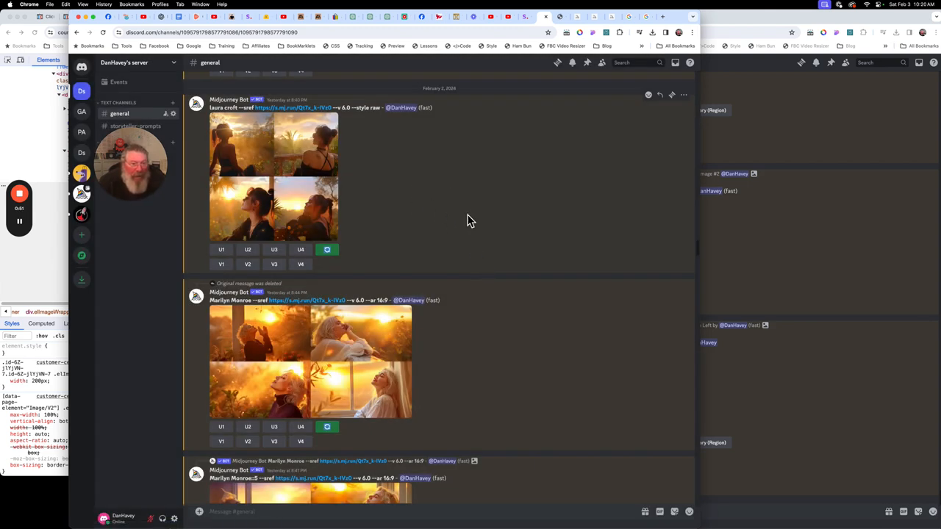
scroll("down", 3)
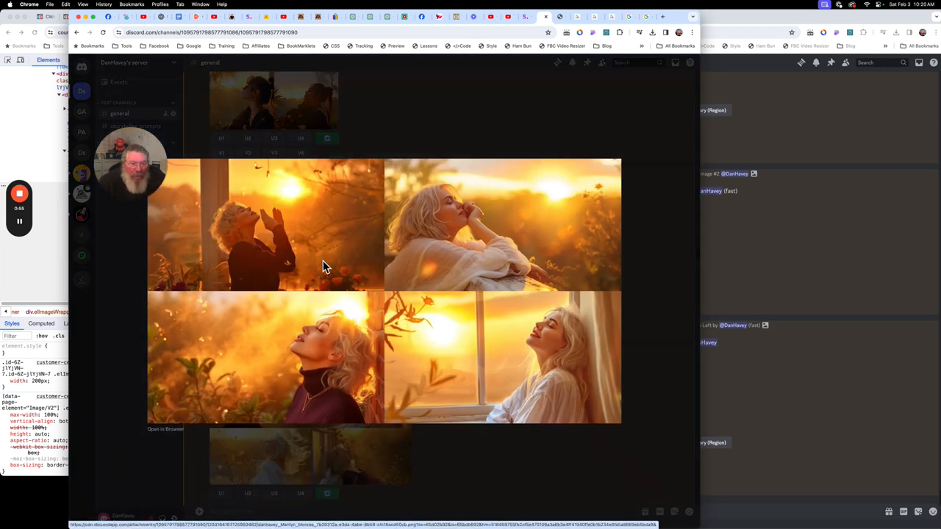
mouse_move(424, 197)
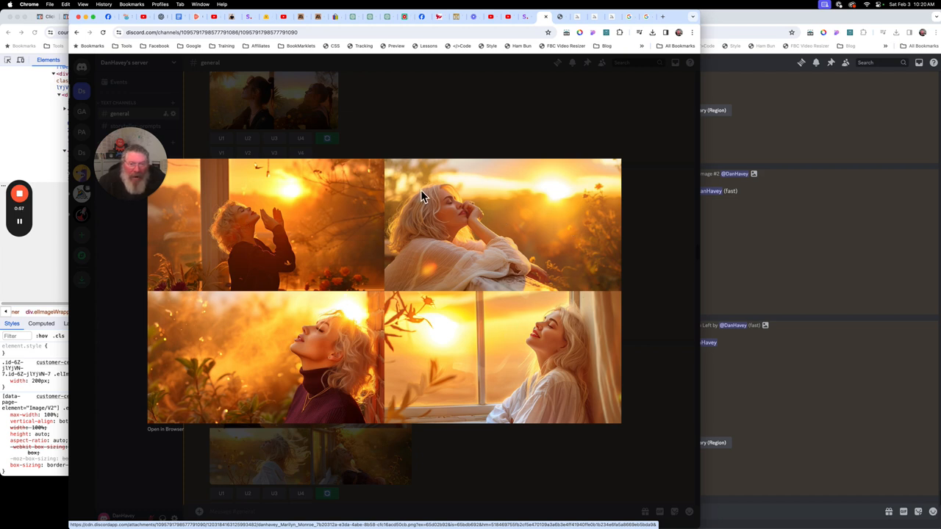
mouse_move(347, 205)
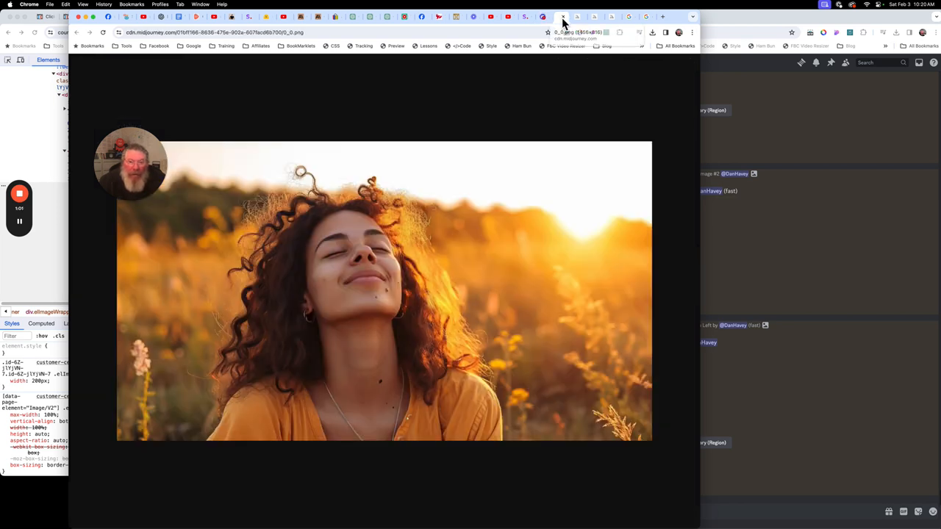
mouse_move(544, 16)
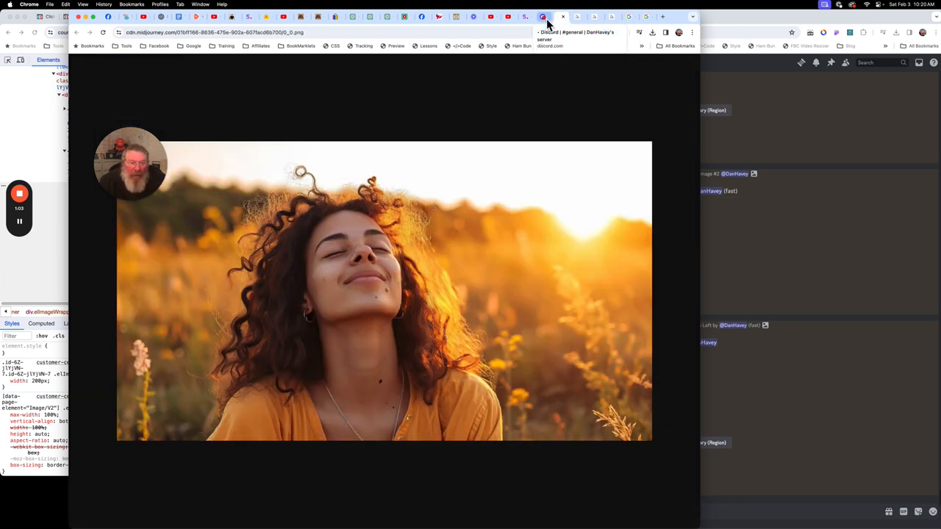
left_click(544, 16)
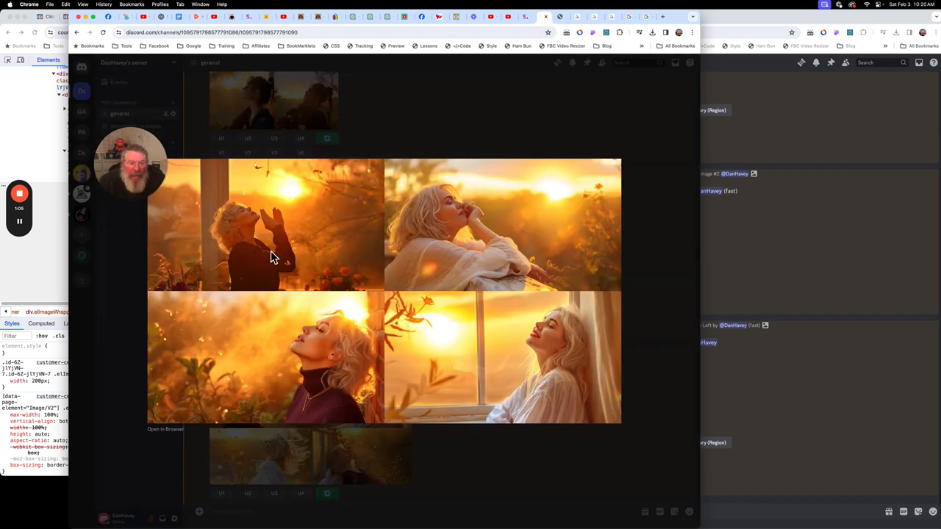
mouse_move(669, 279)
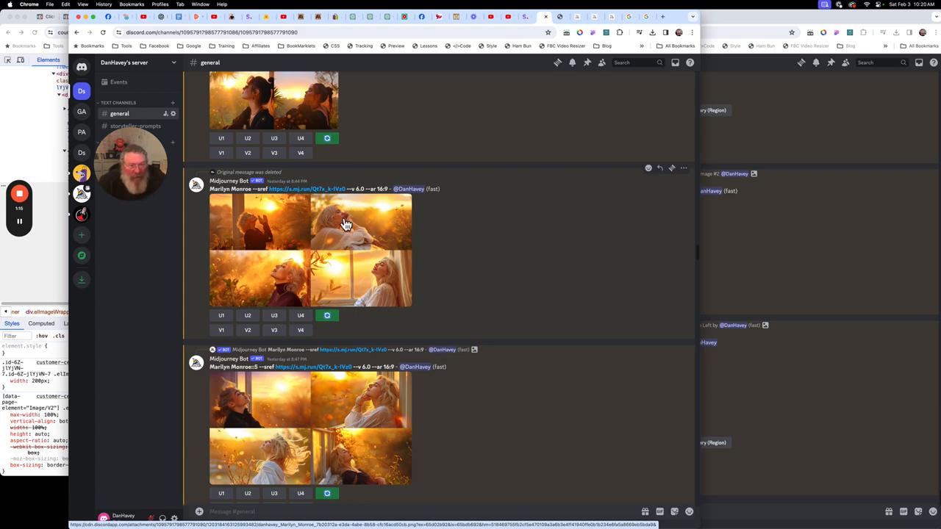
mouse_move(297, 203)
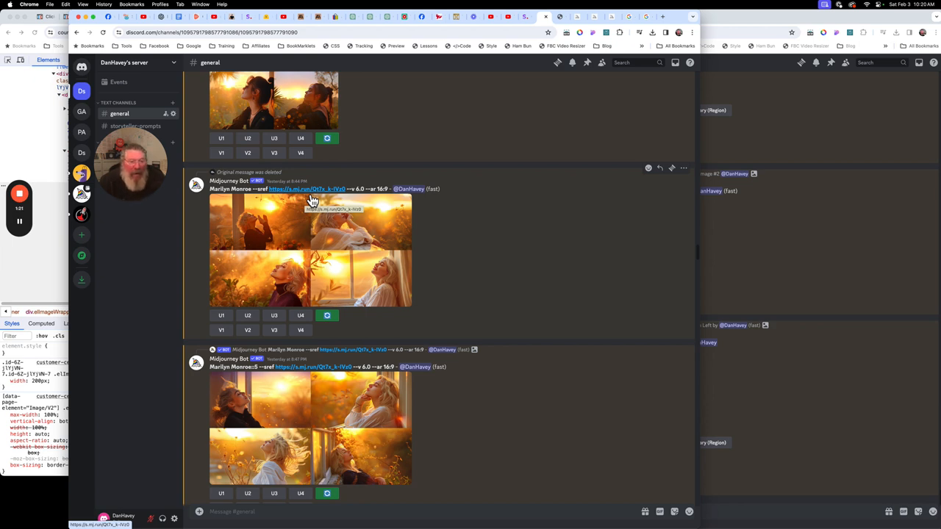
mouse_move(376, 212)
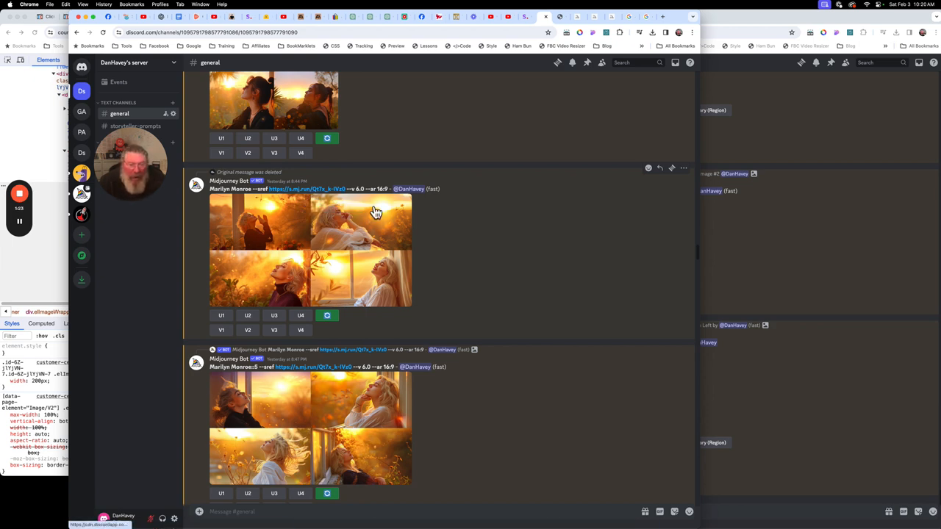
scroll("down", 3)
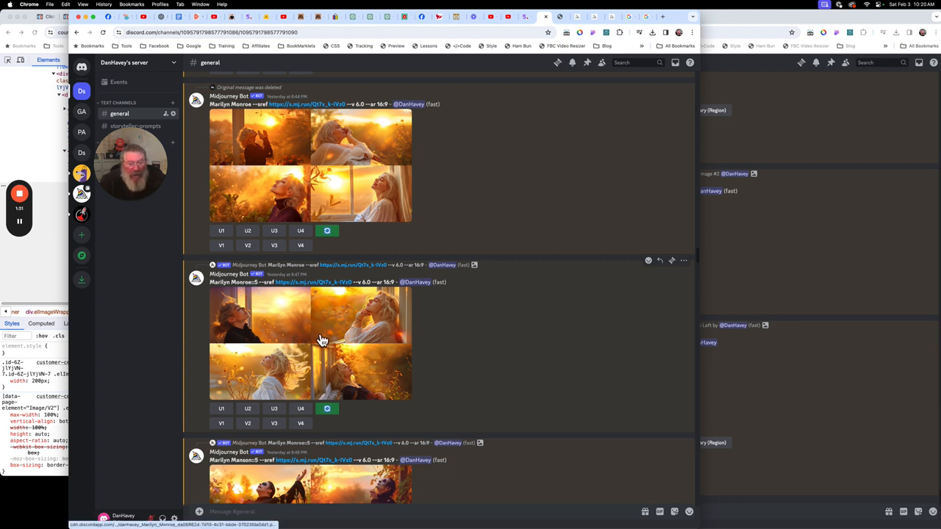
left_click(310, 341)
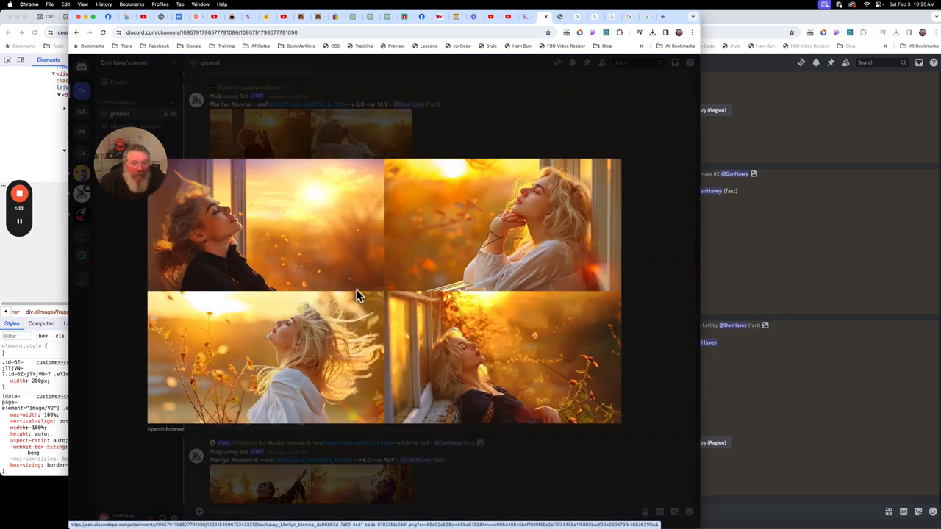
mouse_move(411, 247)
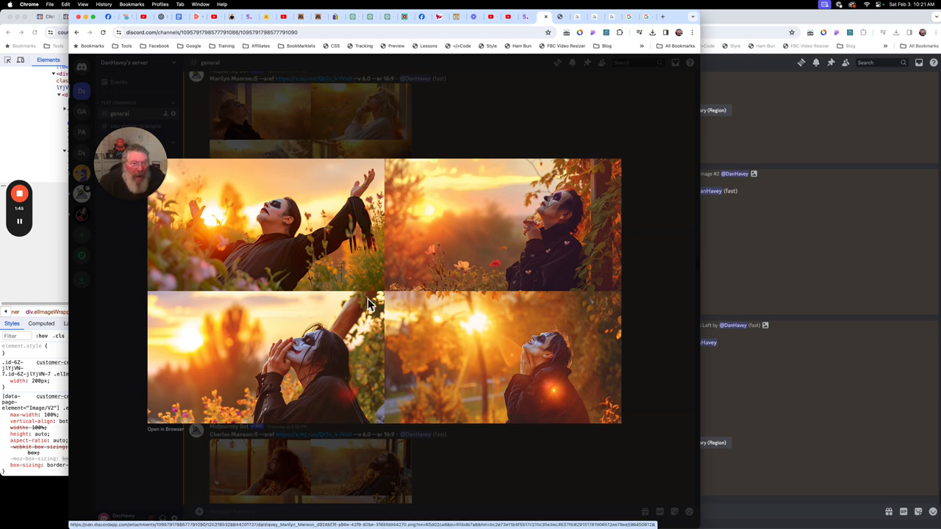
mouse_move(647, 297)
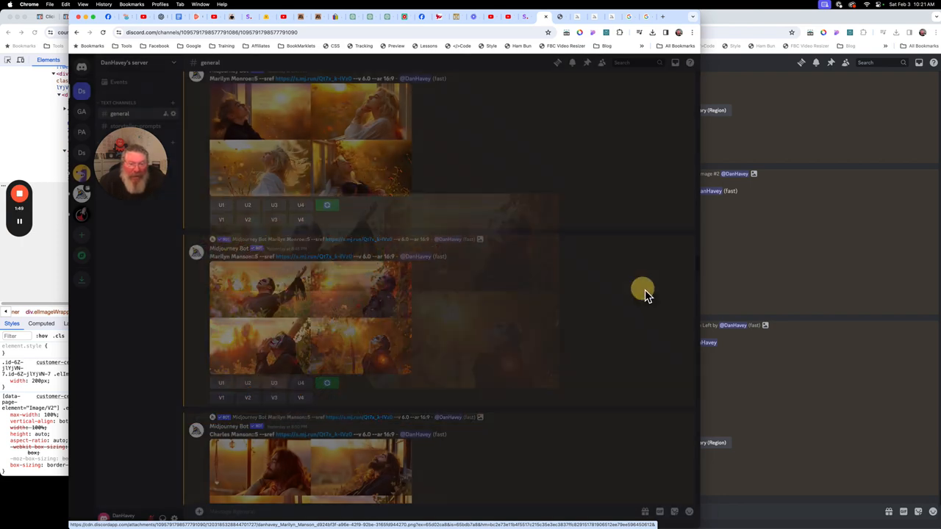
scroll("down", 3)
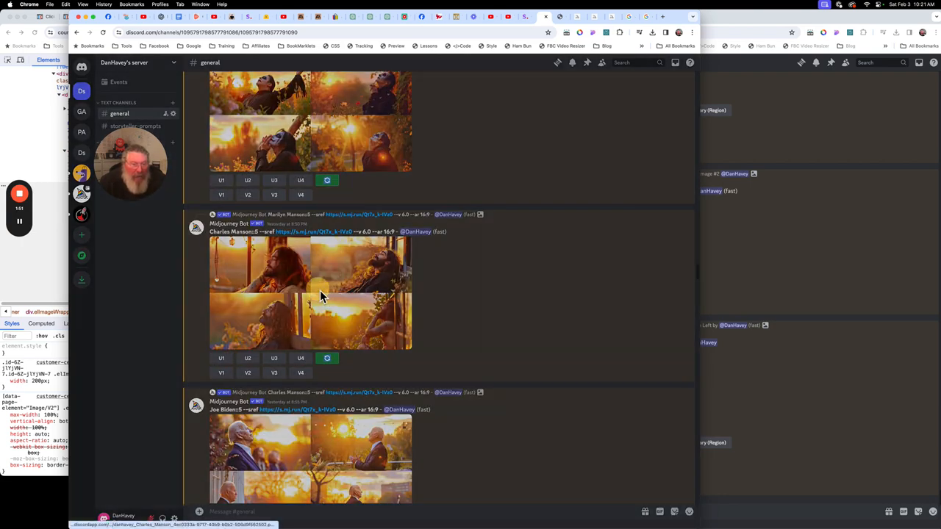
left_click(309, 294)
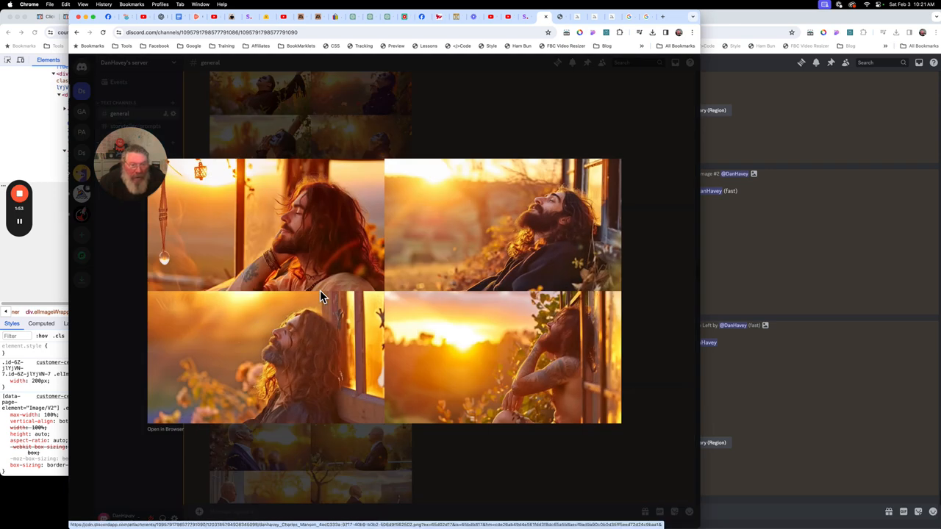
mouse_move(536, 212)
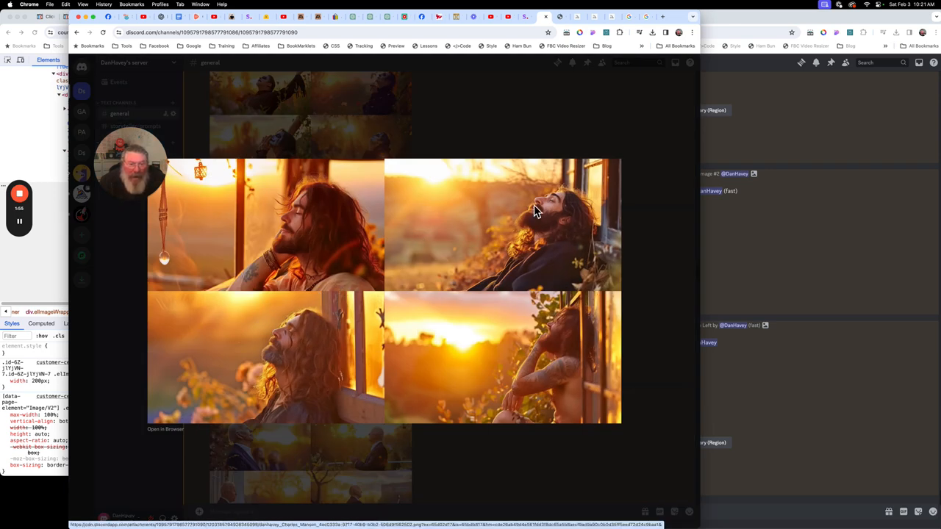
mouse_move(450, 353)
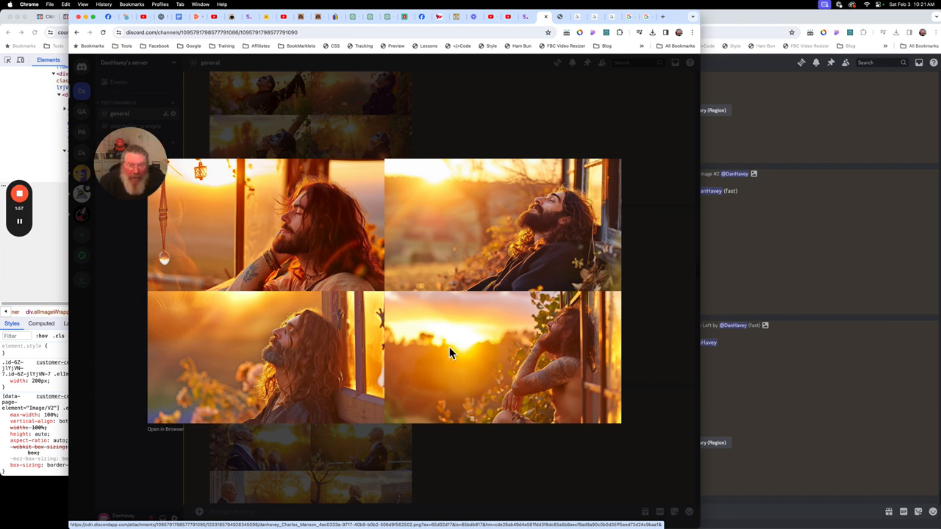
mouse_move(709, 286)
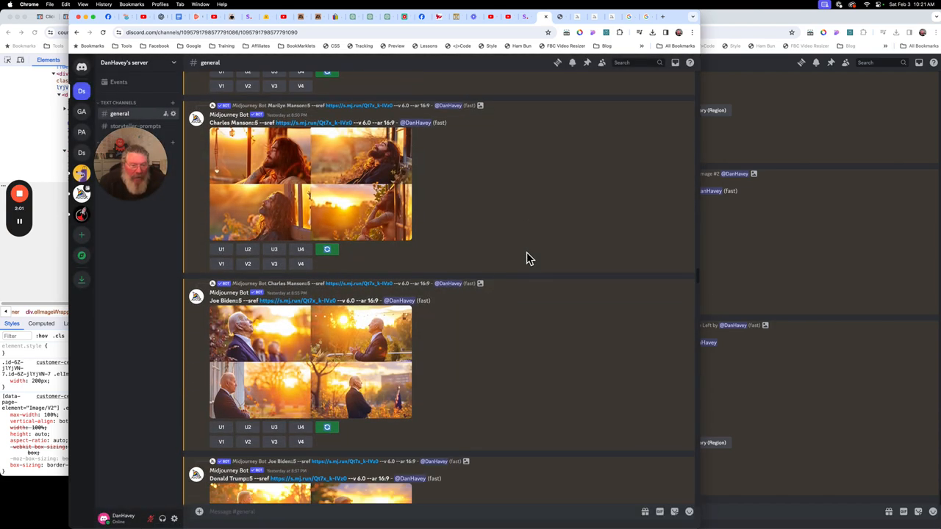
Scroll past the Biden and Trump portrait grids to the Marilyn Monroe results
scroll("down", 3)
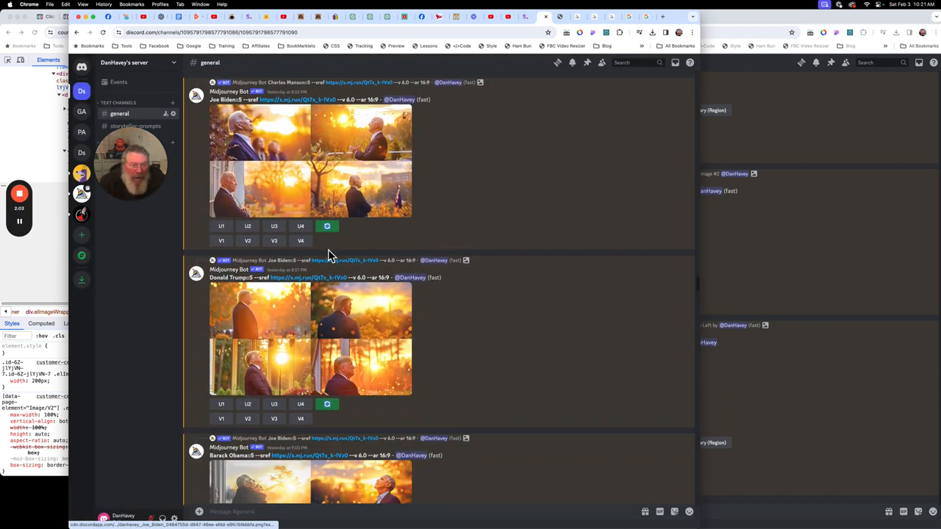
scroll("down", 3)
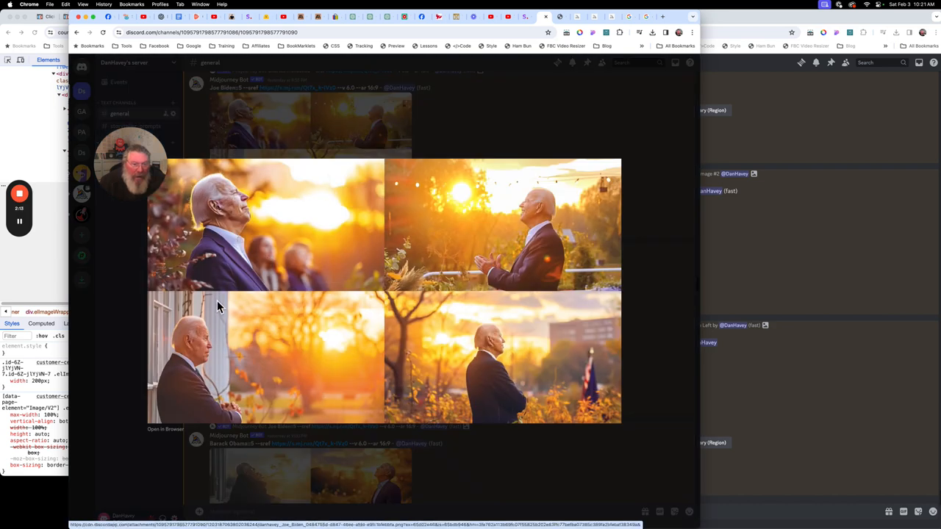
mouse_move(381, 301)
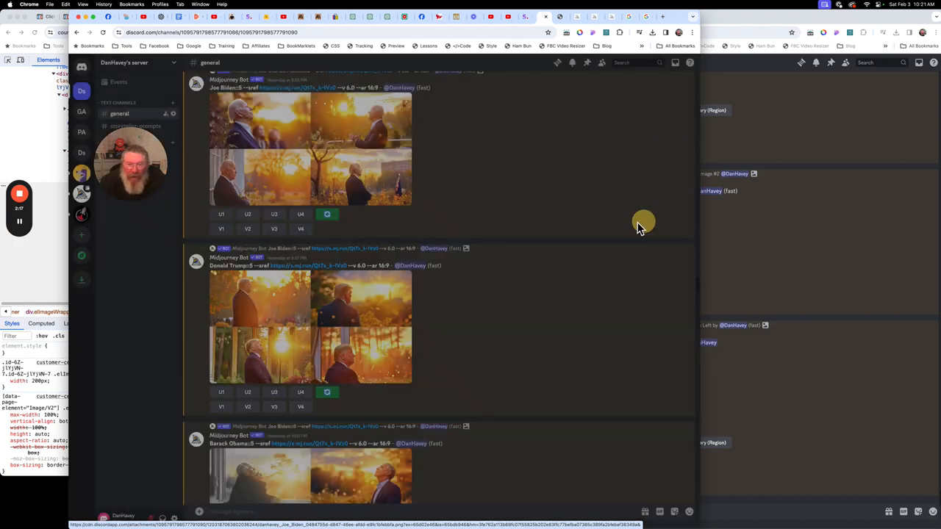
mouse_move(344, 288)
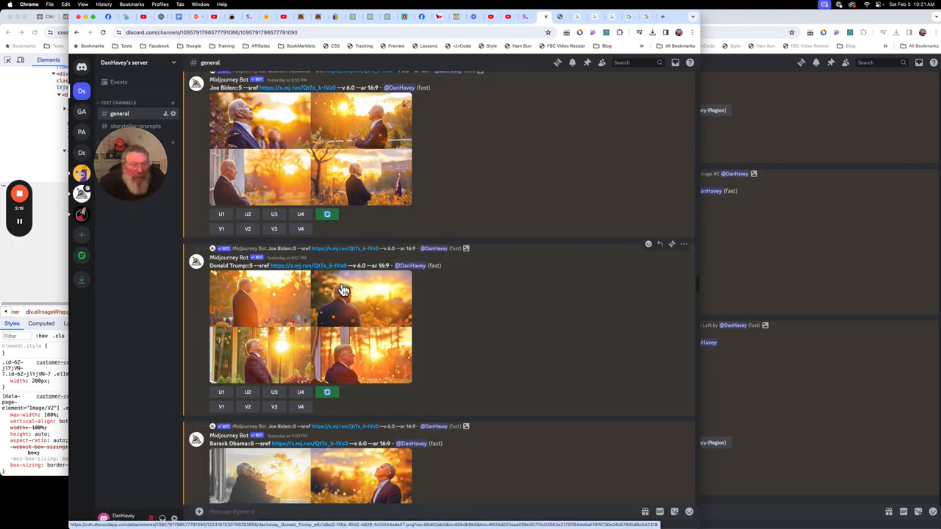
scroll("down", 3)
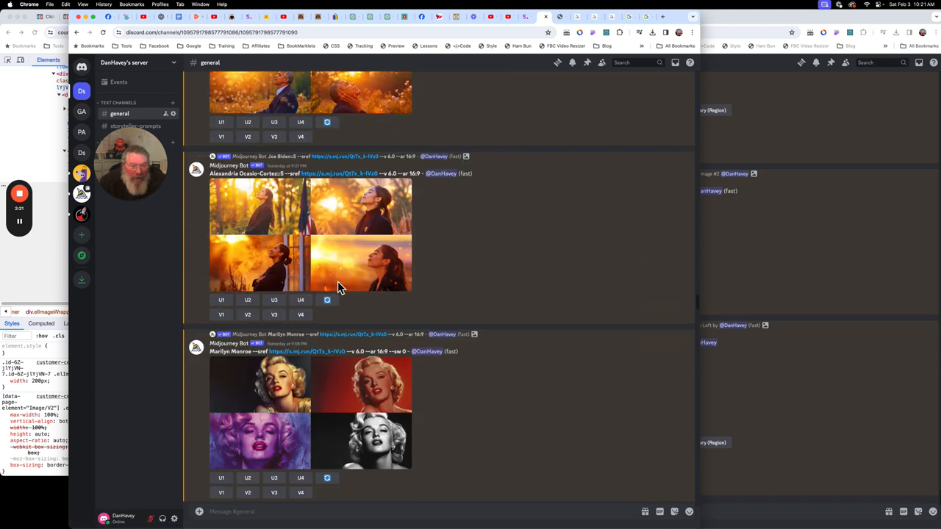
Scroll to the multicolored Marilyn Monroe grid and the warm sunset-lit result below it
scroll("down", 3)
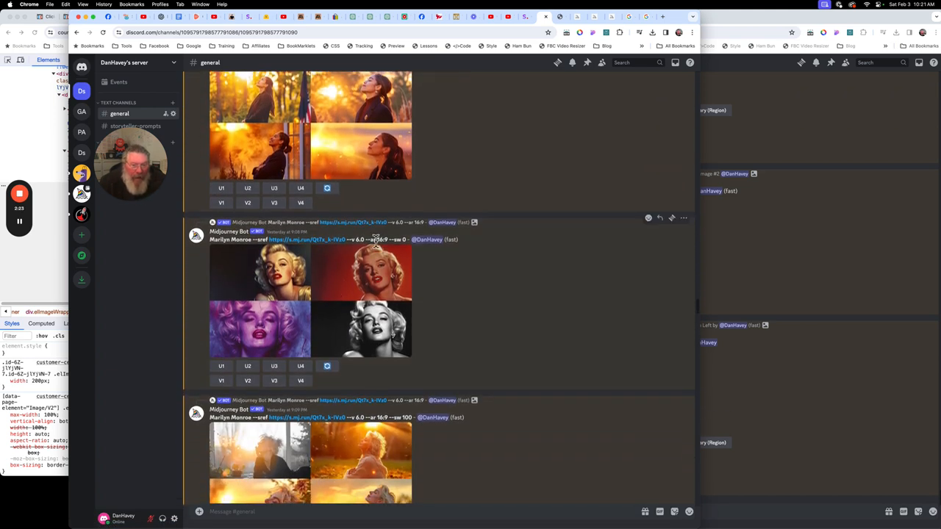
mouse_move(258, 279)
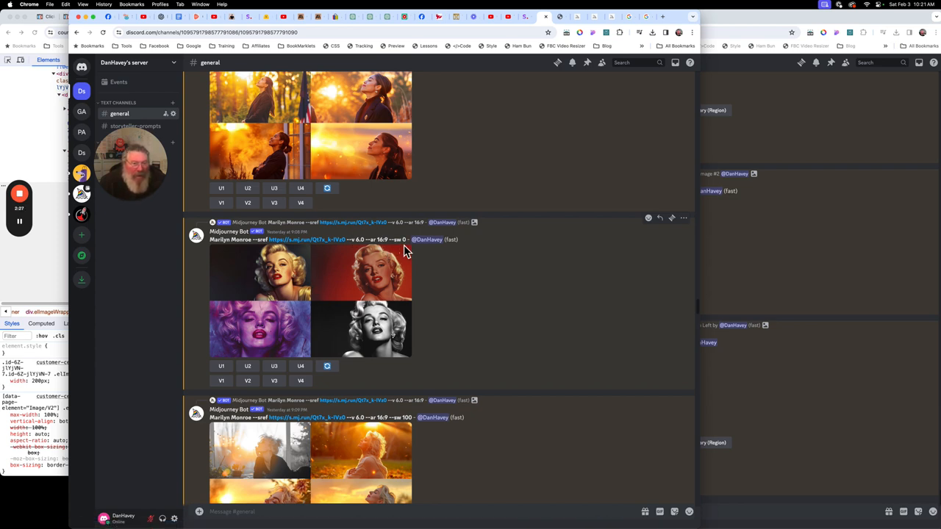
mouse_move(389, 282)
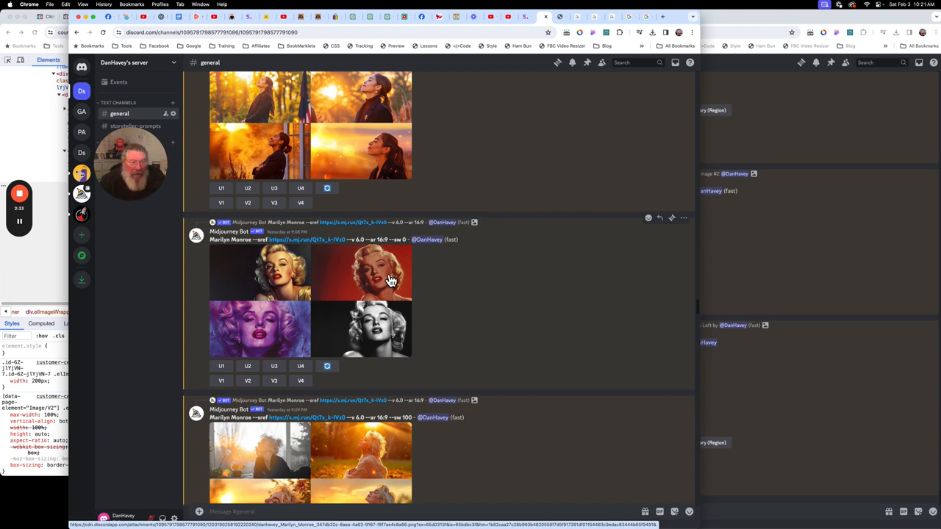
mouse_move(370, 257)
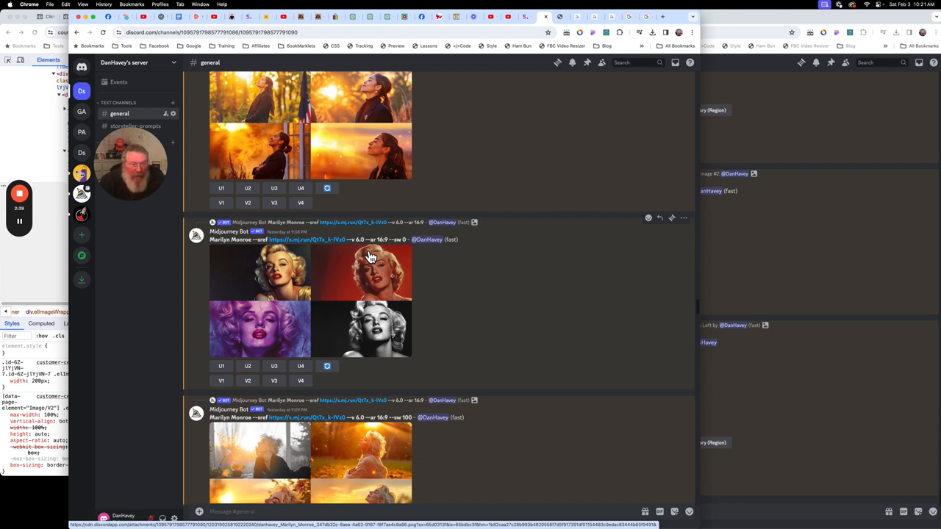
mouse_move(389, 250)
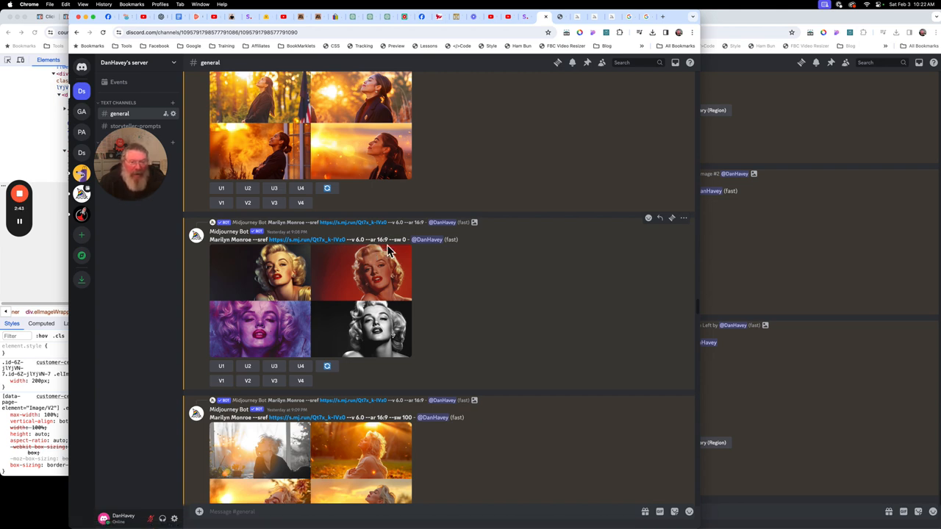
mouse_move(323, 308)
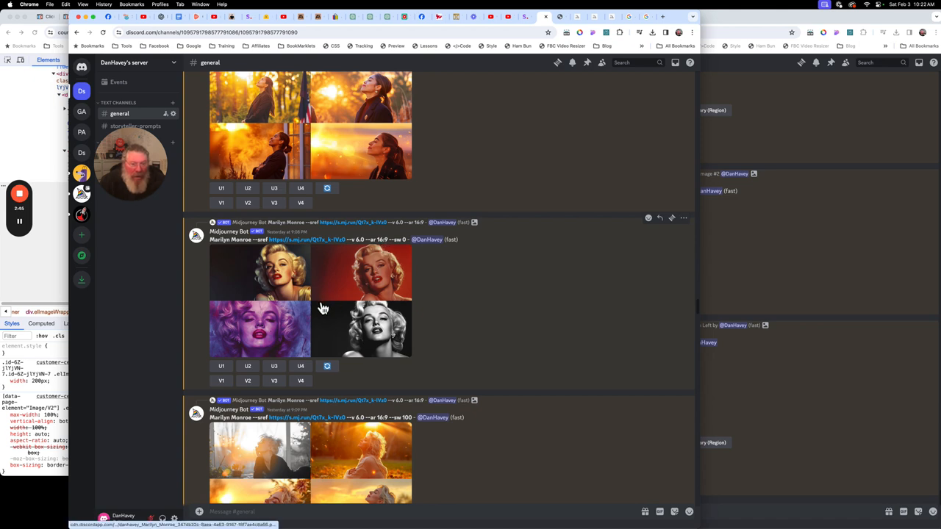
mouse_move(403, 247)
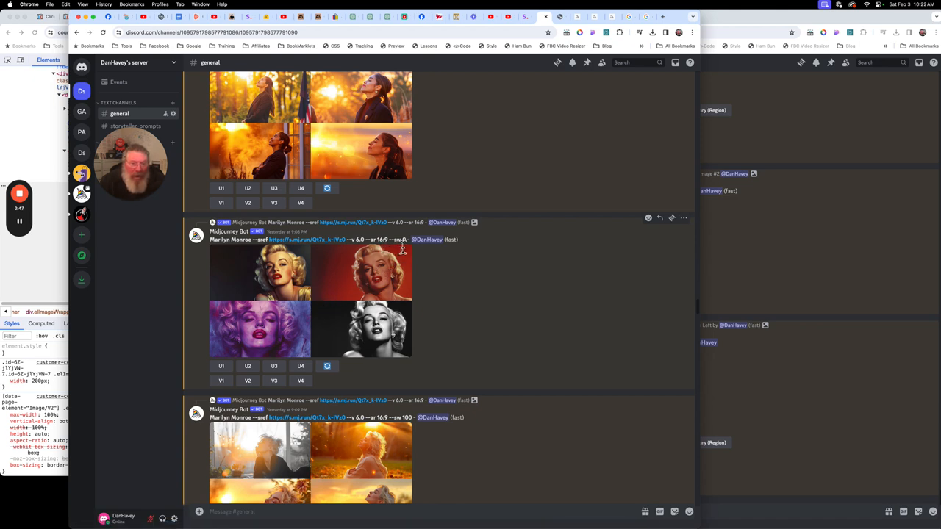
mouse_move(308, 240)
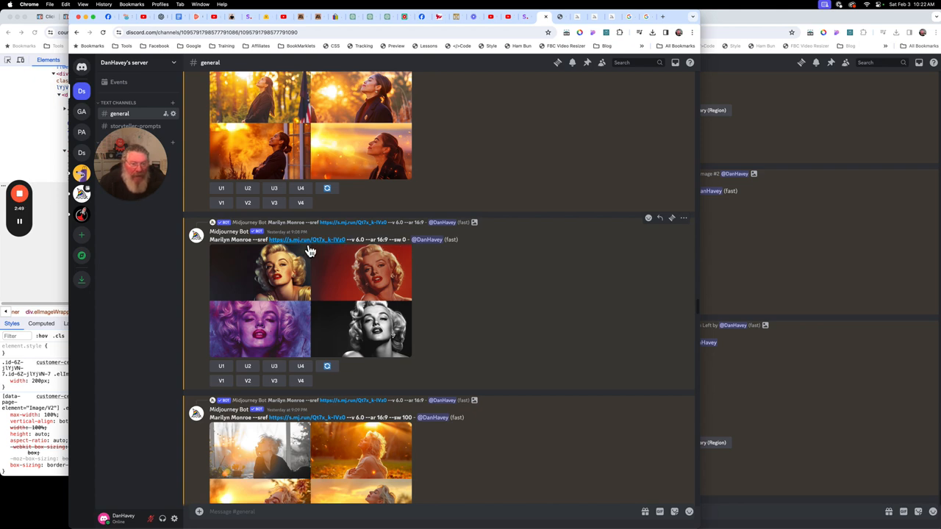
mouse_move(306, 240)
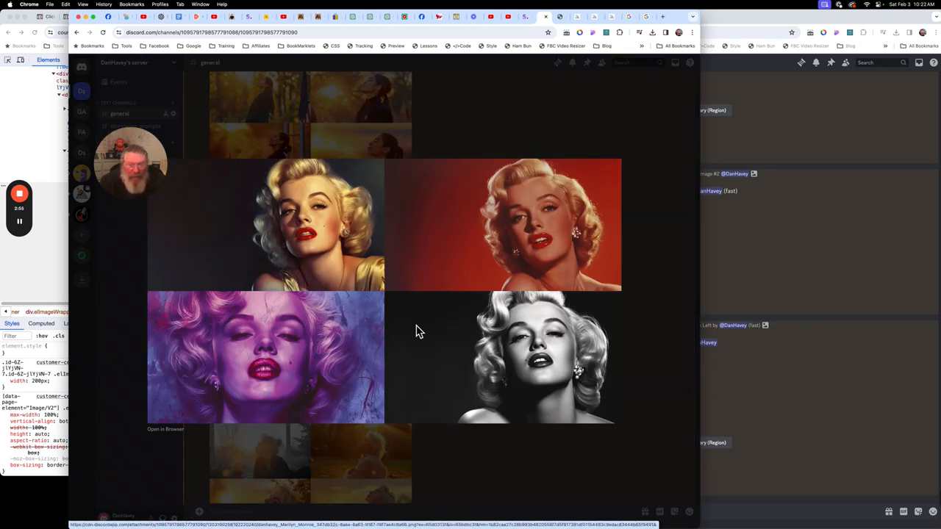
mouse_move(438, 360)
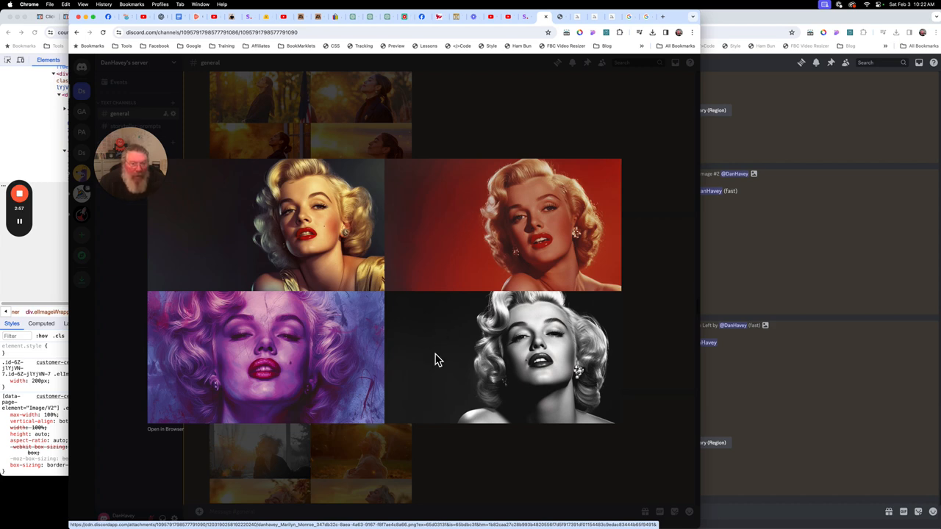
mouse_move(272, 265)
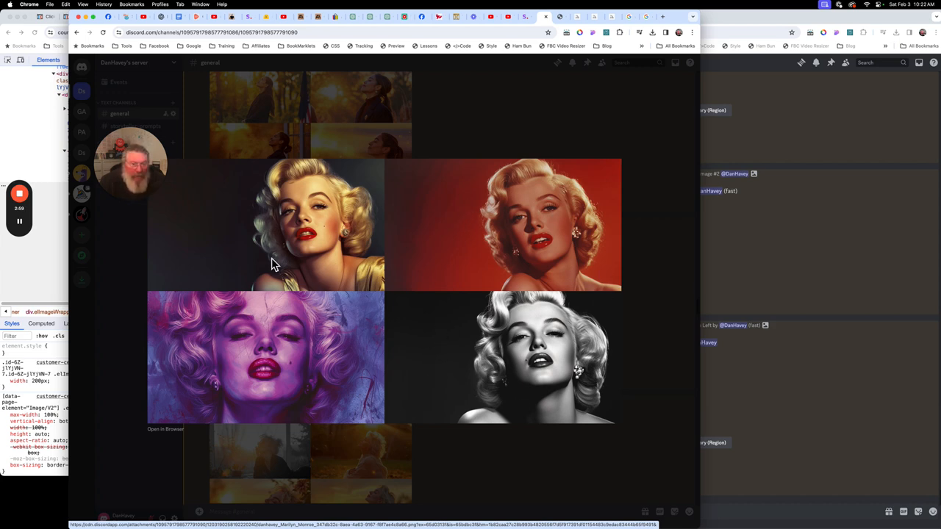
mouse_move(635, 281)
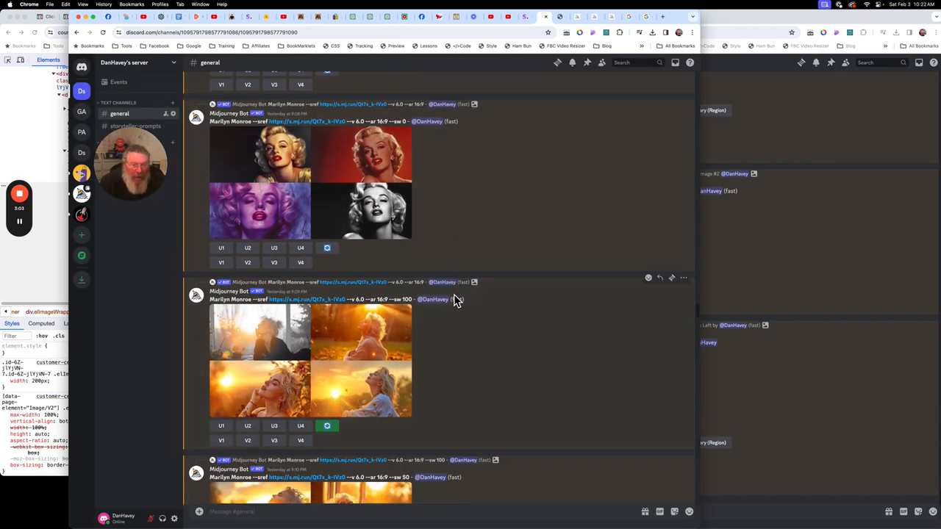
Enlarge the sunlit Marilyn Monroe grid and continue to the golden red-lipped glamour portrait grid
scroll("down", 3)
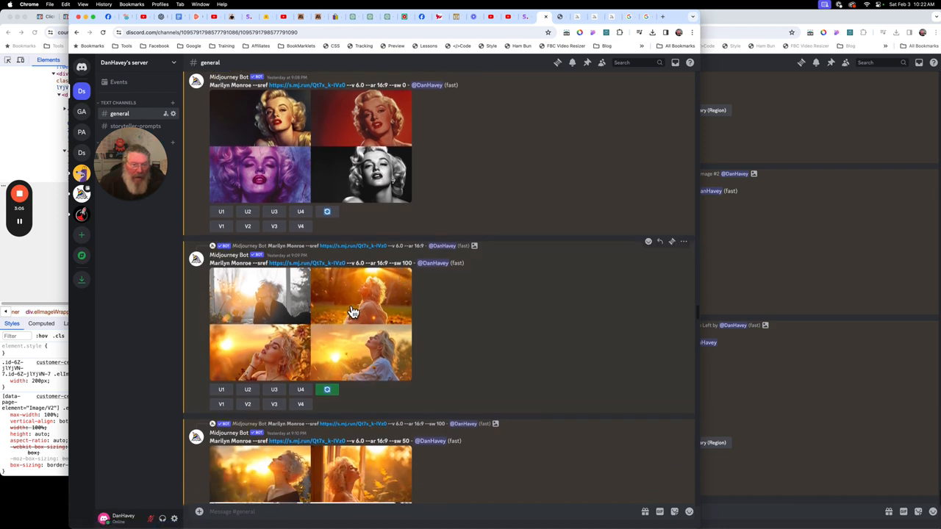
left_click(361, 324)
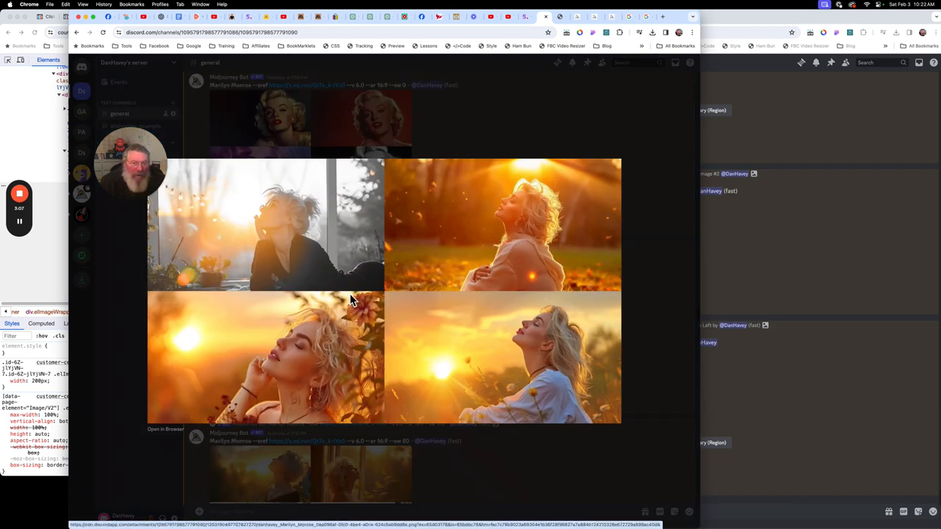
mouse_move(429, 194)
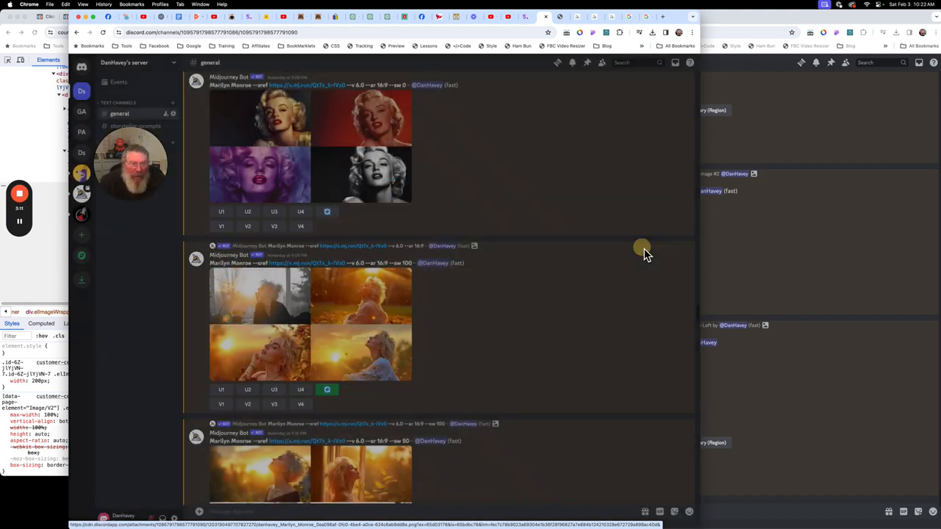
scroll("down", 3)
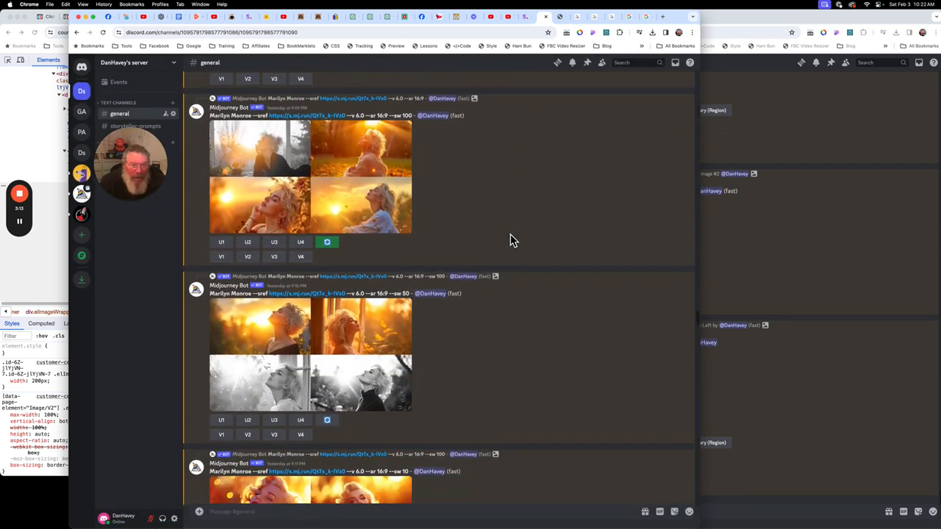
scroll("down", 3)
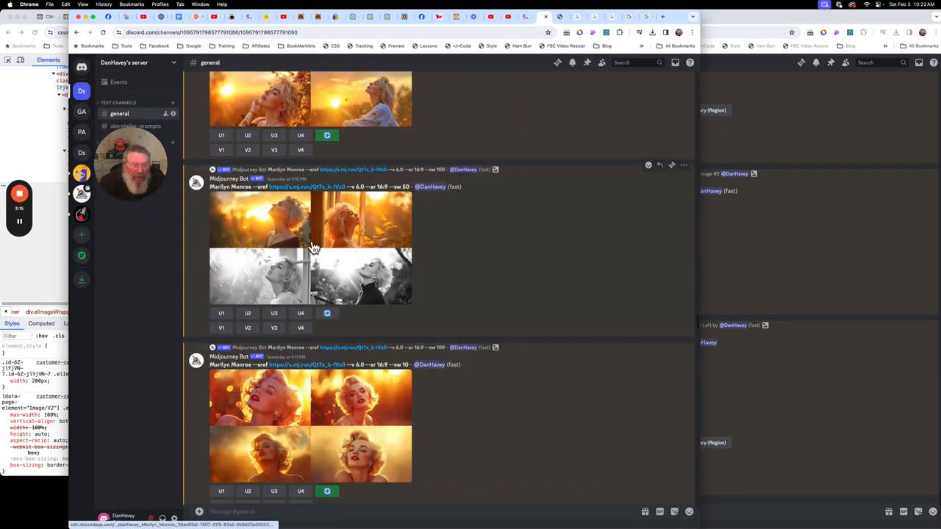
scroll("down", 3)
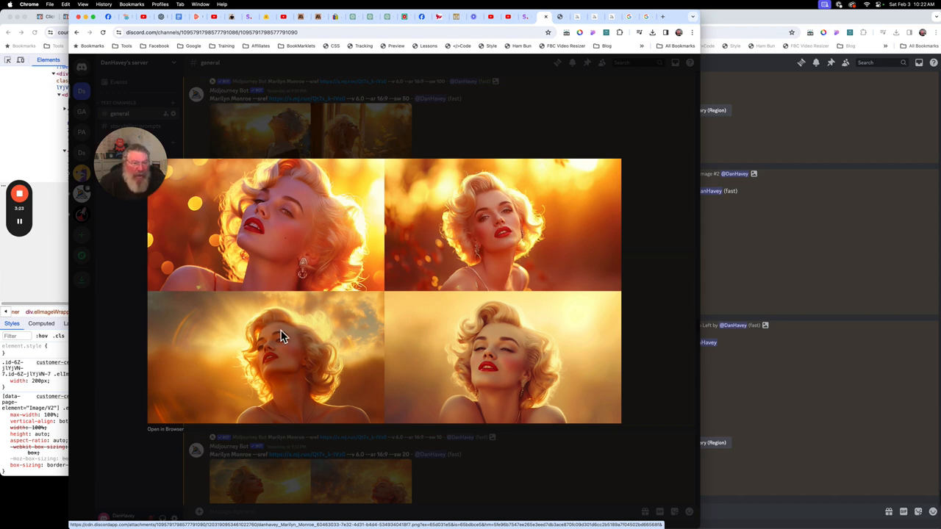
mouse_move(552, 303)
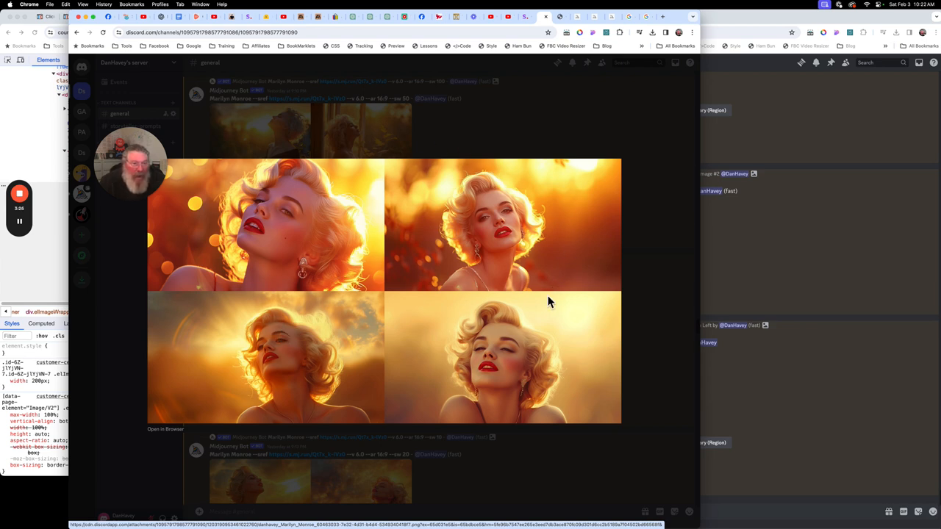
mouse_move(650, 277)
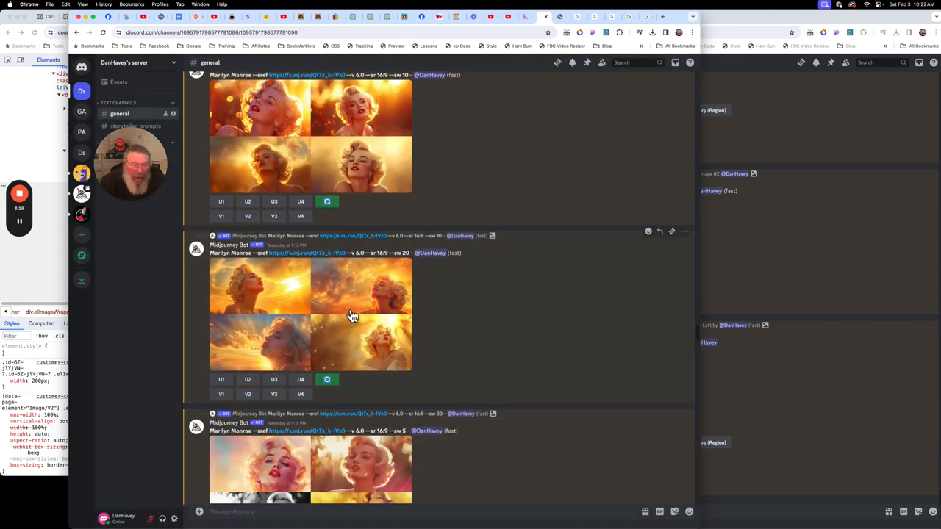
mouse_move(331, 307)
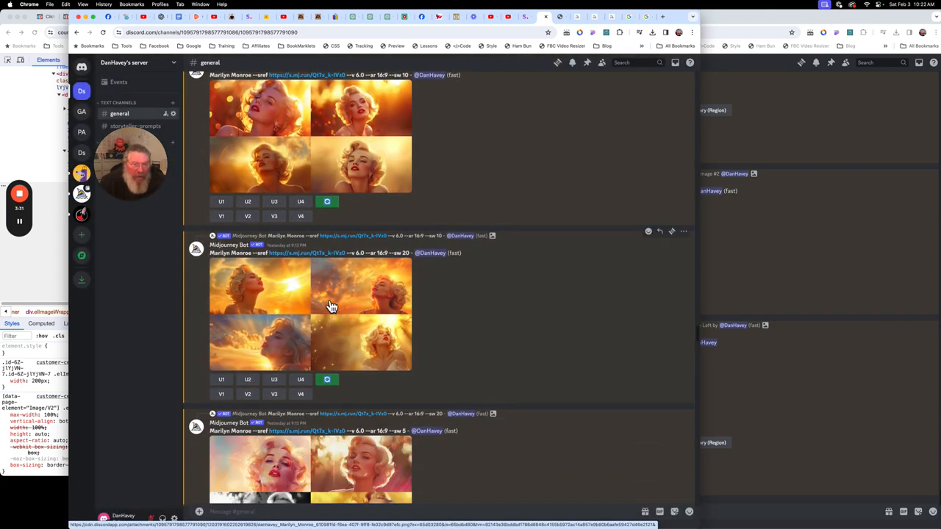
scroll("down", 3)
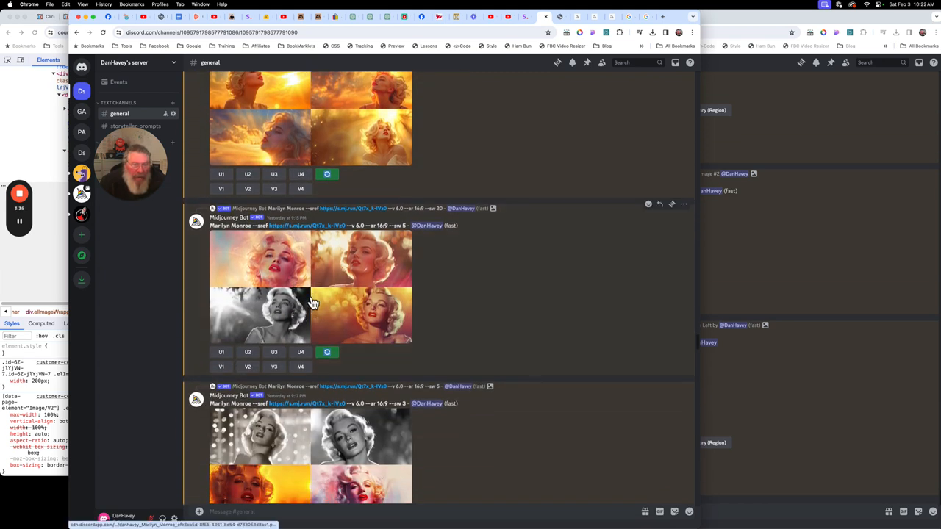
left_click(311, 314)
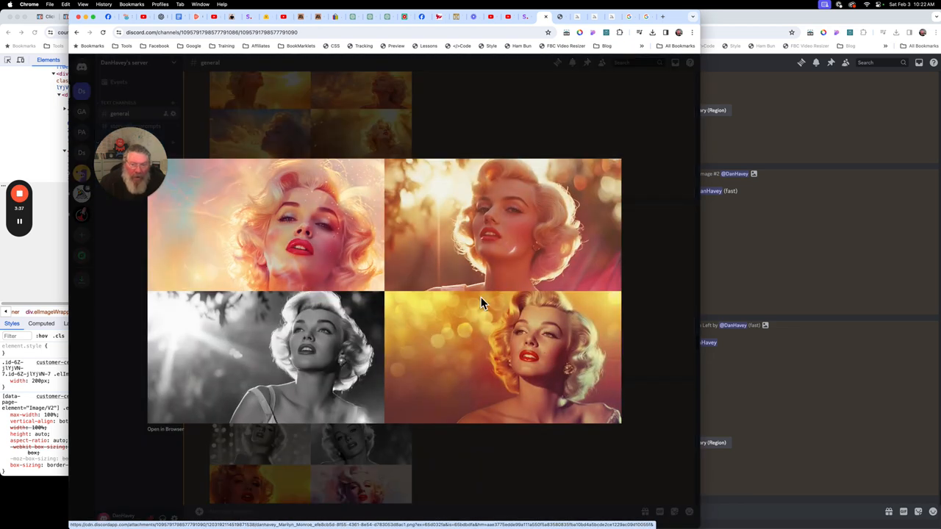
mouse_move(417, 271)
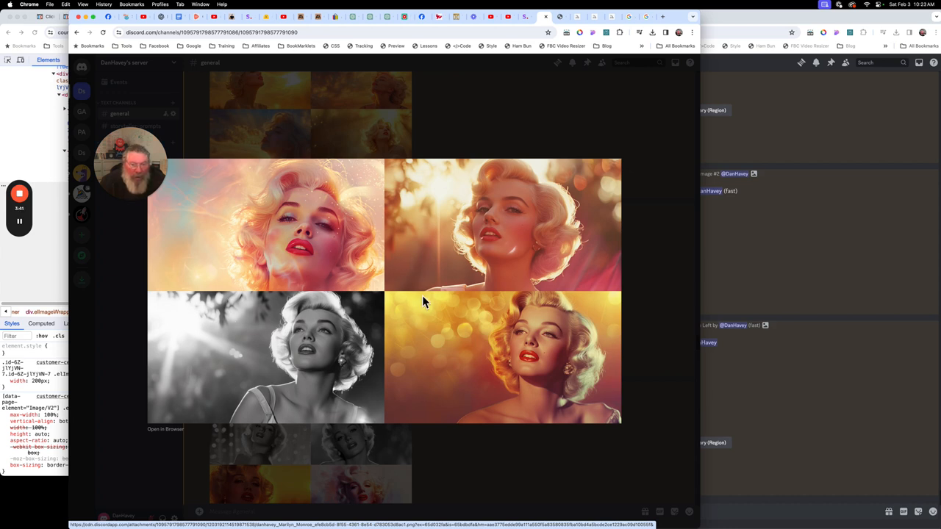
mouse_move(497, 357)
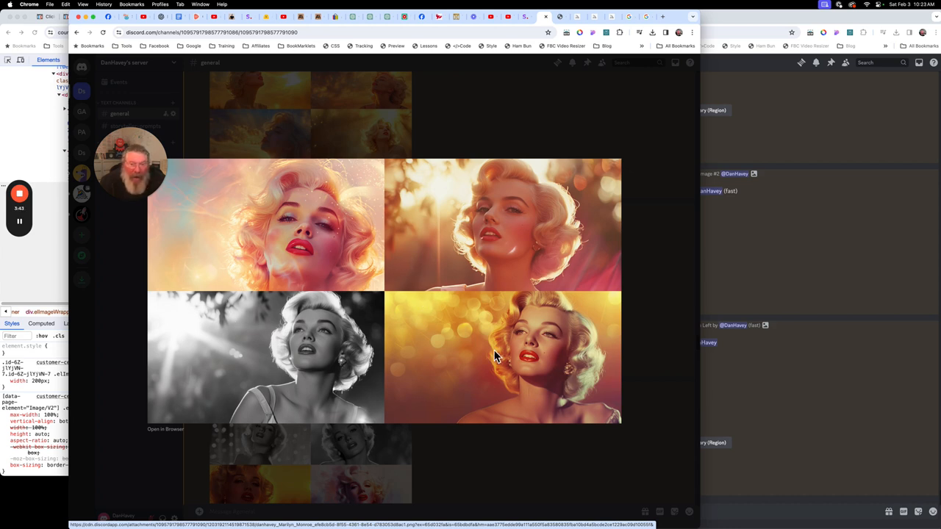
mouse_move(544, 368)
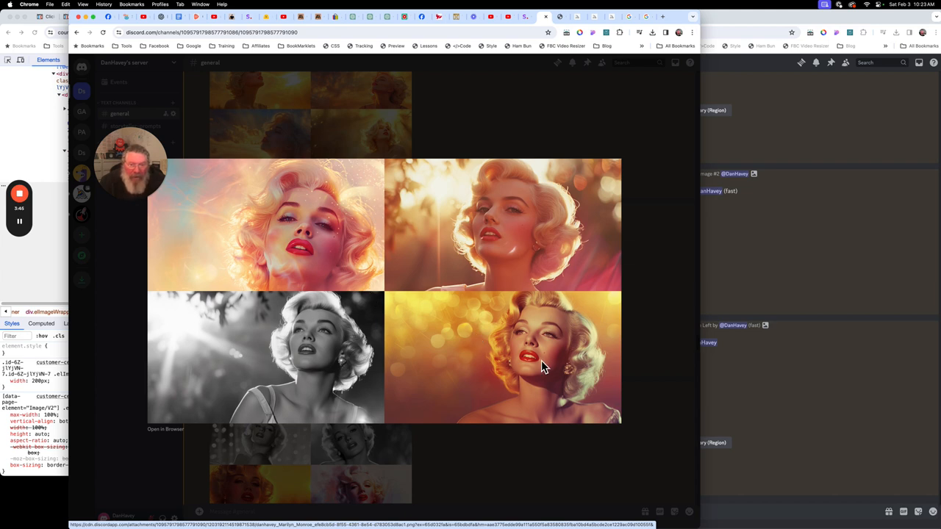
mouse_move(294, 253)
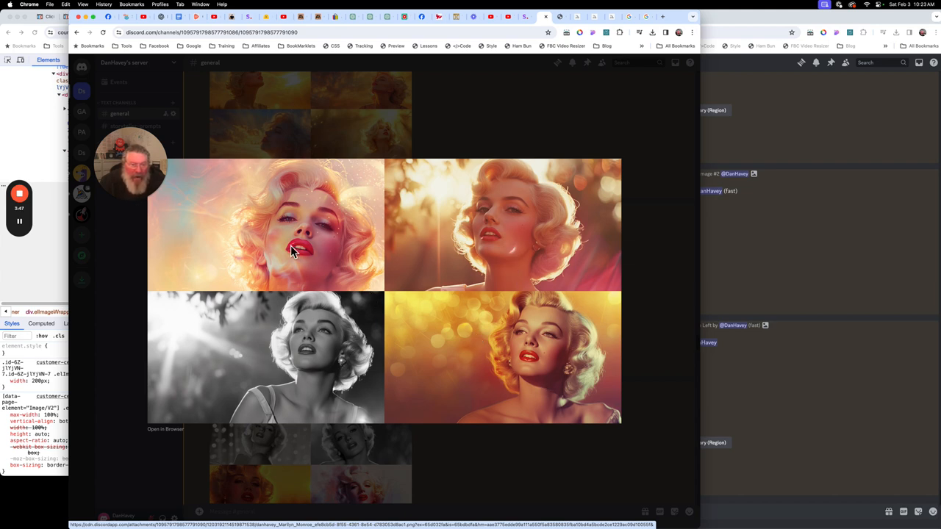
mouse_move(287, 224)
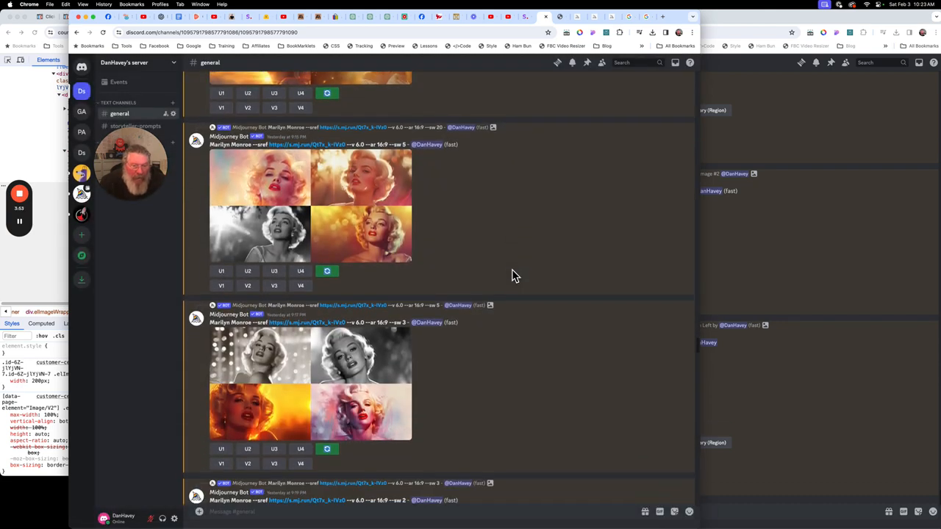
scroll("down", 3)
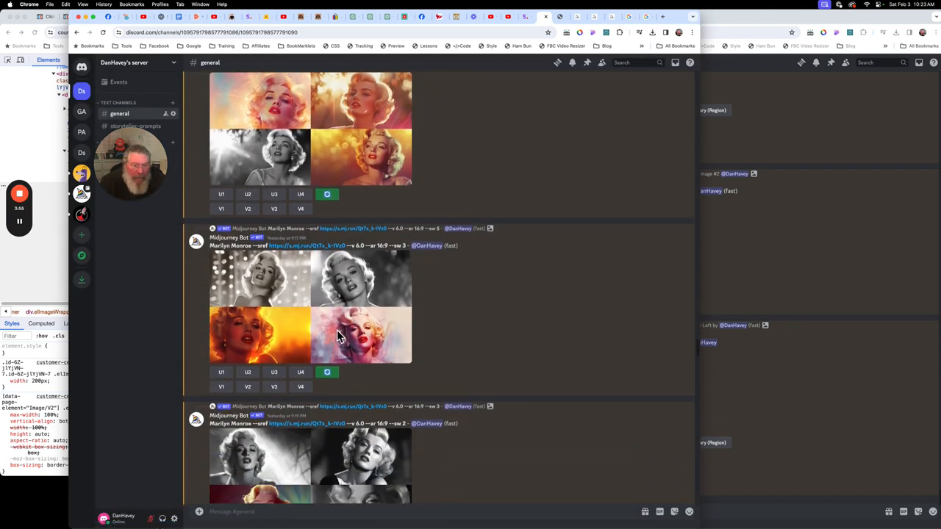
scroll("down", 3)
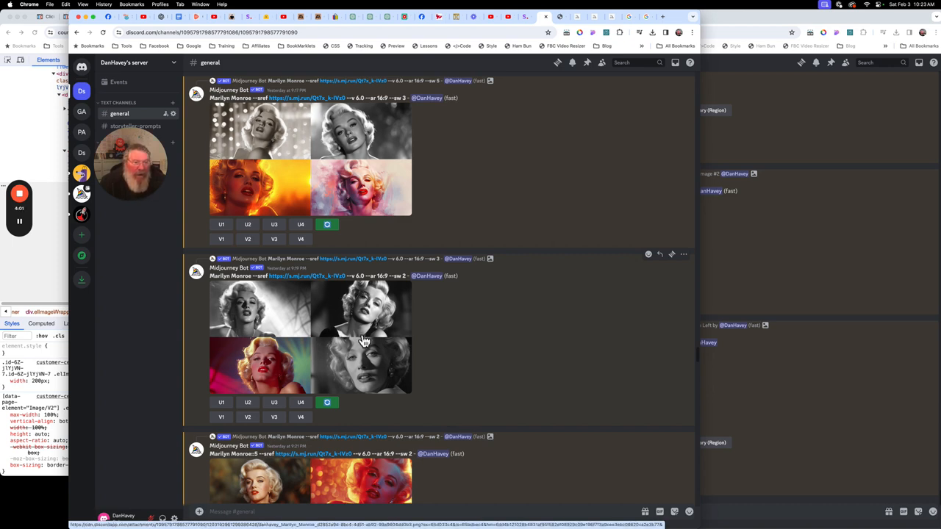
scroll("down", 3)
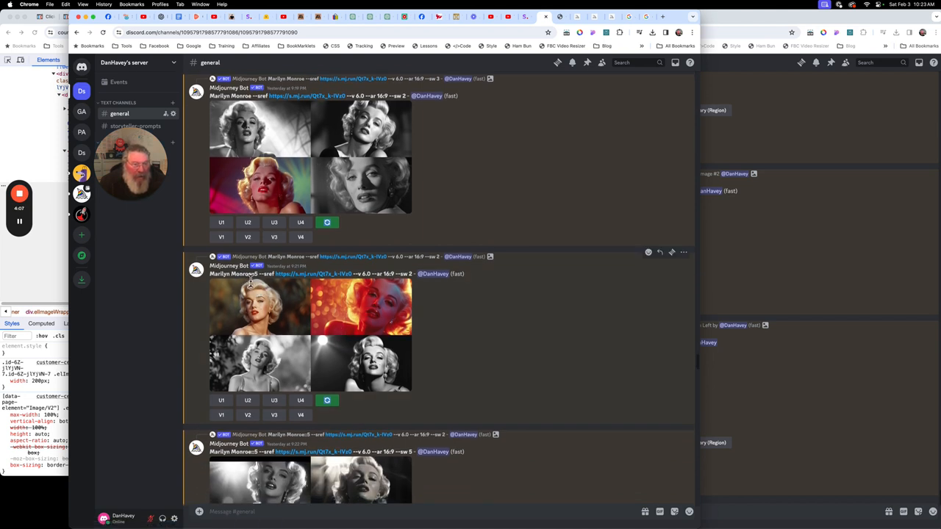
mouse_move(263, 287)
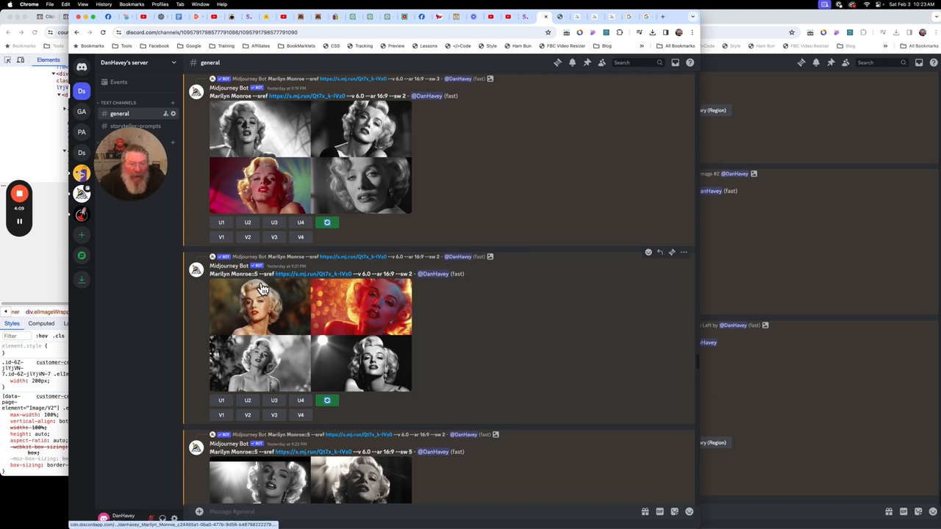
mouse_move(332, 292)
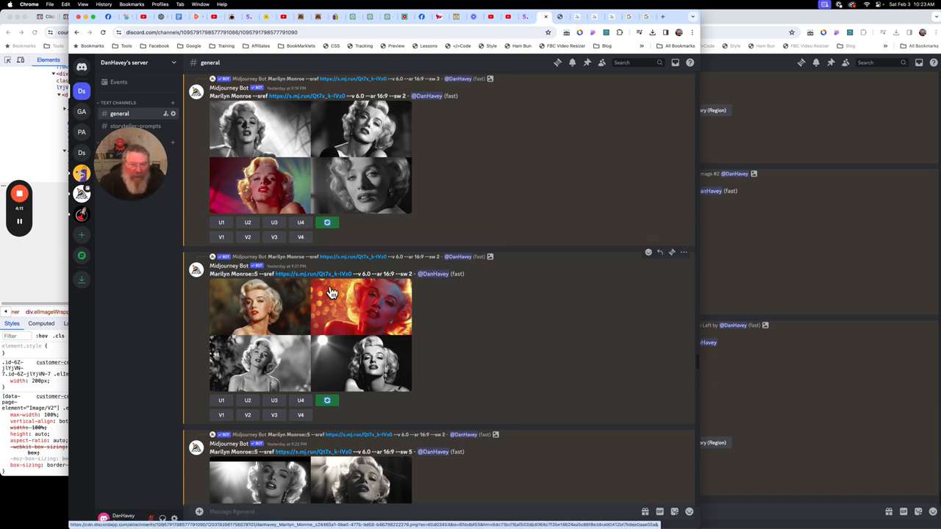
mouse_move(404, 100)
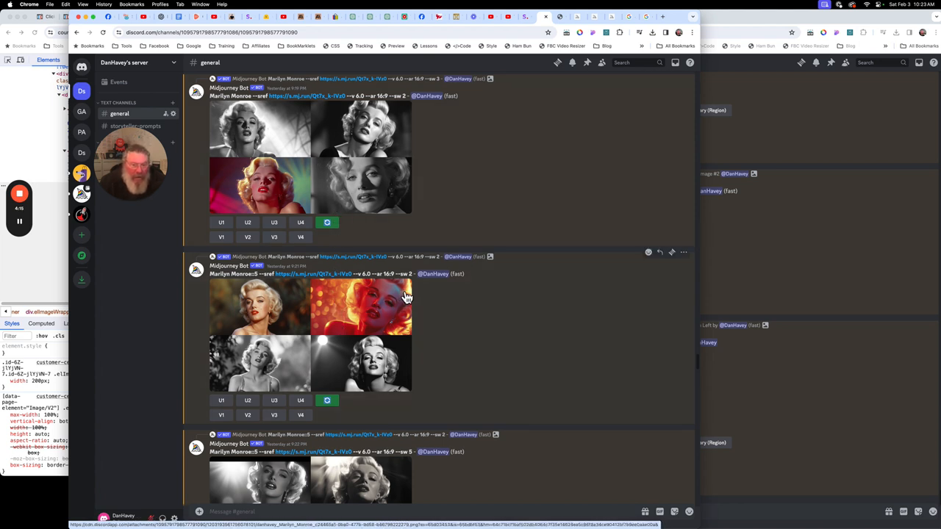
mouse_move(270, 320)
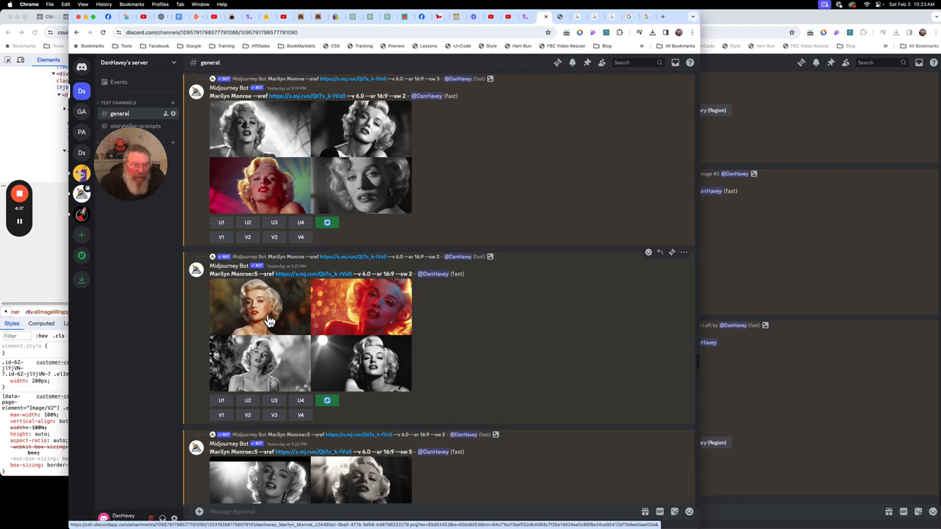
mouse_move(350, 367)
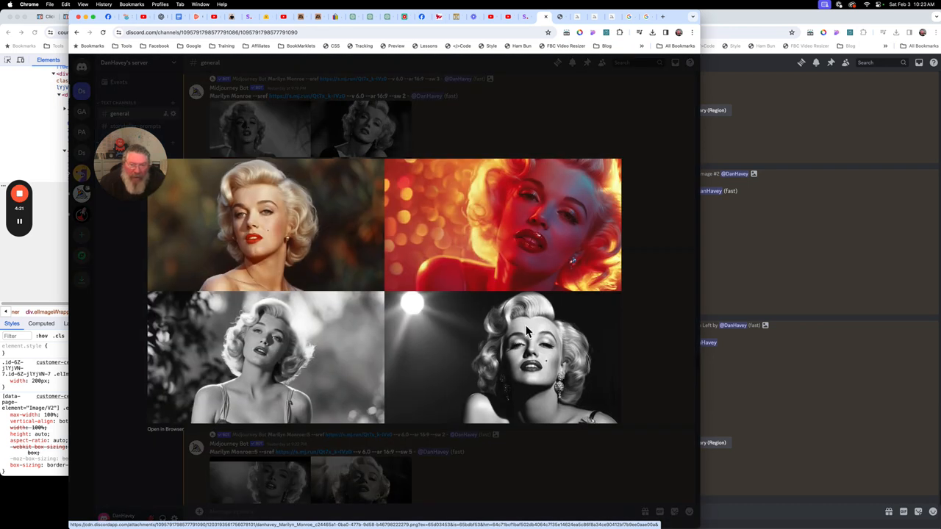
mouse_move(558, 358)
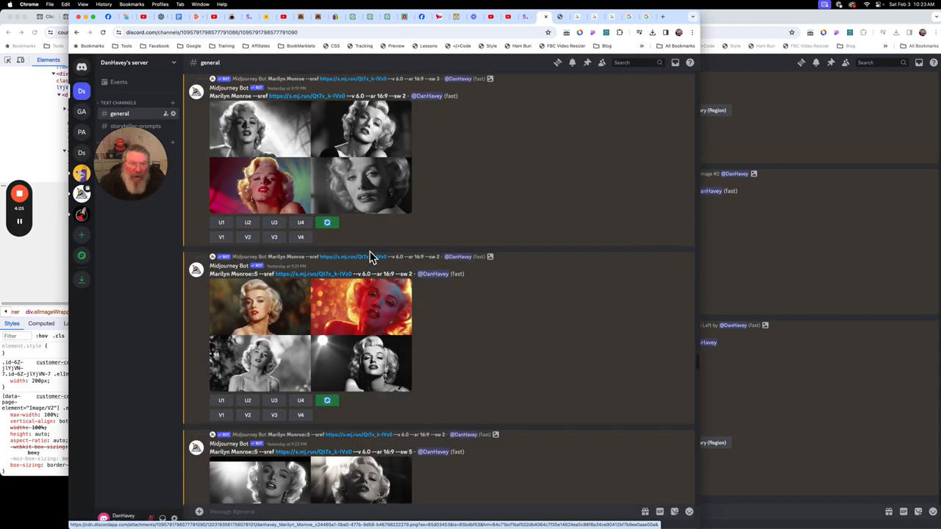
scroll("down", 3)
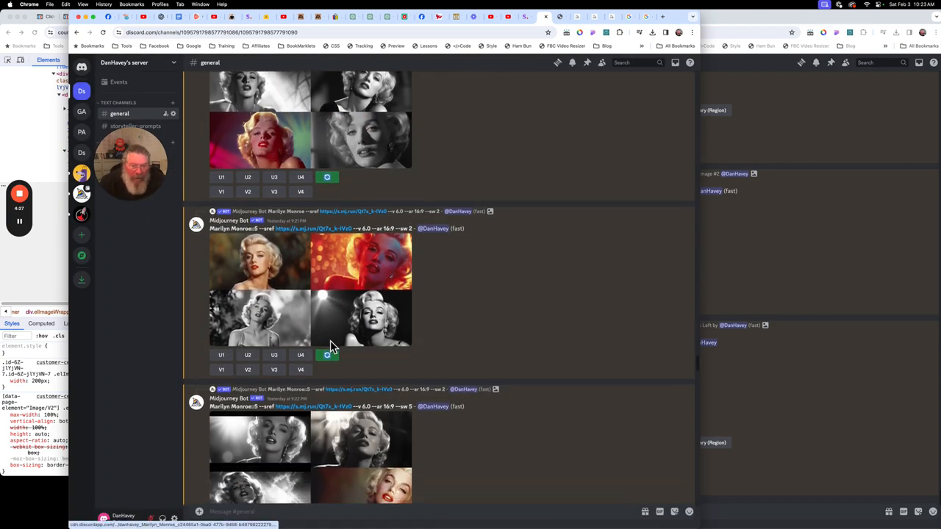
scroll("down", 3)
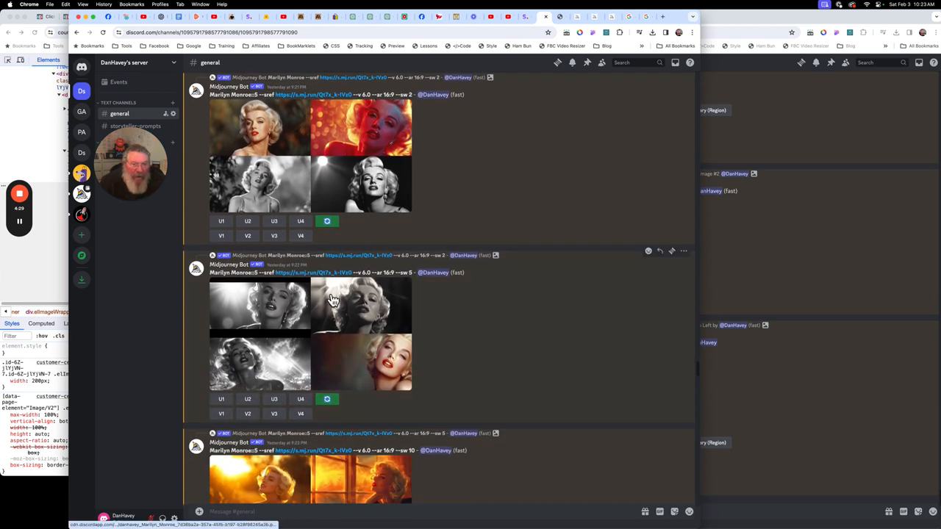
mouse_move(416, 291)
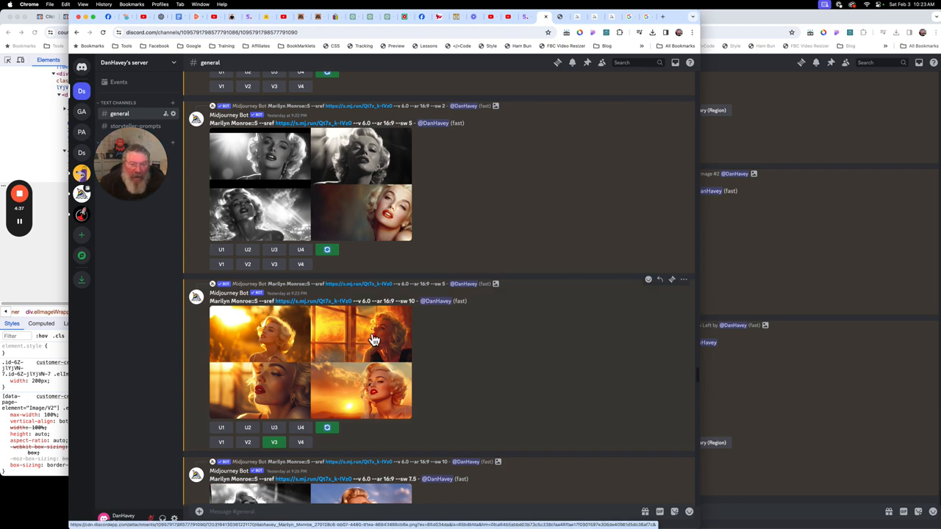
mouse_move(410, 312)
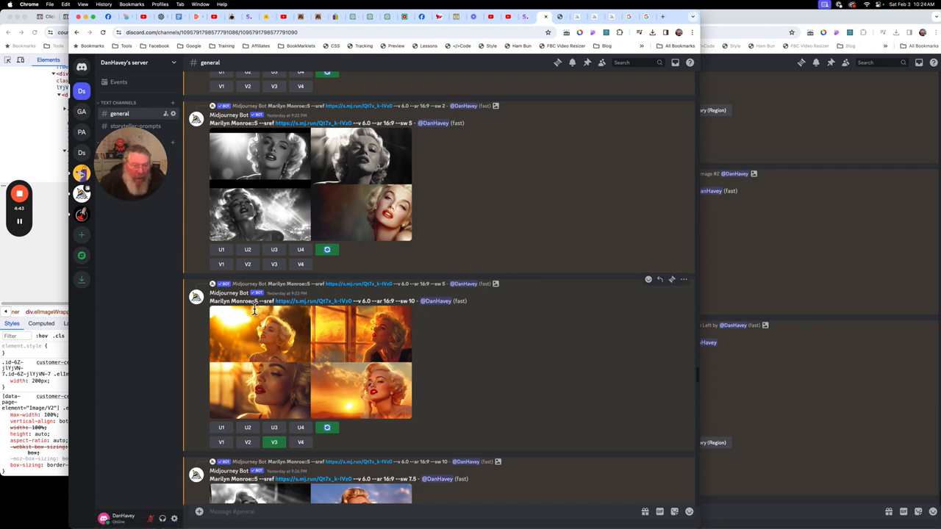
scroll("down", 3)
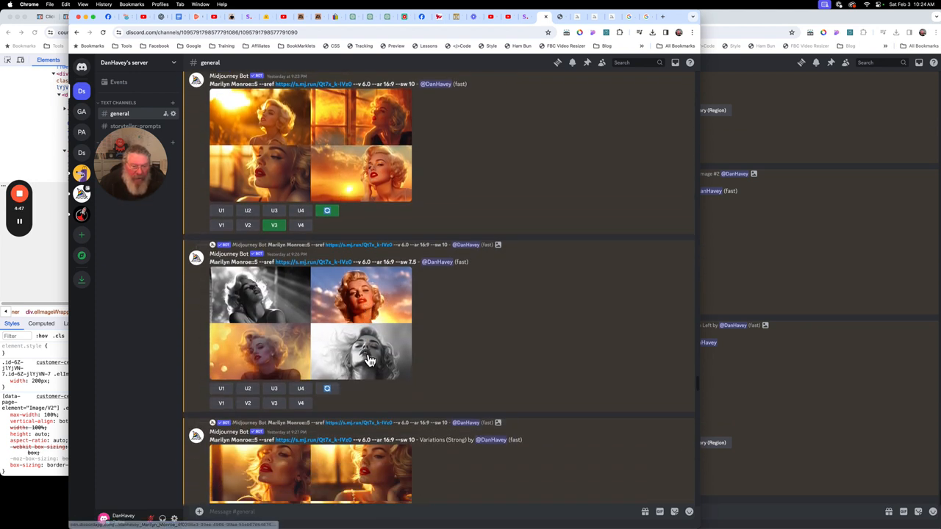
scroll("down", 3)
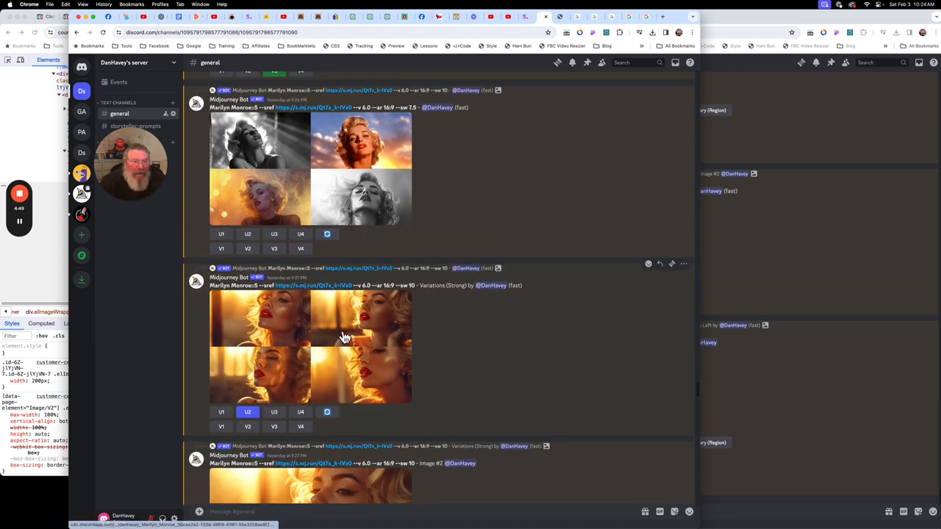
mouse_move(350, 305)
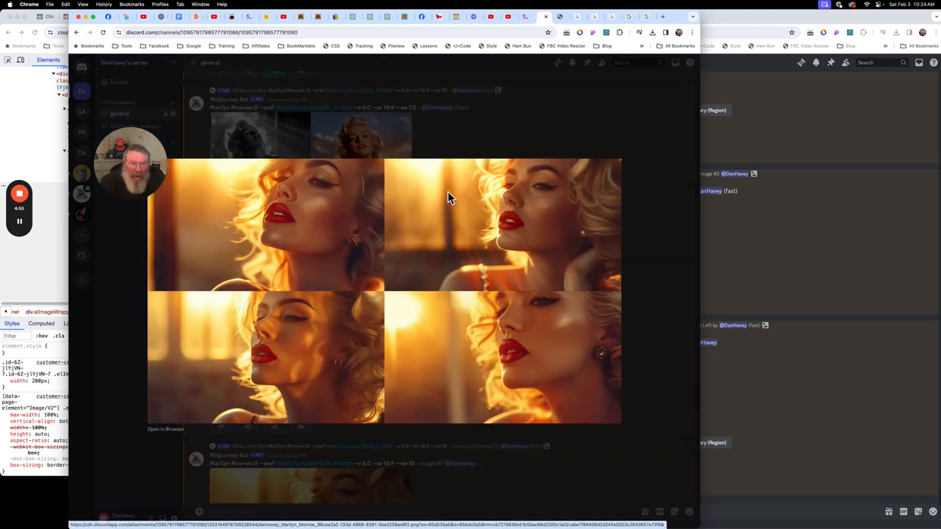
mouse_move(517, 241)
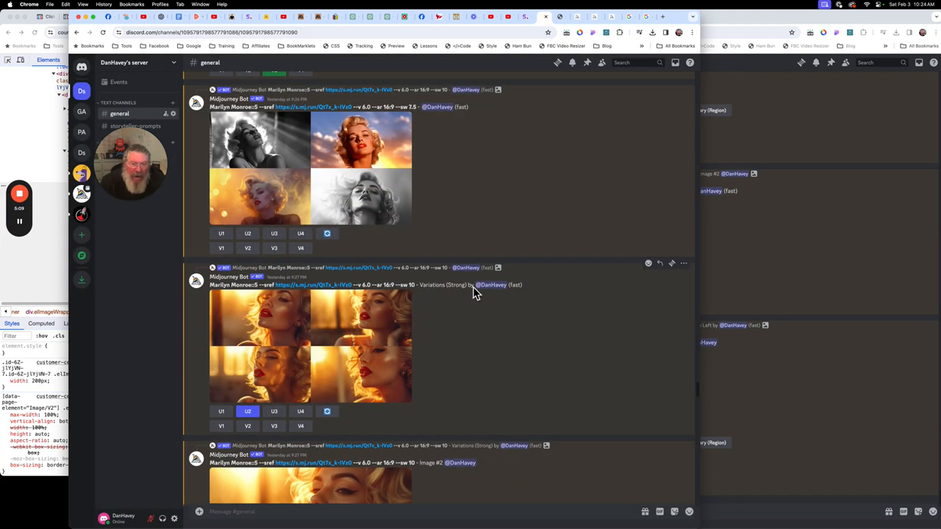
scroll("down", 3)
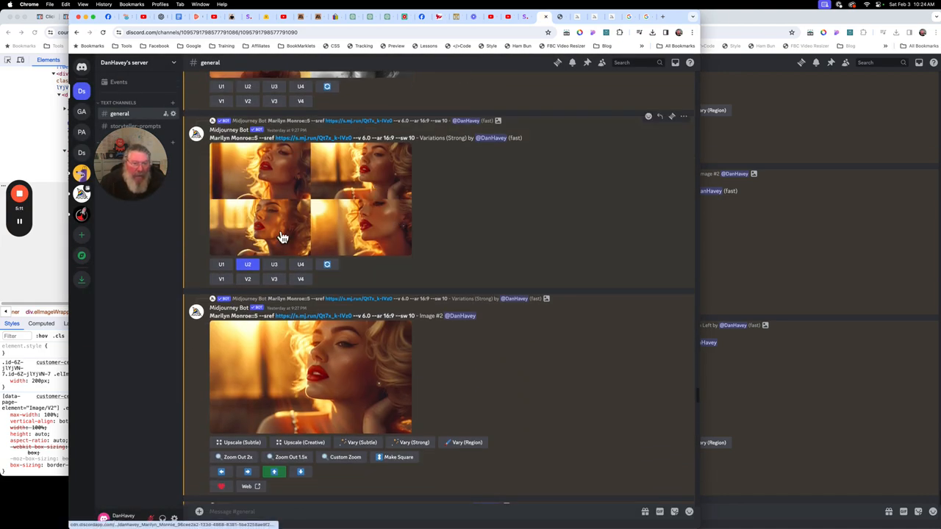
mouse_move(290, 182)
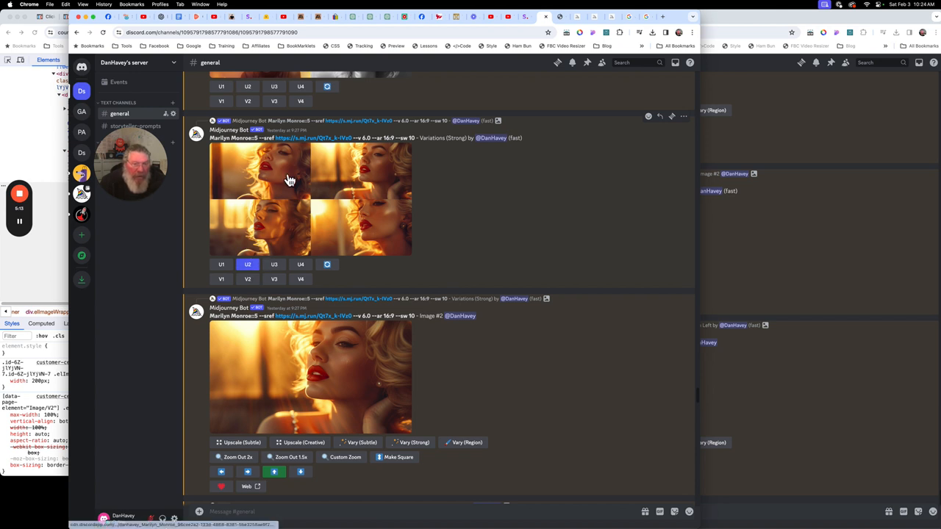
mouse_move(327, 238)
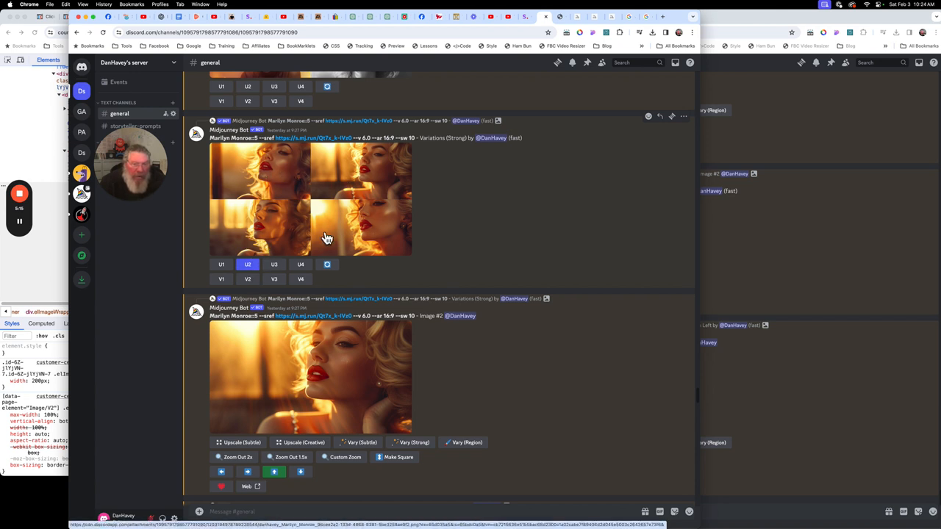
mouse_move(356, 187)
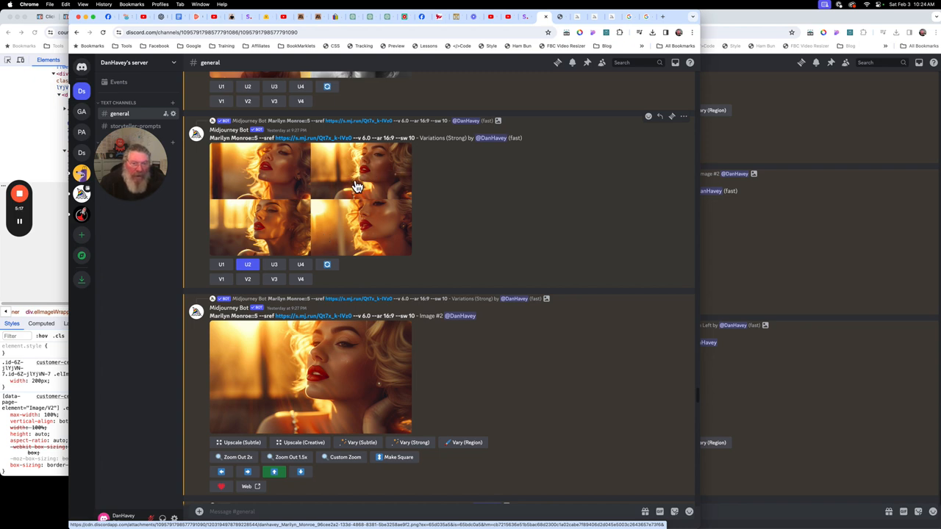
mouse_move(368, 179)
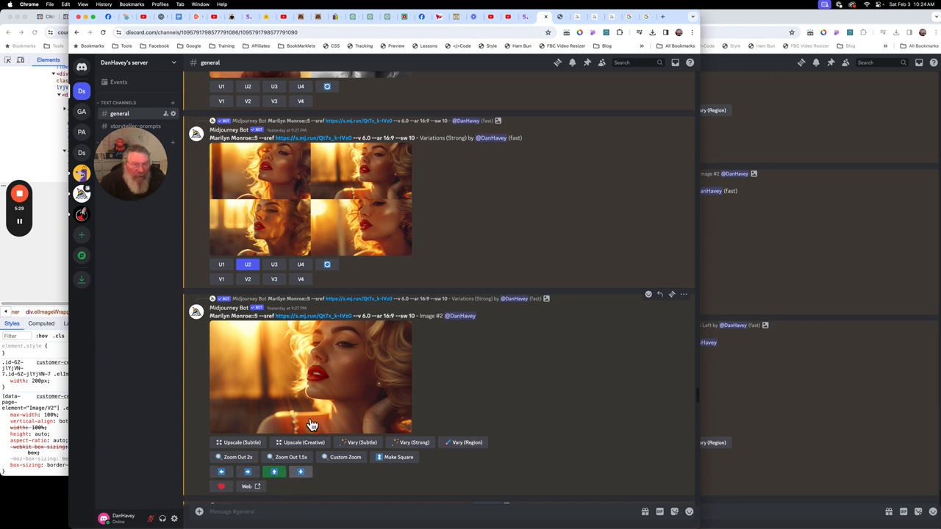
scroll("down", 3)
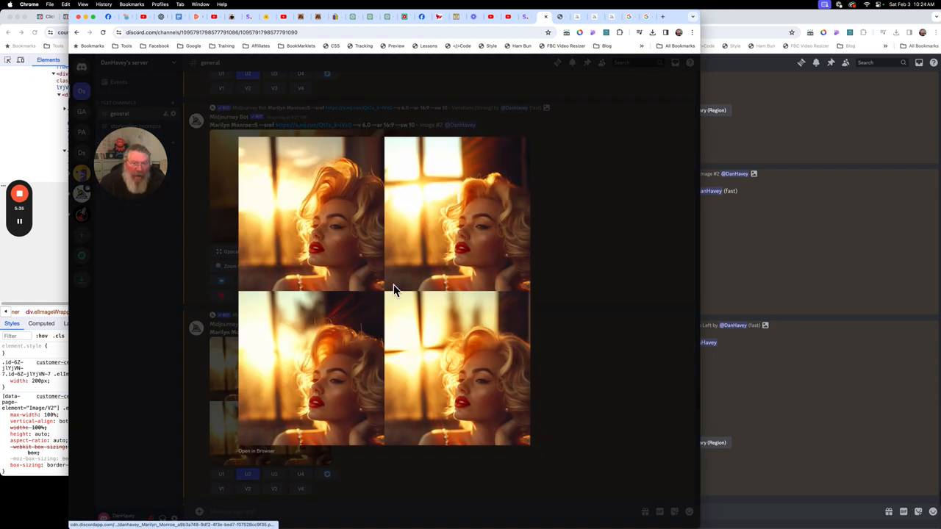
mouse_move(552, 224)
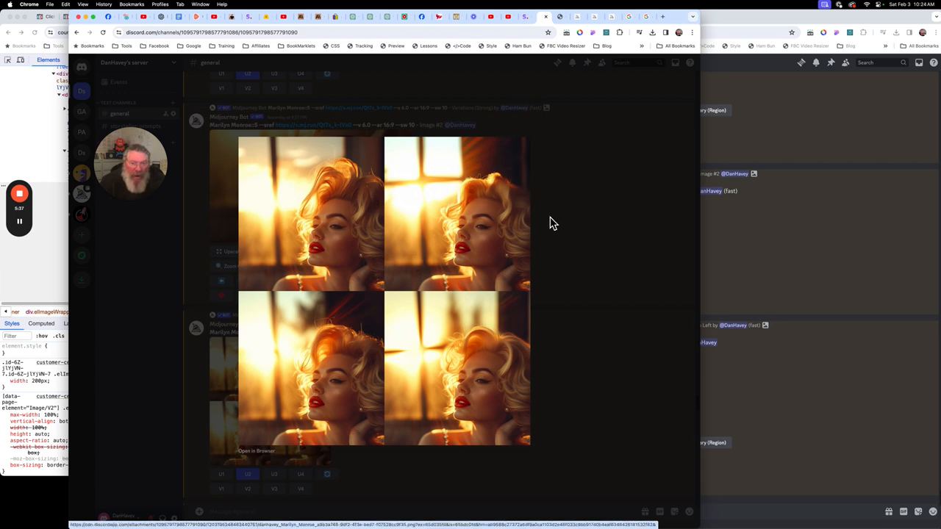
mouse_move(611, 247)
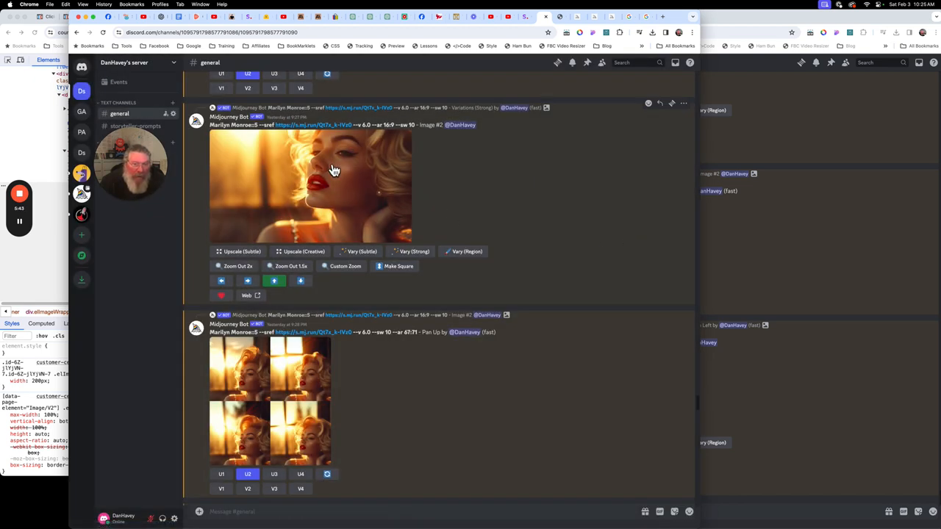
scroll("down", 3)
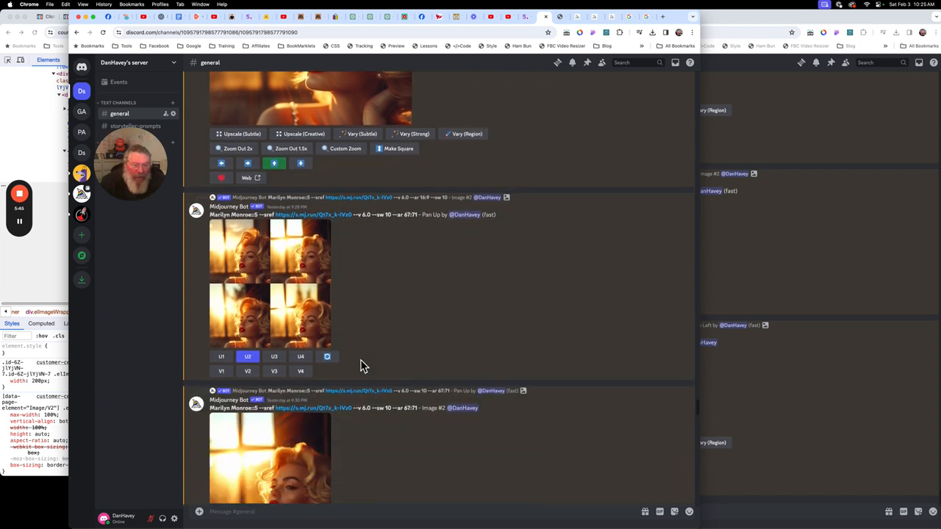
scroll("down", 3)
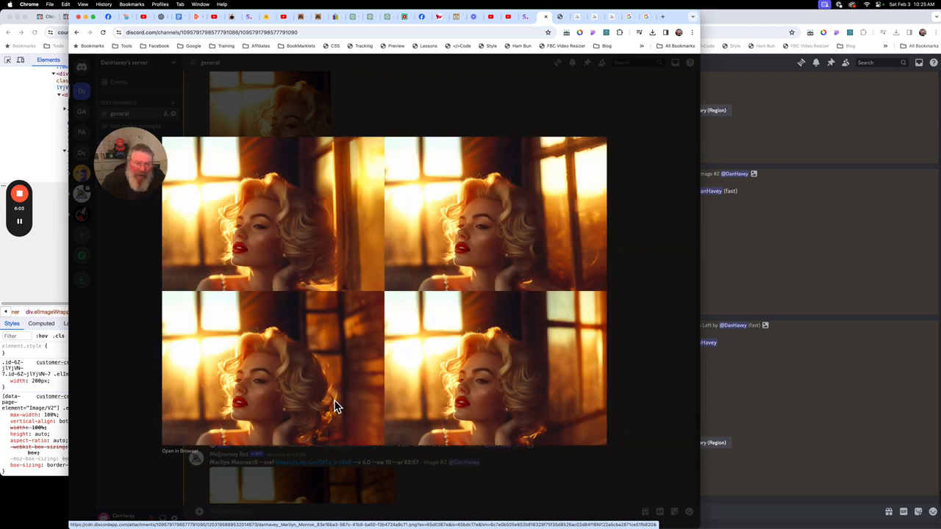
mouse_move(375, 326)
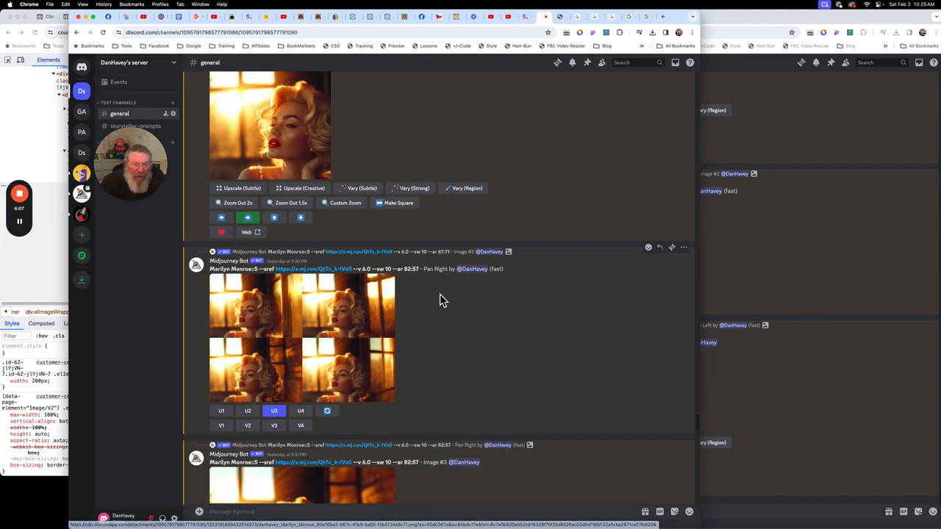
scroll("down", 3)
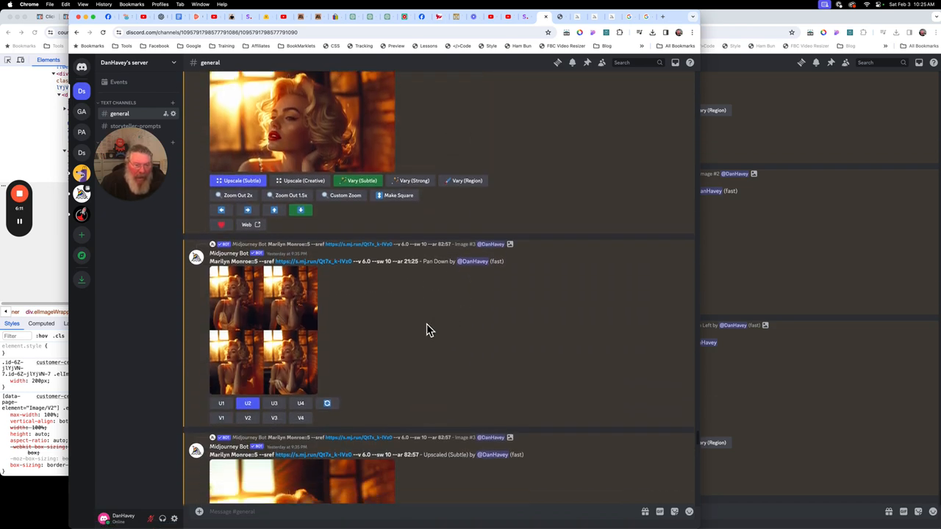
mouse_move(285, 275)
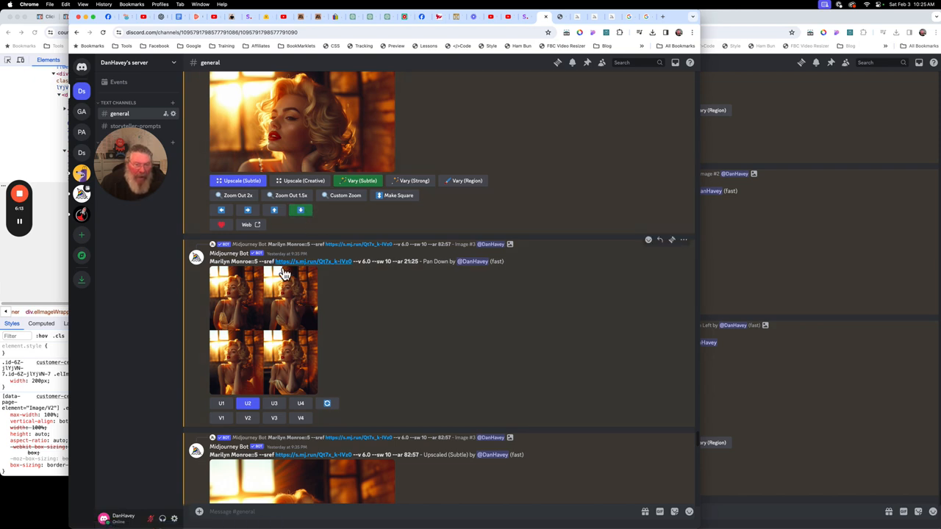
scroll("down", 3)
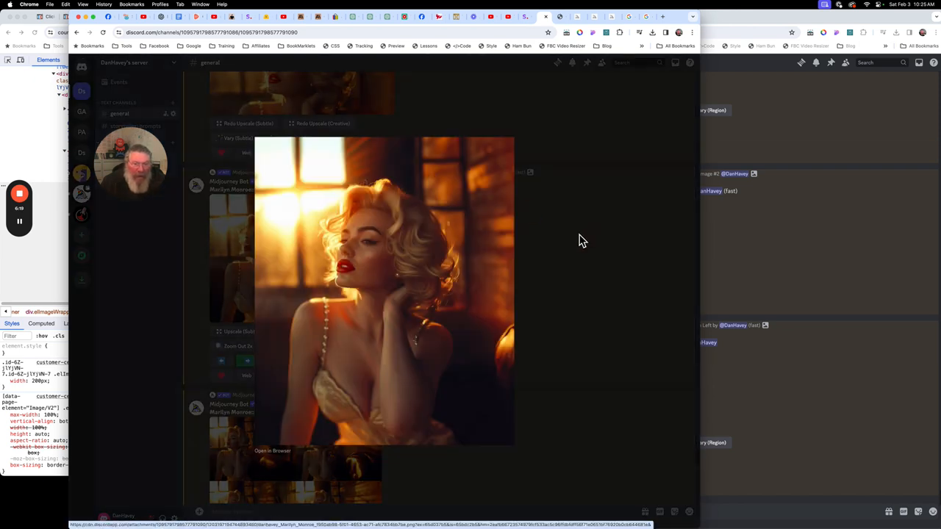
left_click(582, 241)
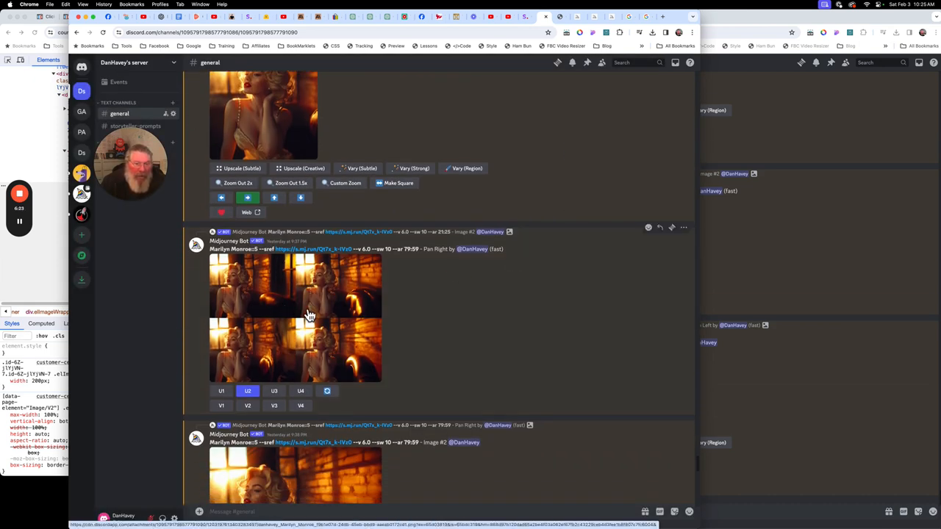
scroll("down", 3)
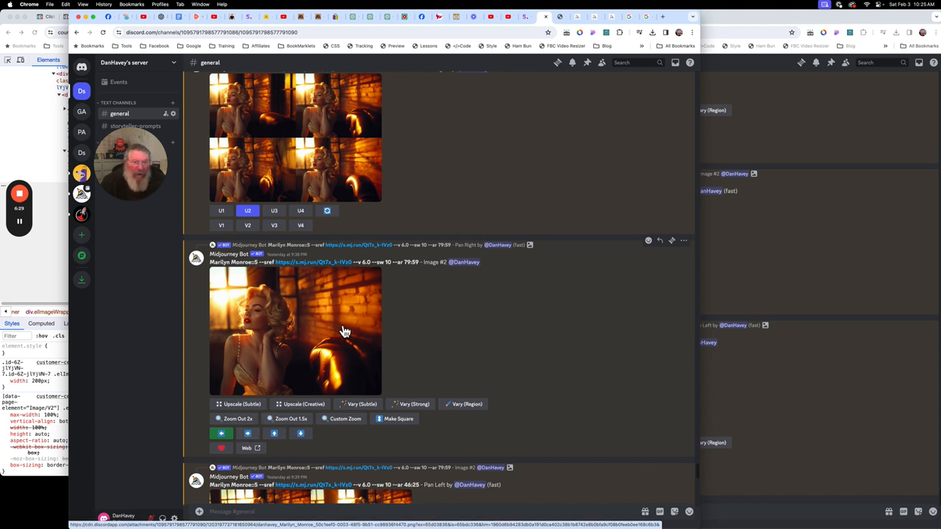
mouse_move(341, 338)
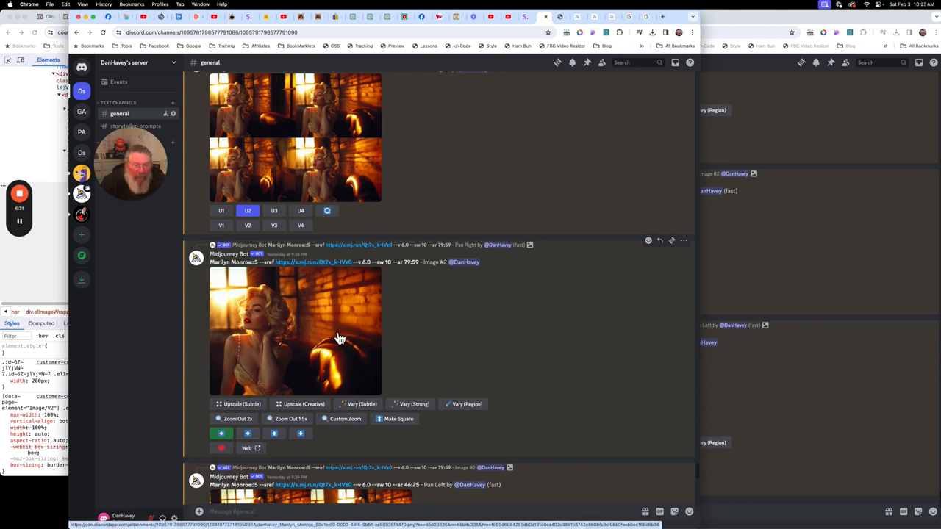
scroll("down", 3)
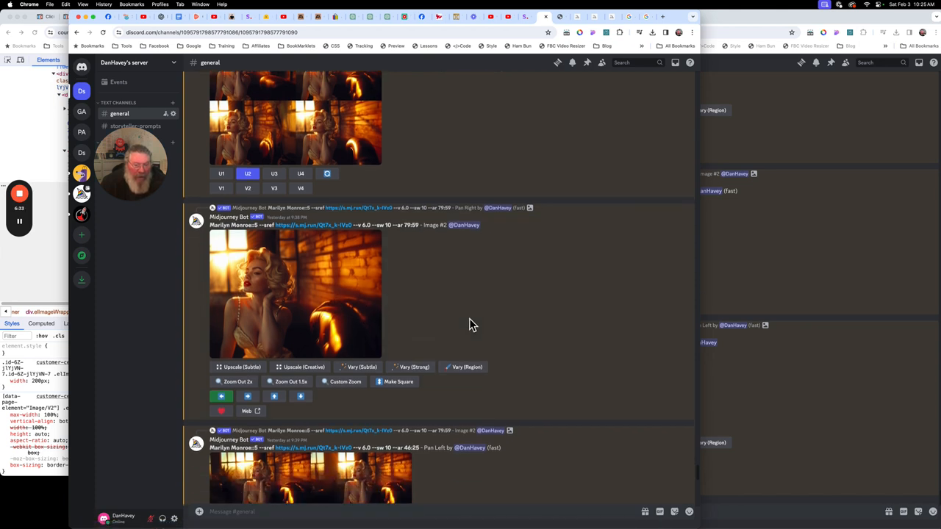
scroll("down", 3)
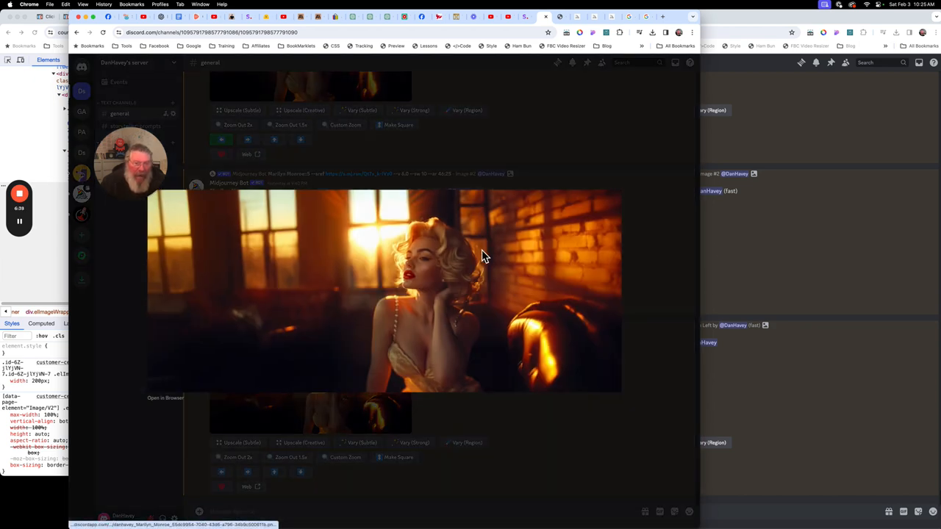
mouse_move(582, 145)
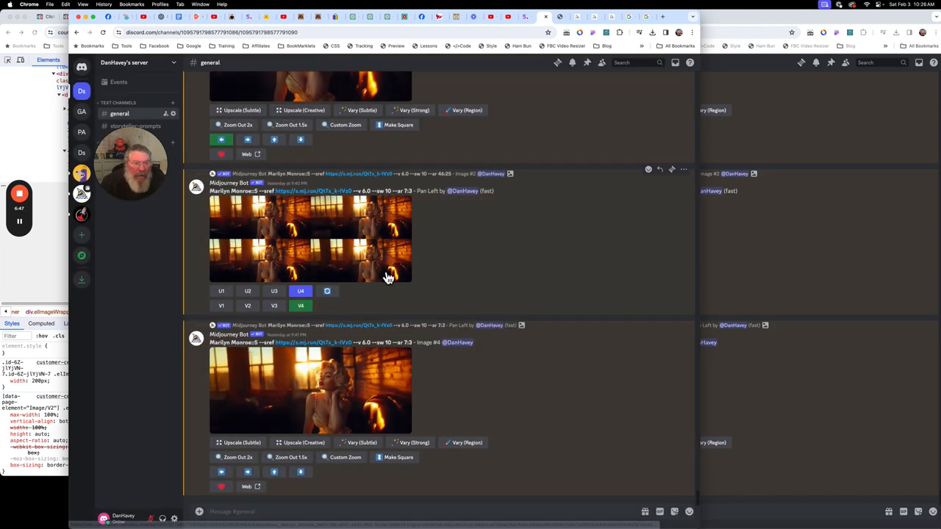
mouse_move(488, 272)
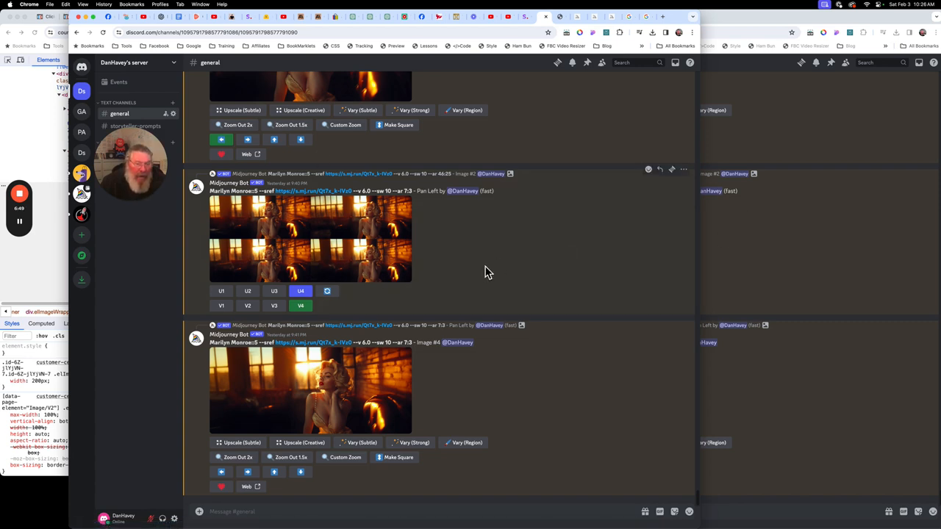
mouse_move(268, 347)
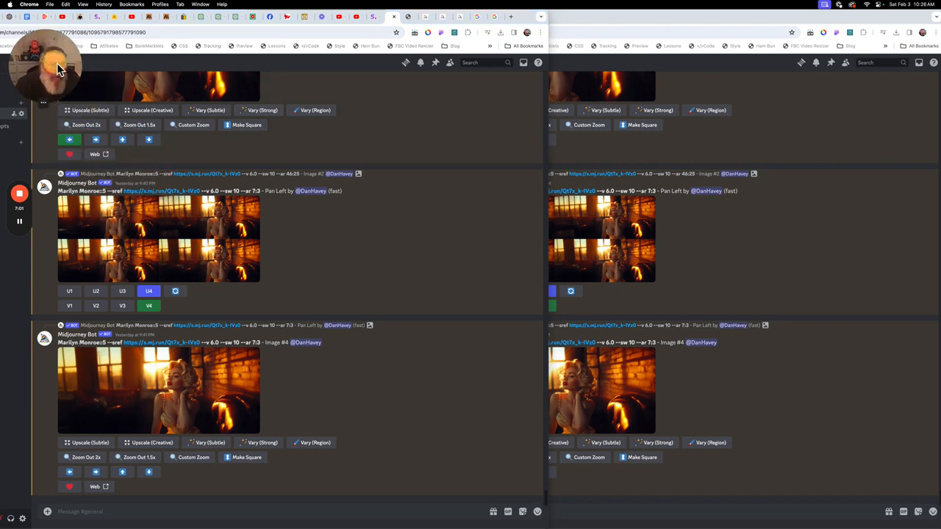
mouse_move(521, 238)
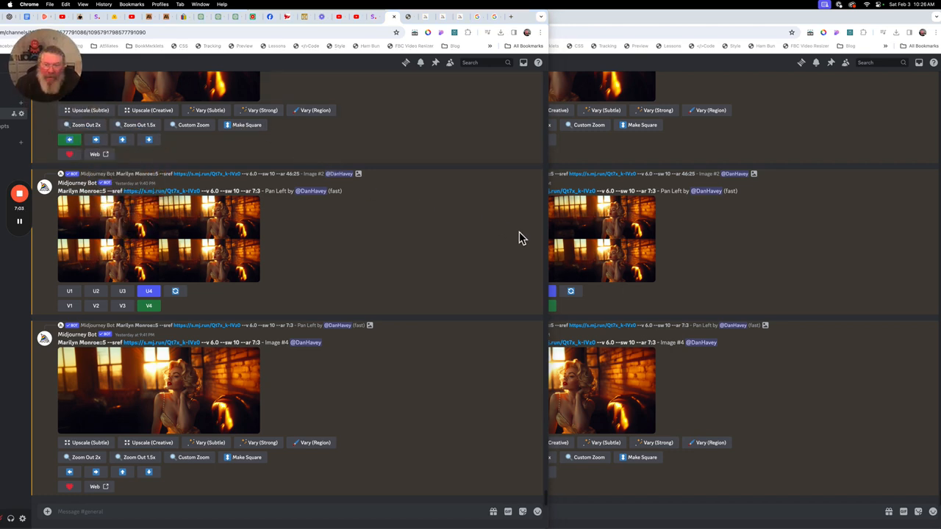
mouse_move(21, 222)
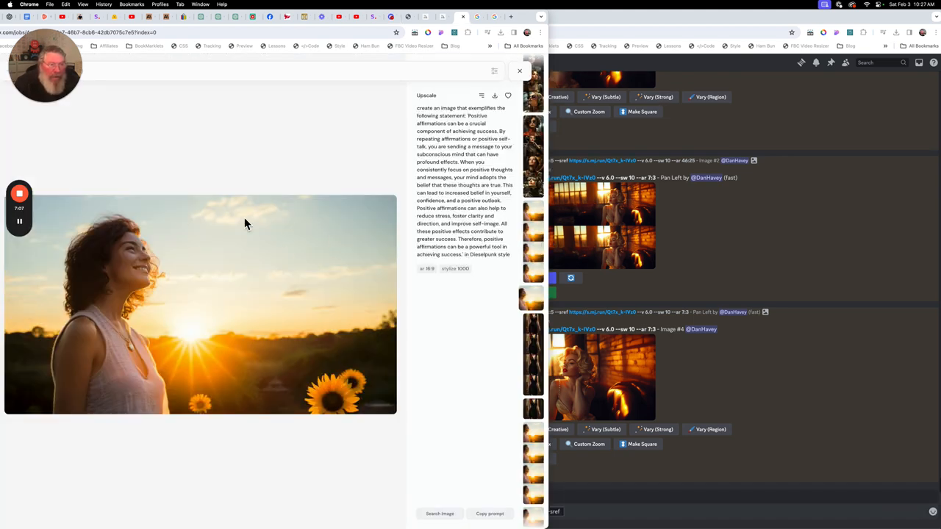
mouse_move(265, 307)
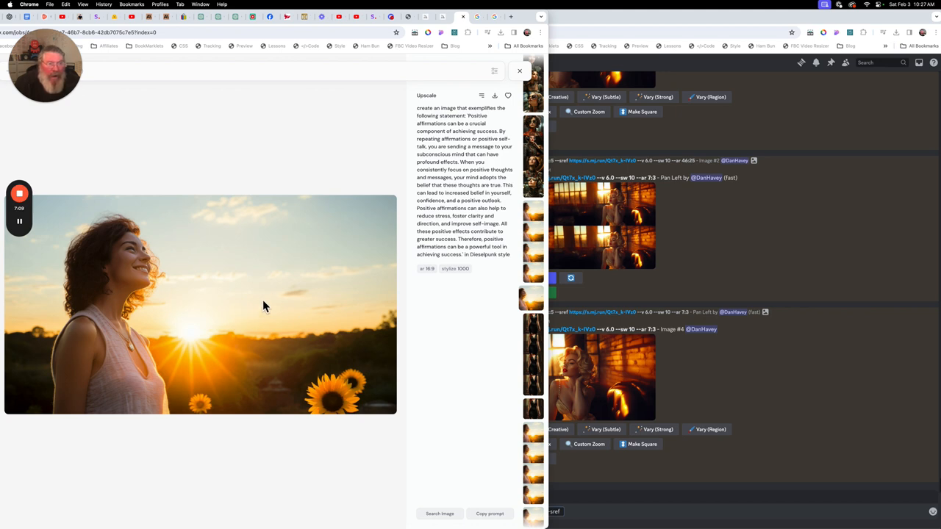
mouse_move(268, 244)
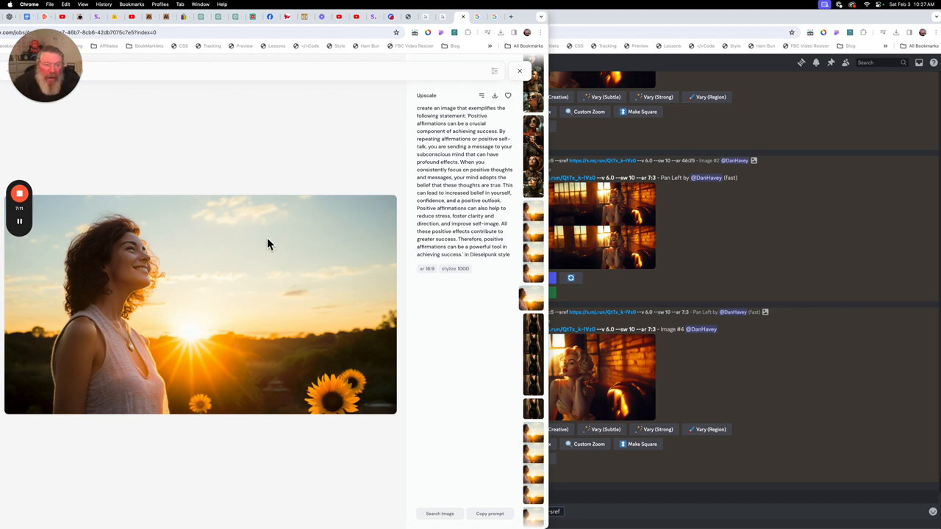
mouse_move(218, 322)
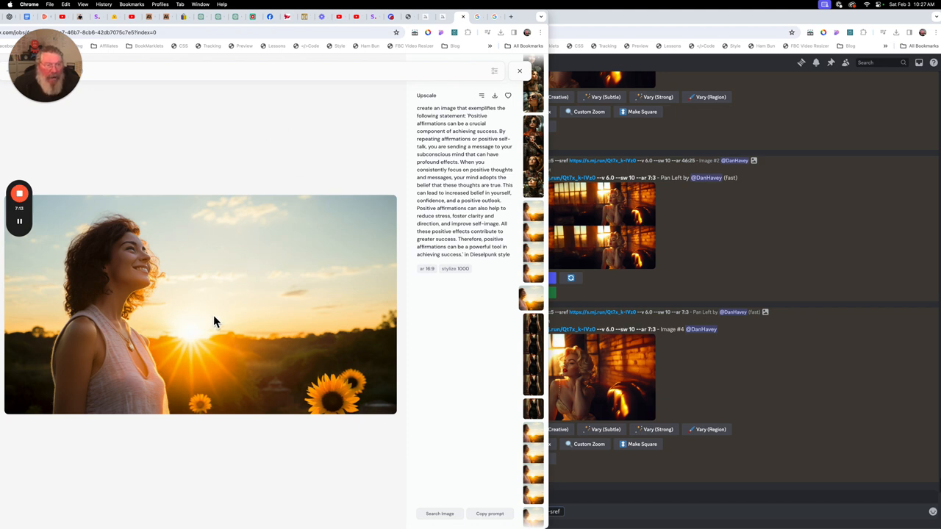
mouse_move(485, 105)
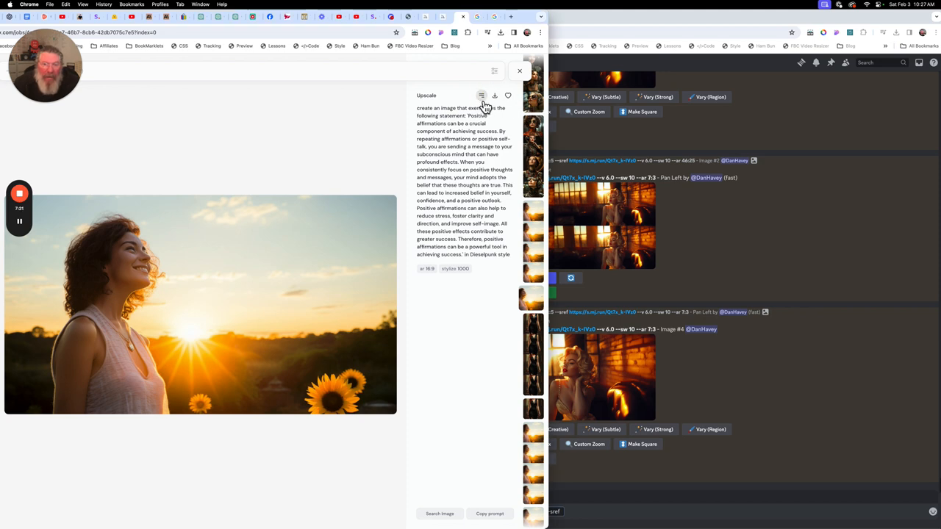
Copy the sunflower sunset portrait's image link for the Cindy Crawford style reference
left_click(482, 95)
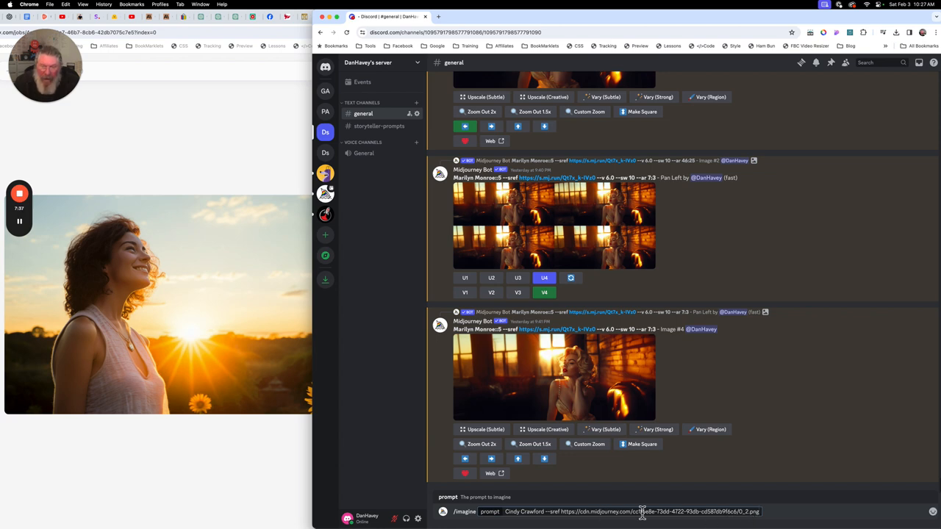
mouse_move(550, 340)
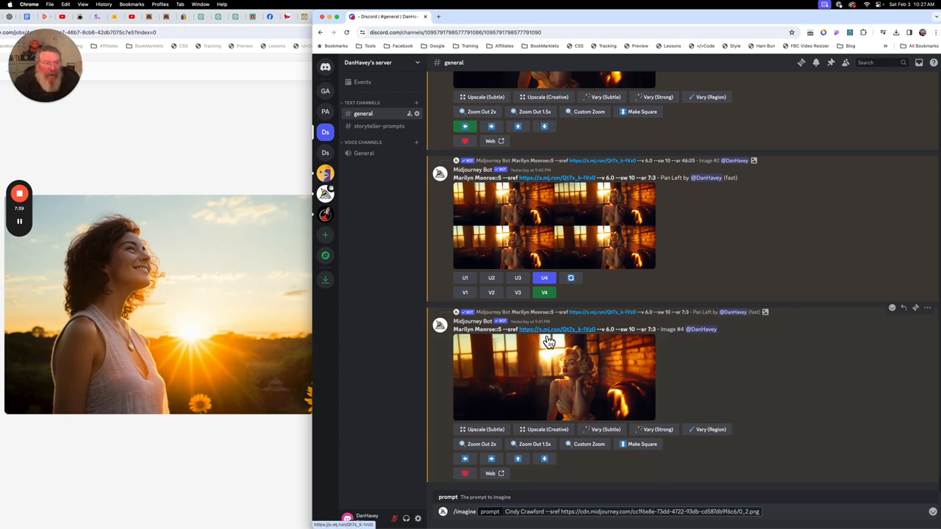
mouse_move(565, 338)
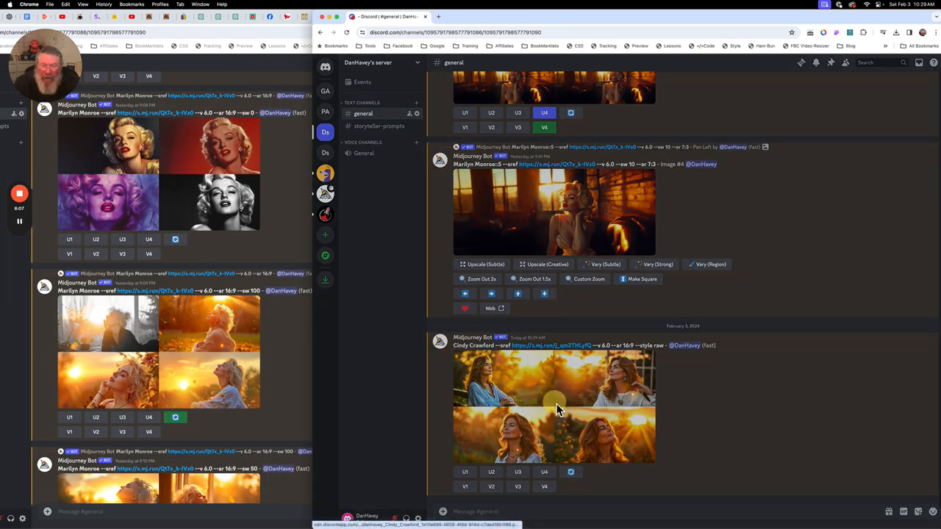
Enlarge the new Cindy Crawford grid of four backlit wavy-haired sunset portraits
left_click(556, 405)
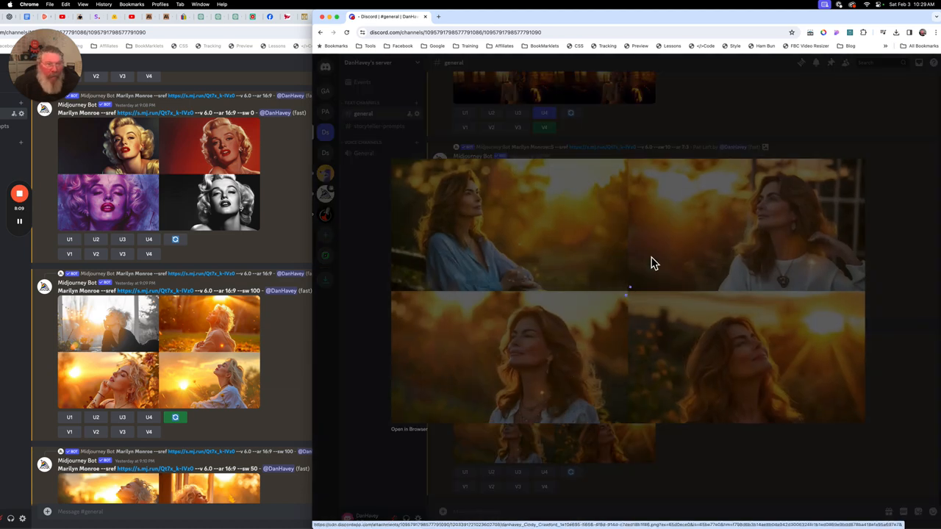
mouse_move(128, 379)
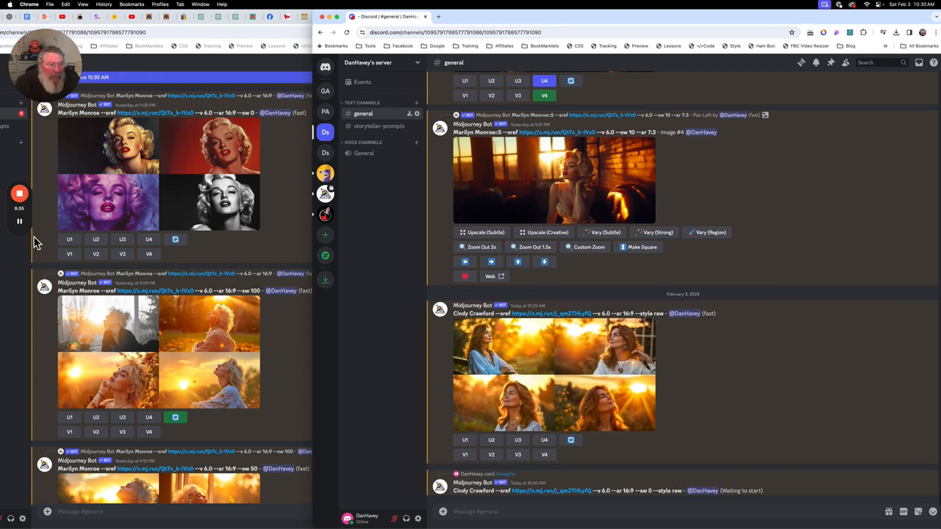
Scroll to the returned style-weight-0 Cindy Crawford grid mixing color and black-and-white portraits
scroll("down", 3)
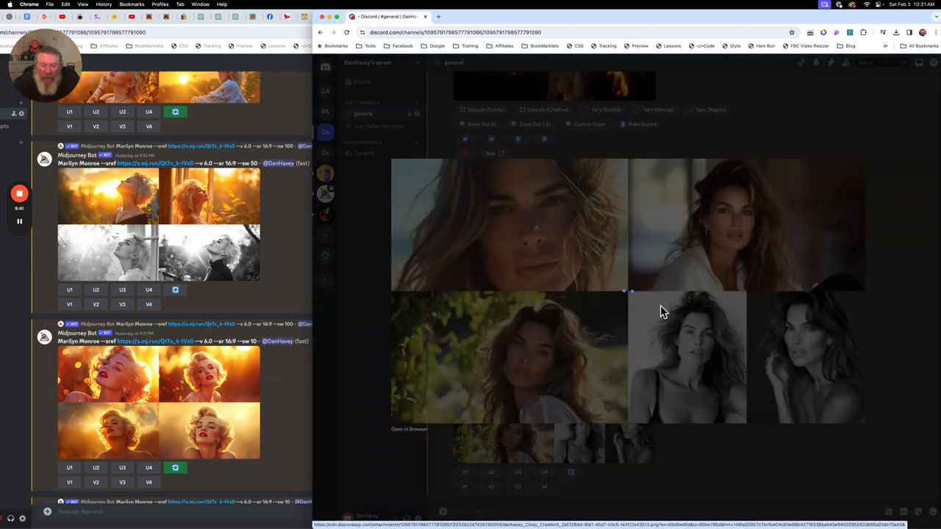
mouse_move(797, 255)
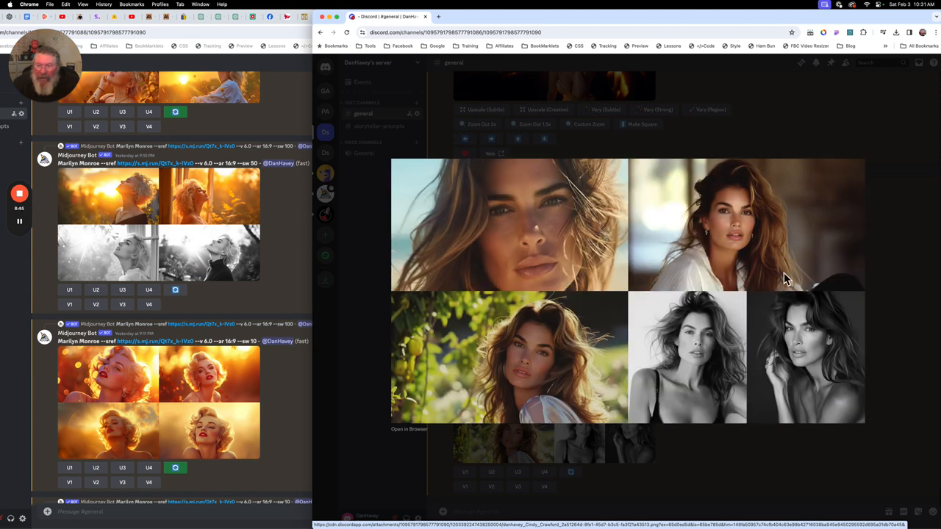
mouse_move(782, 238)
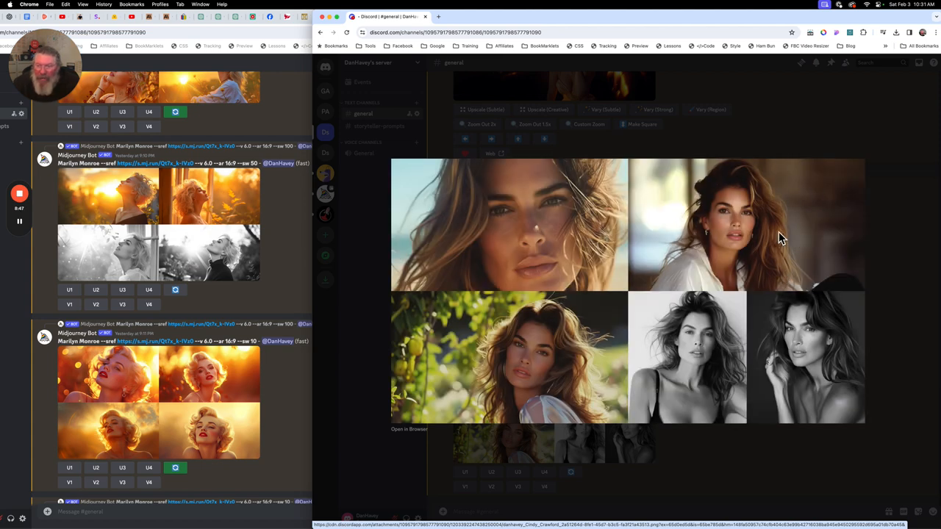
mouse_move(664, 400)
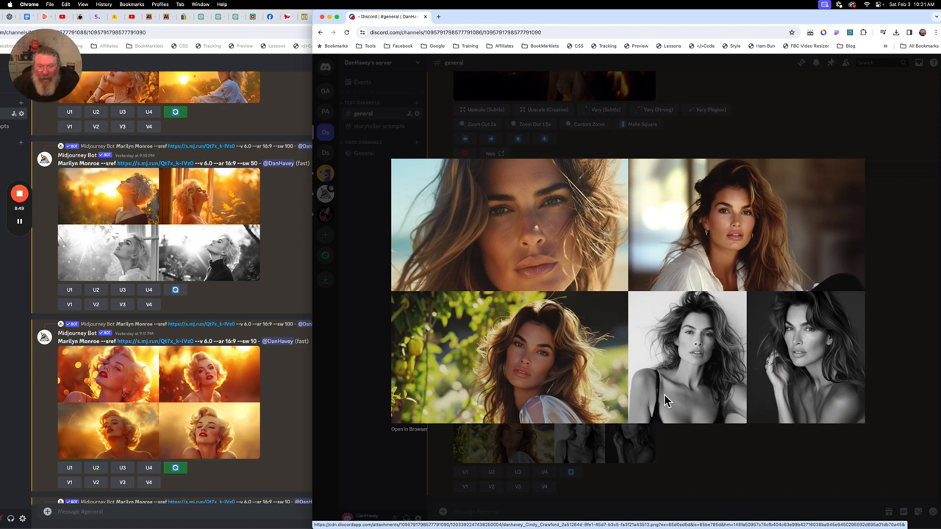
mouse_move(903, 295)
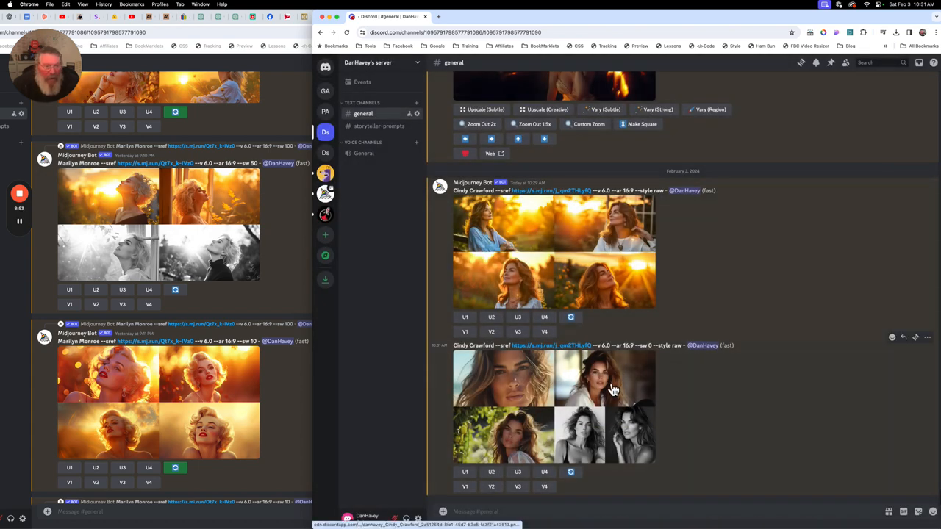
mouse_move(249, 353)
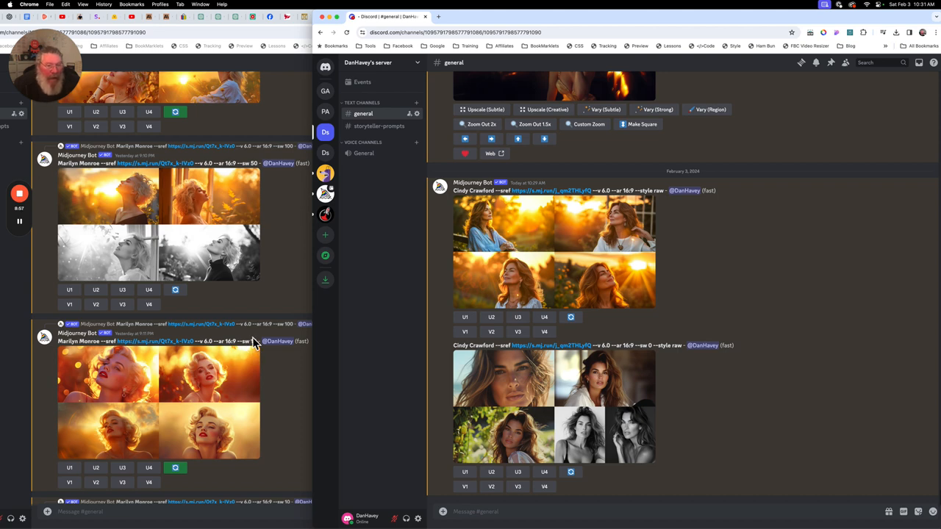
mouse_move(534, 426)
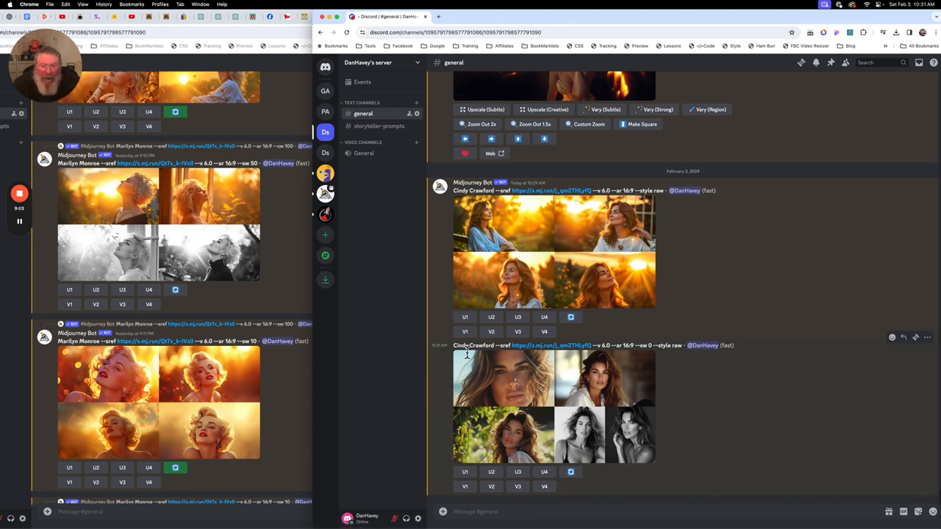
mouse_move(496, 357)
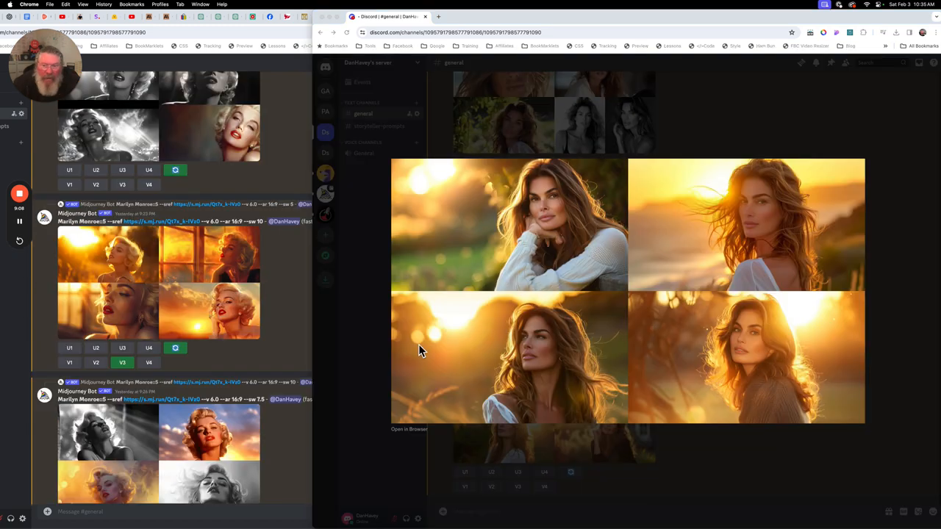
mouse_move(723, 358)
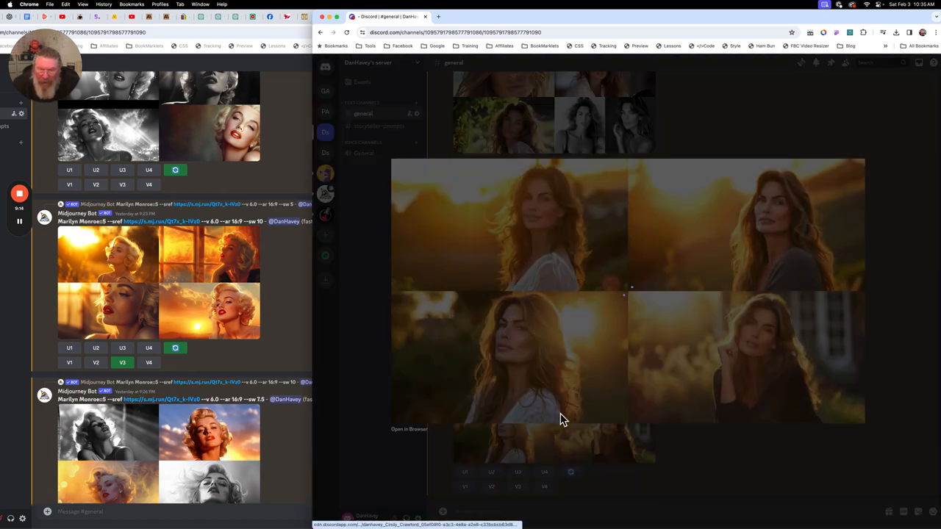
mouse_move(800, 351)
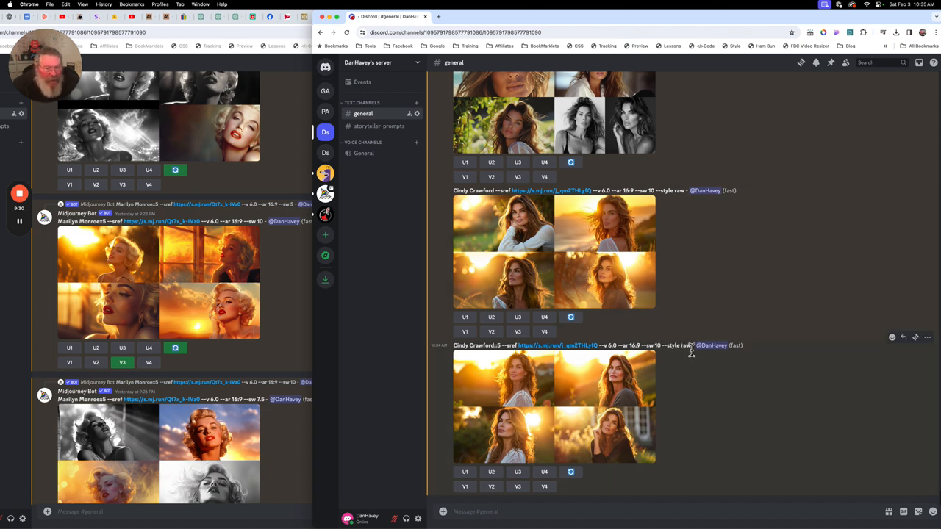
mouse_move(605, 364)
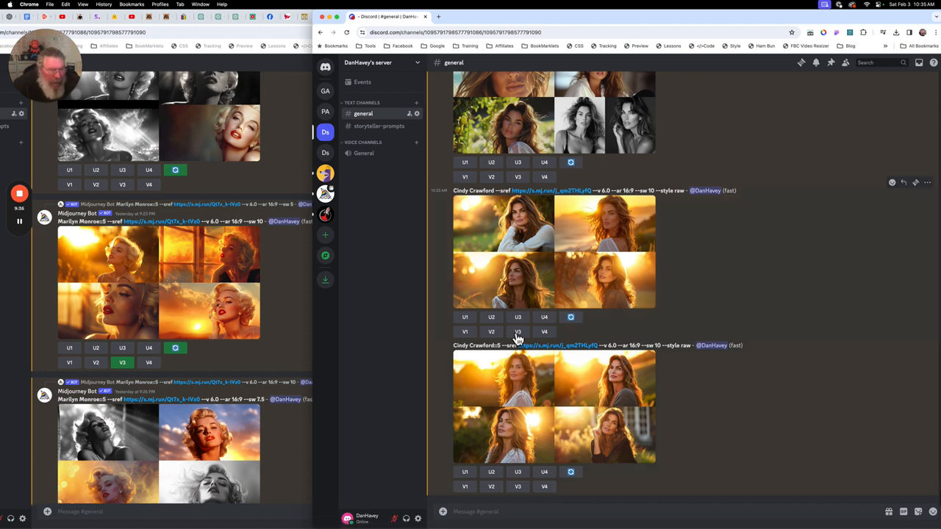
mouse_move(699, 394)
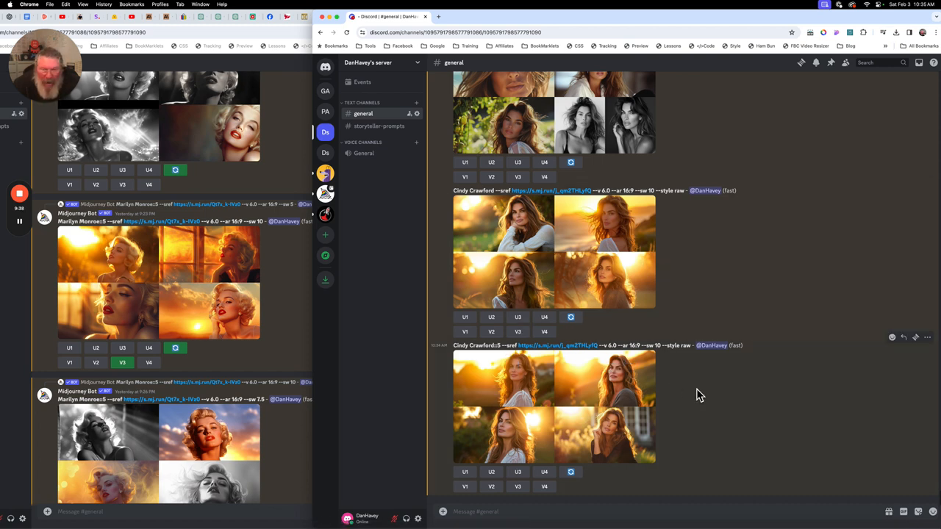
Remix Cindy Crawford image four with --style raw removed from the prompt and submit it
scroll("down", 3)
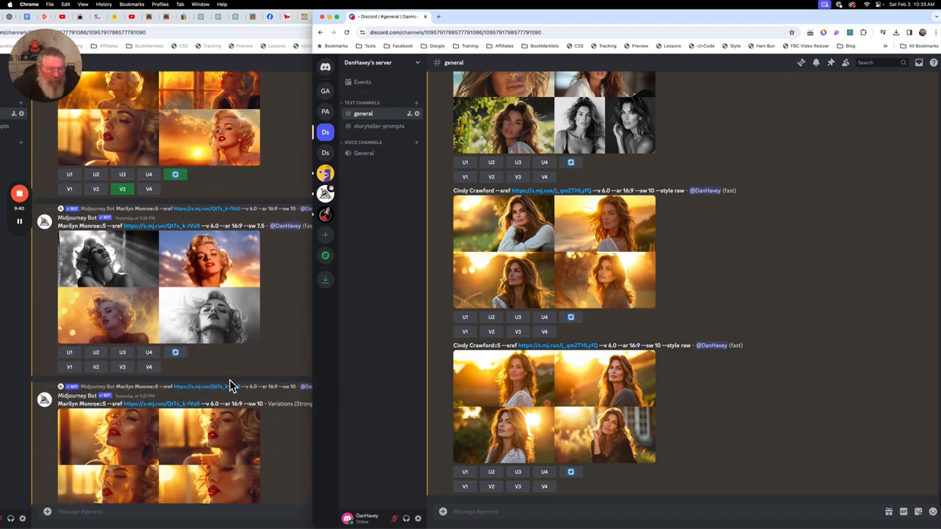
scroll("down", 3)
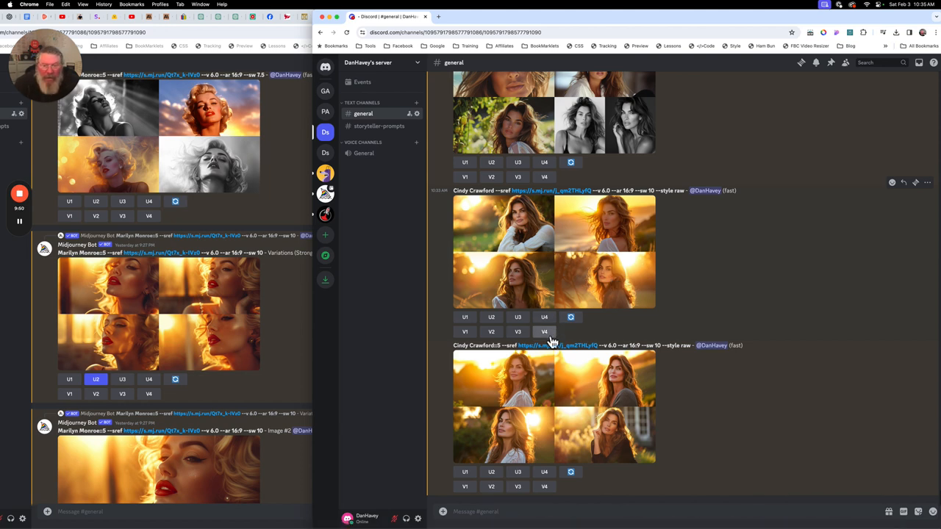
left_click(544, 332)
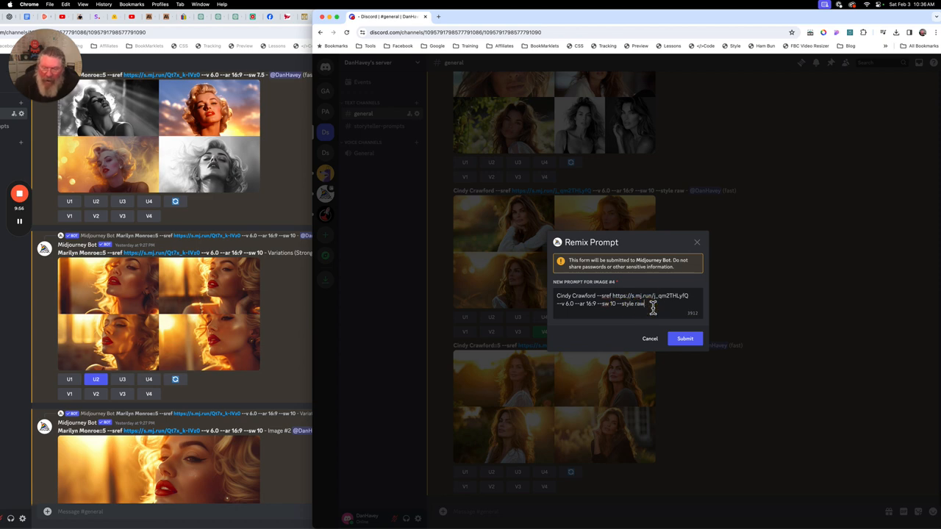
key("Backspace")
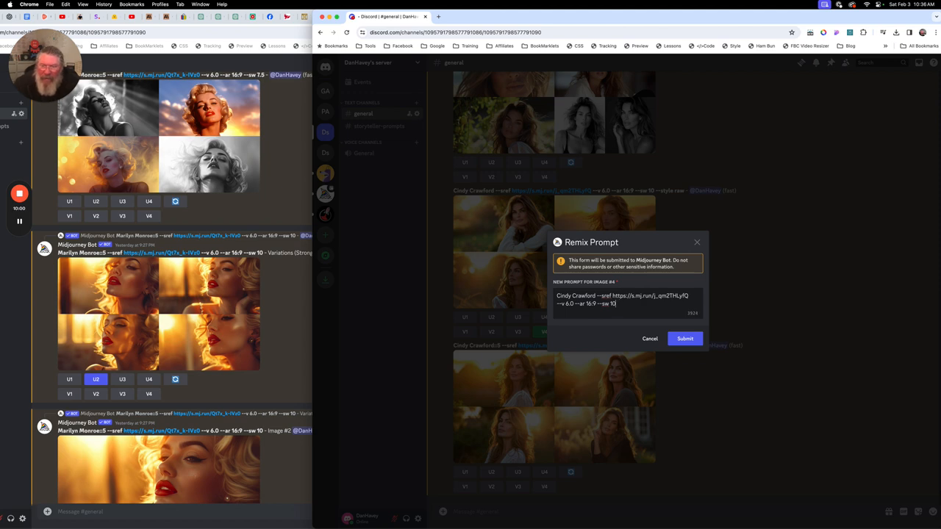
left_click(685, 338)
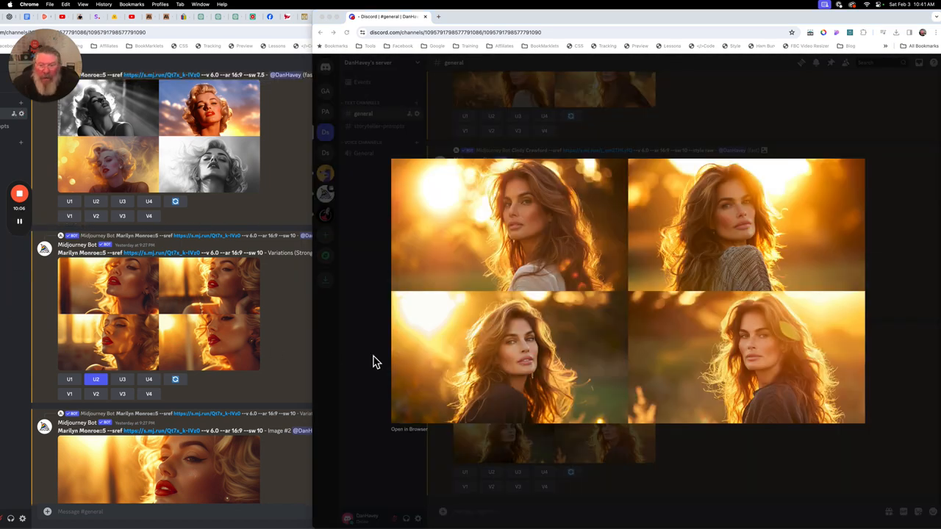
mouse_move(541, 365)
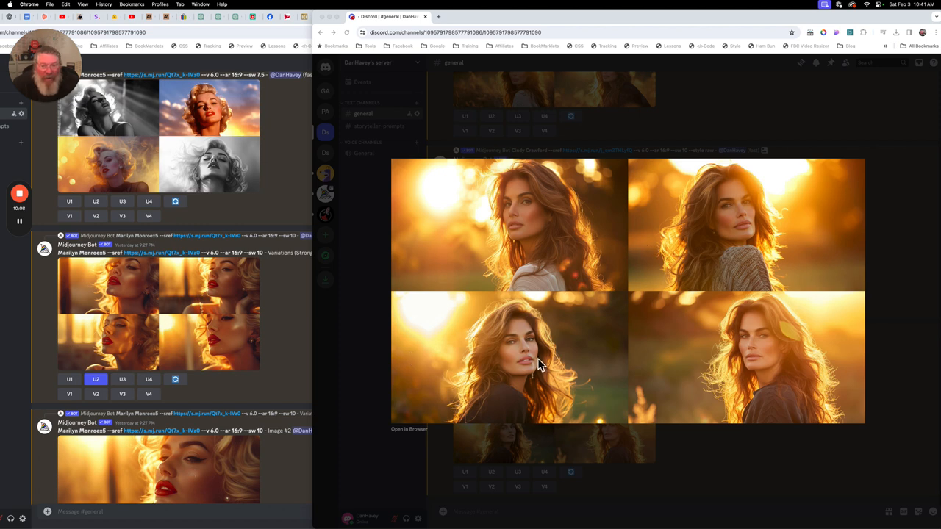
mouse_move(897, 272)
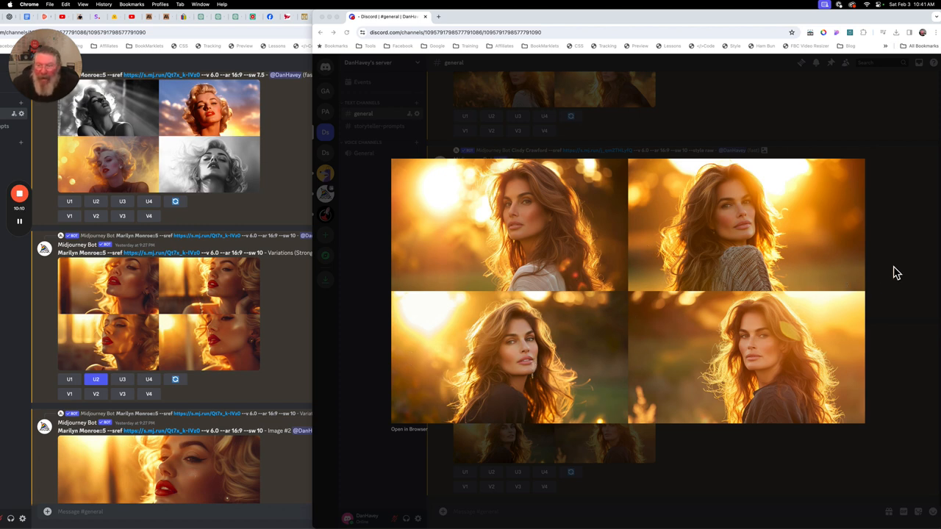
scroll("down", 3)
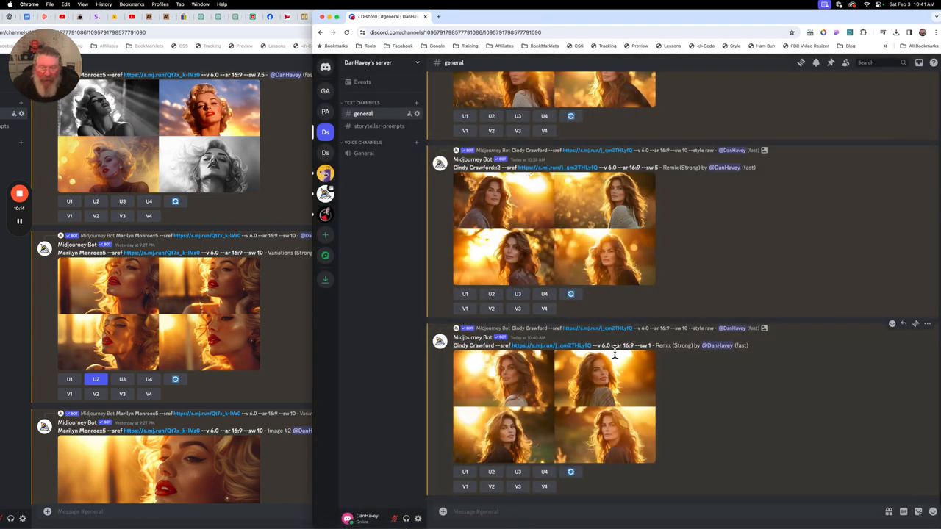
mouse_move(699, 368)
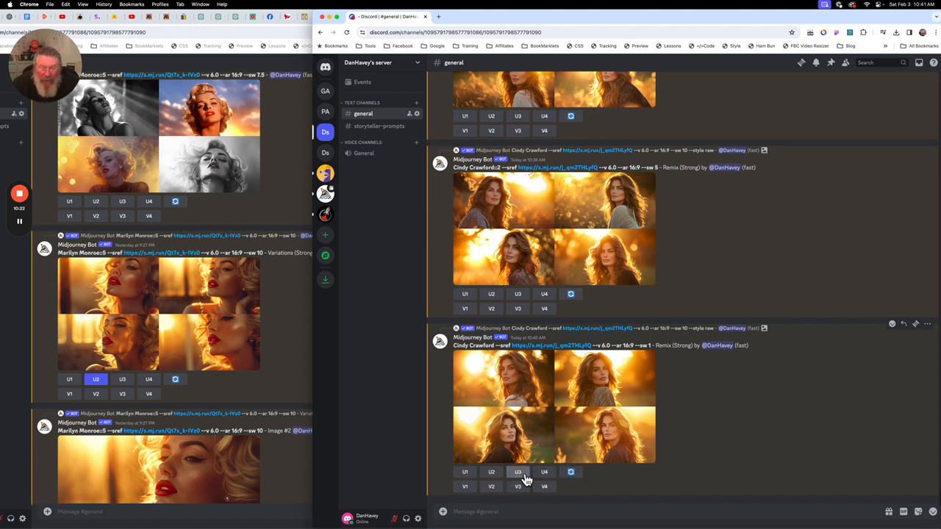
Upscale image #3 of the strong-remix Cindy Crawford grid with U3
left_click(517, 472)
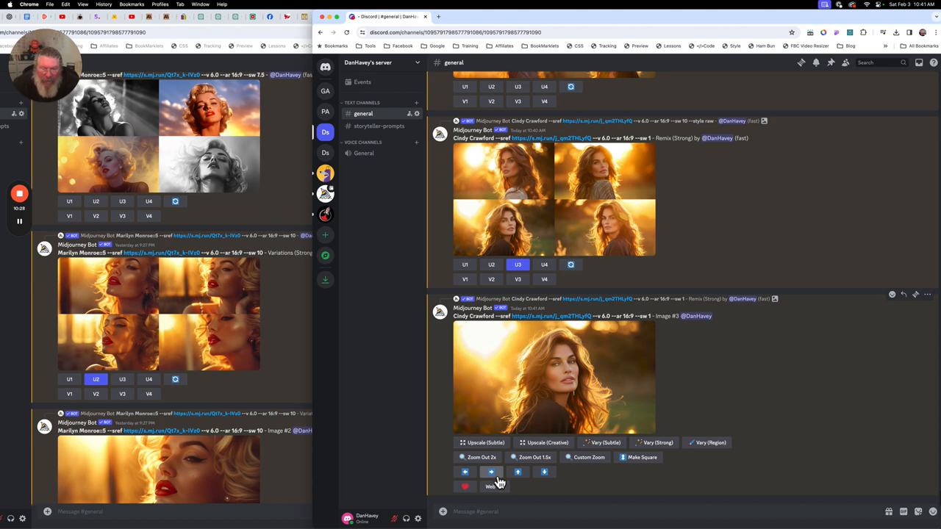
Pan the upscaled Cindy Crawford sunset portrait to the right and submit the request
left_click(491, 472)
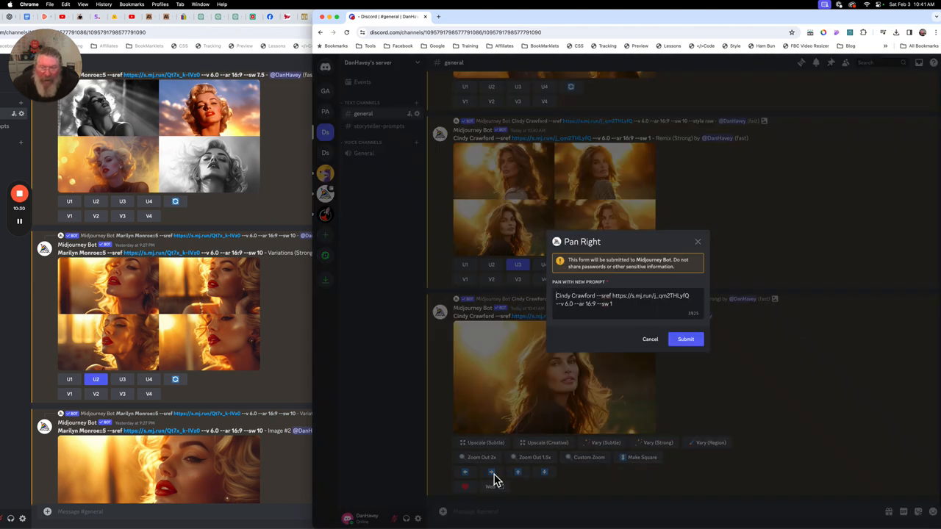
left_click(685, 338)
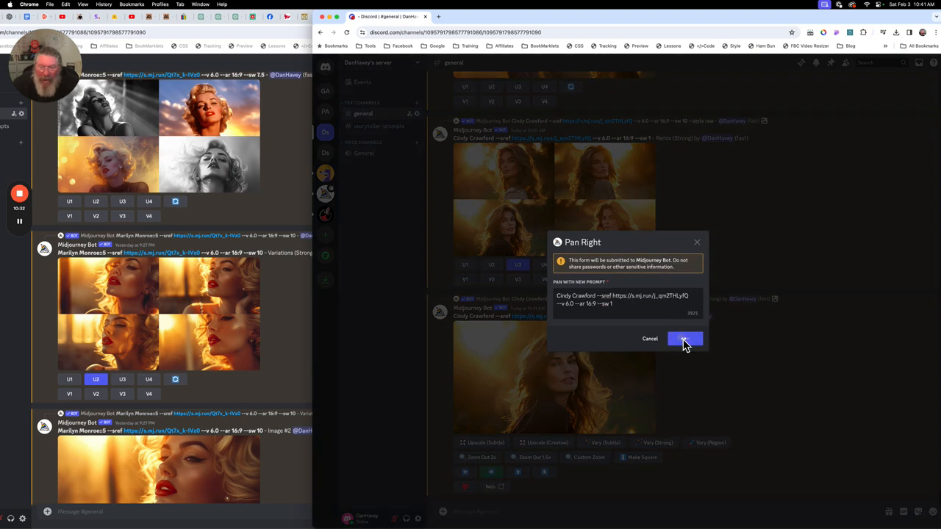
left_click(685, 338)
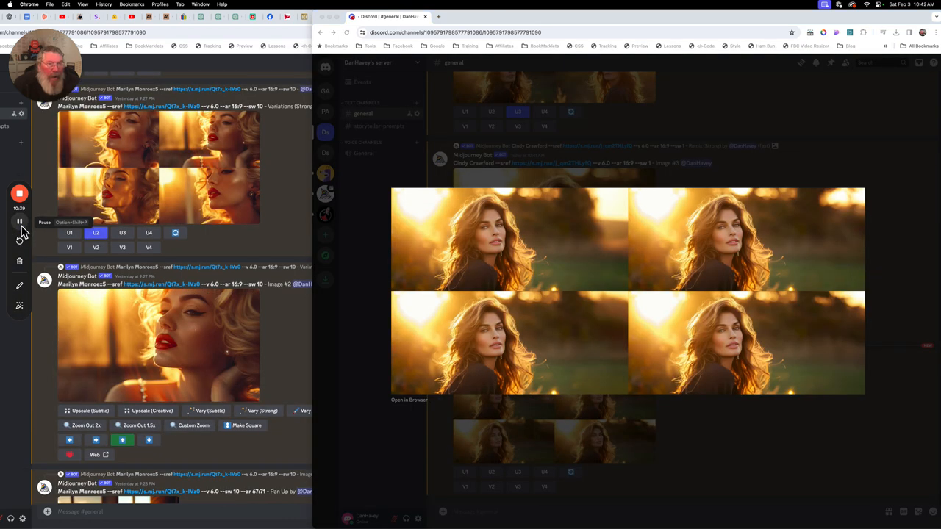
mouse_move(759, 238)
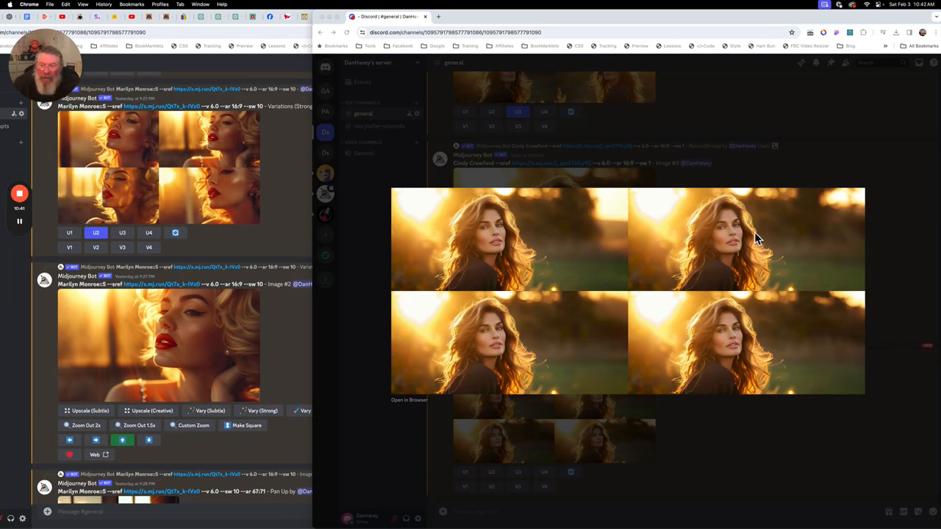
mouse_move(566, 341)
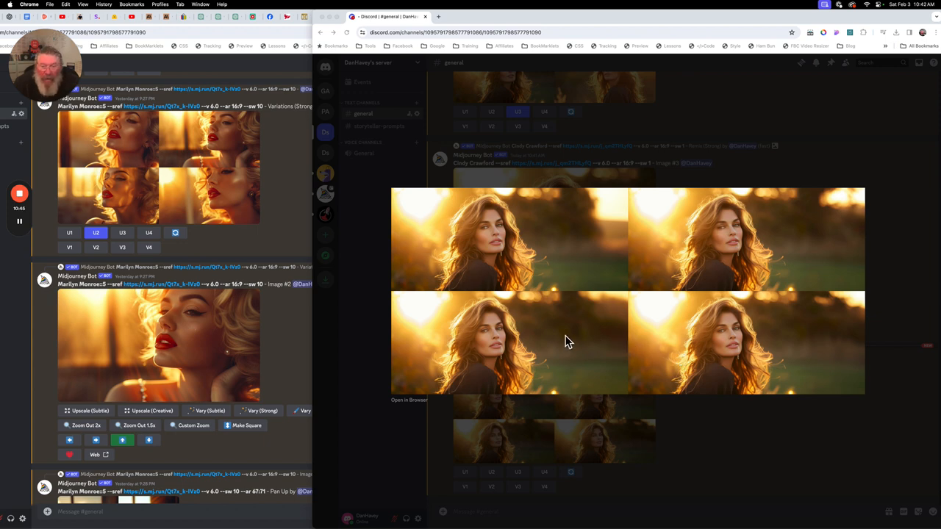
mouse_move(573, 342)
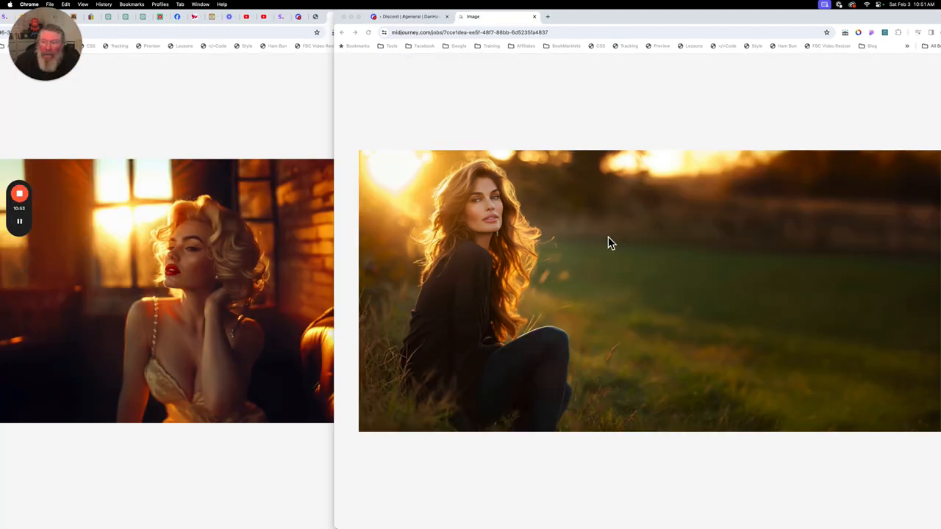
mouse_move(859, 250)
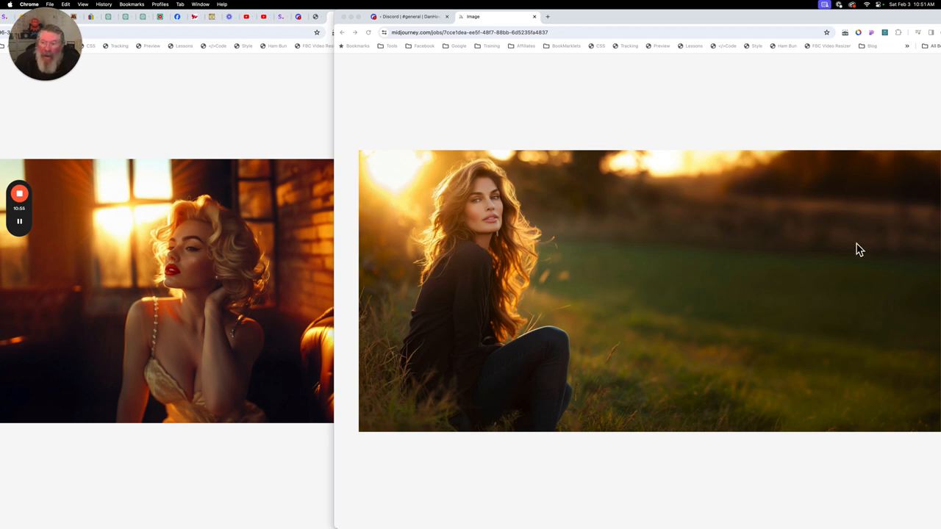
mouse_move(341, 331)
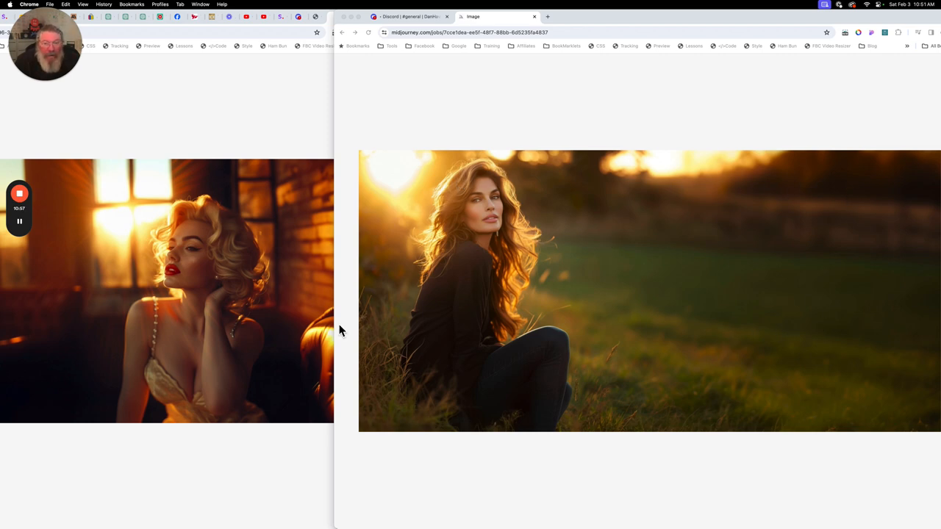
mouse_move(896, 337)
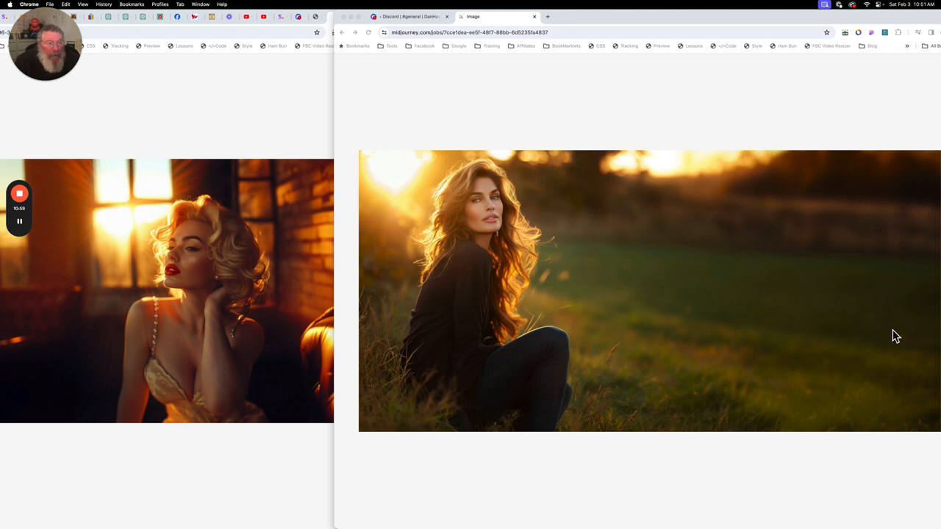
mouse_move(457, 130)
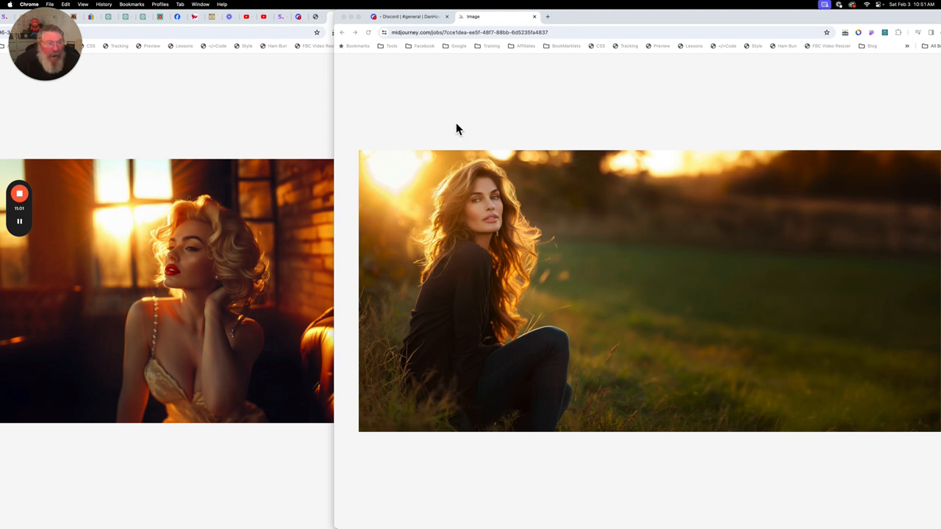
mouse_move(614, 385)
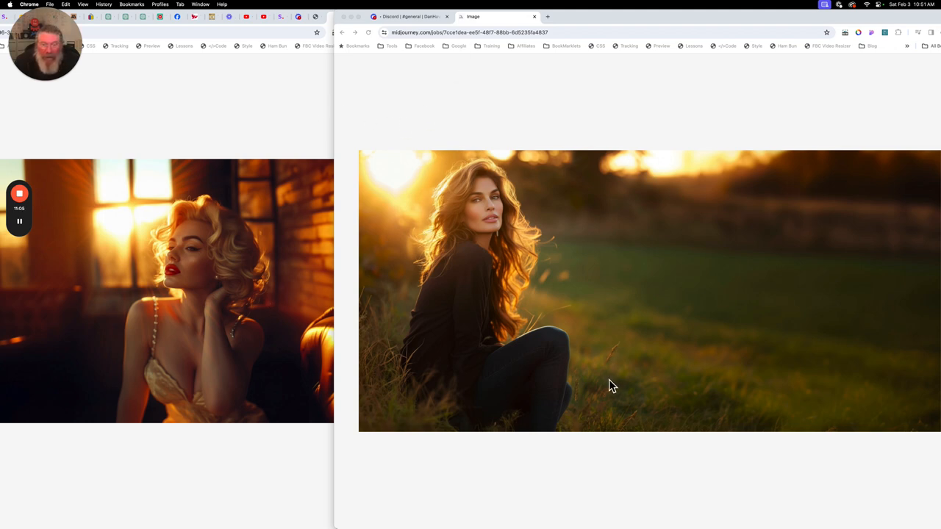
mouse_move(581, 280)
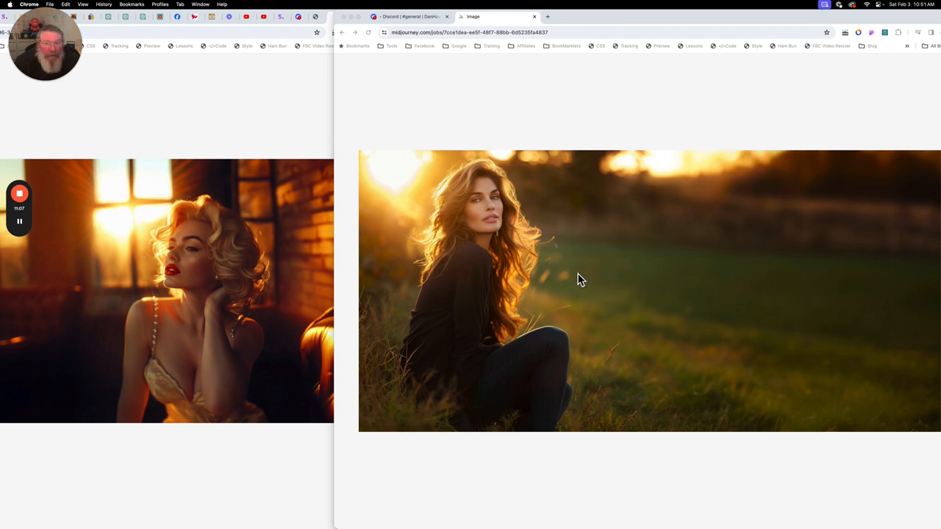
mouse_move(315, 276)
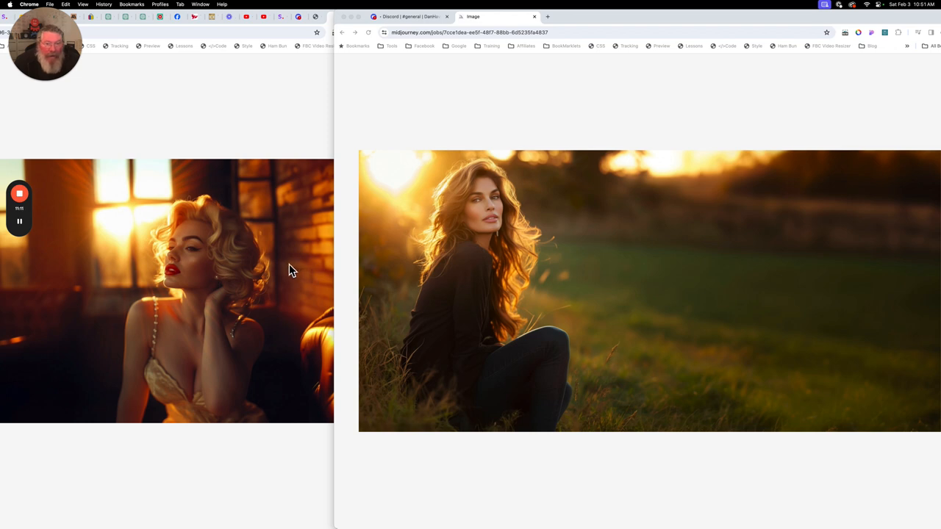
mouse_move(227, 281)
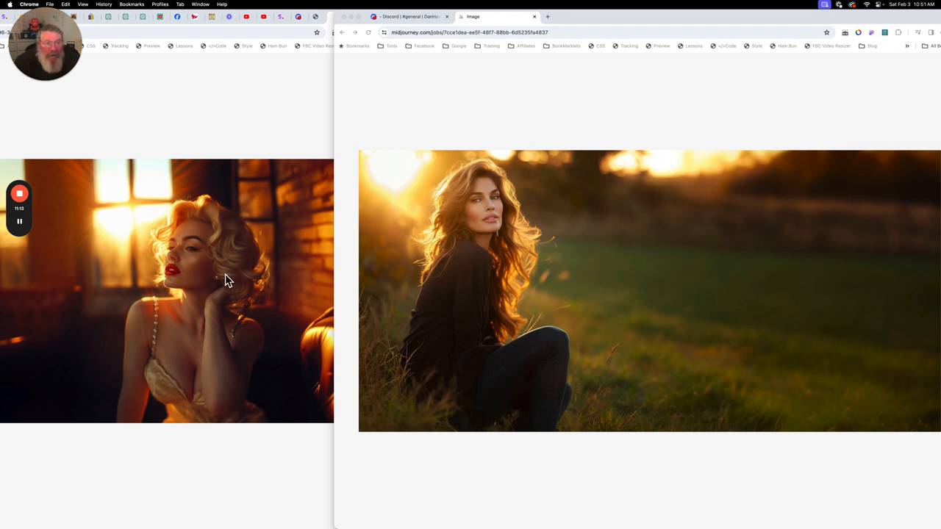
mouse_move(204, 277)
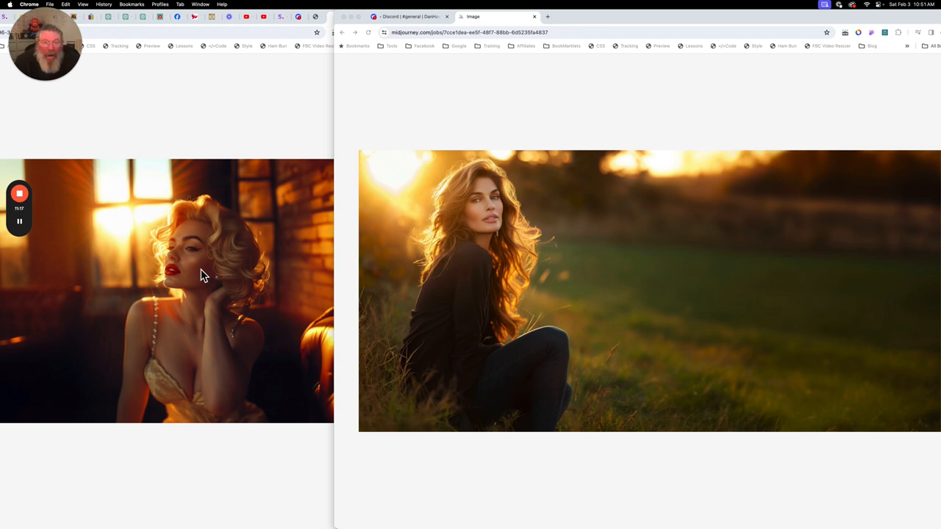
mouse_move(214, 258)
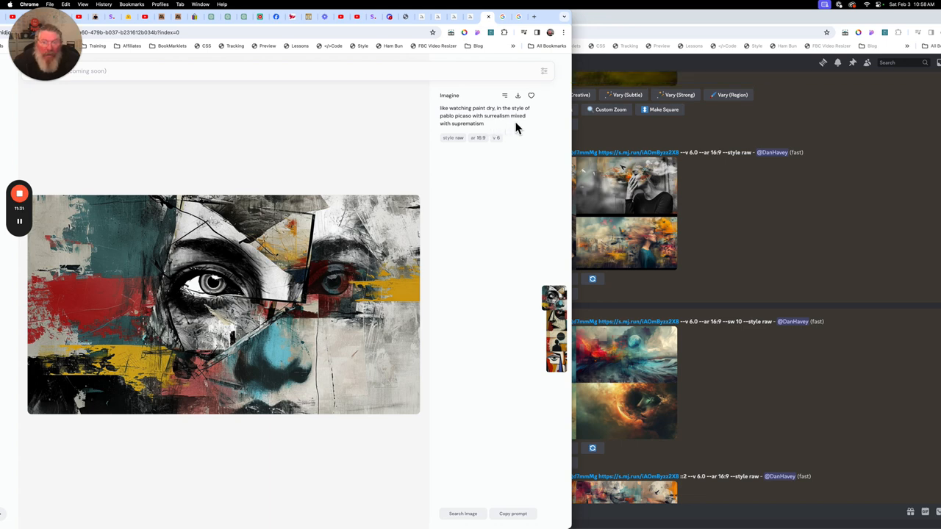
mouse_move(476, 135)
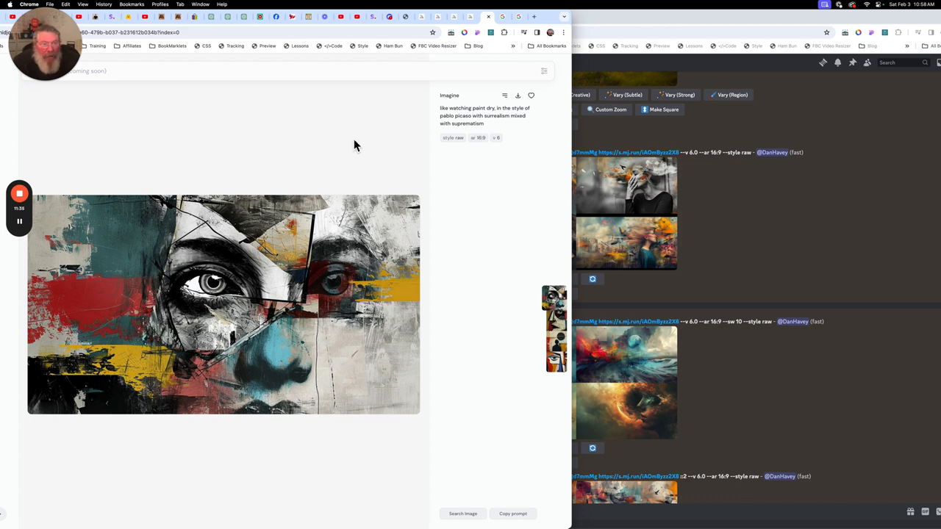
mouse_move(246, 268)
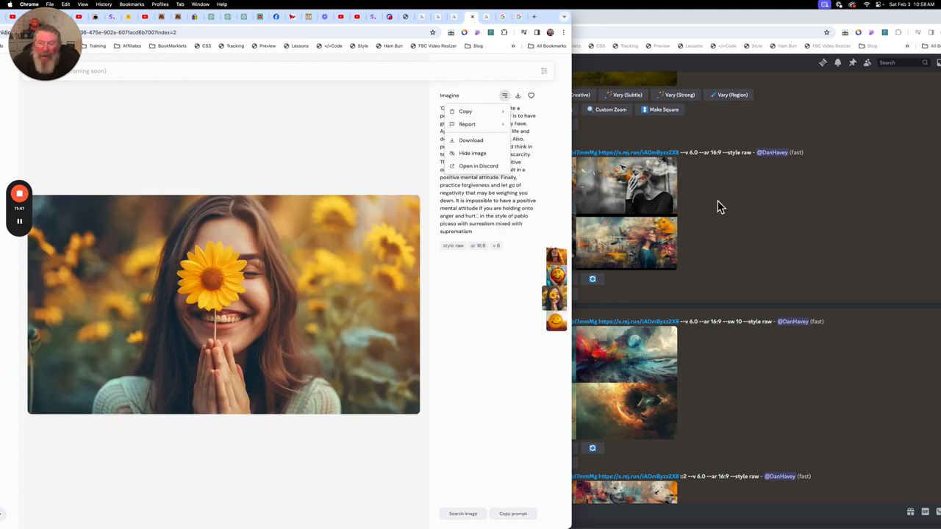
Switch from the Picasso/suprematism collage face to the smiling woman with a sunflower
left_click(480, 165)
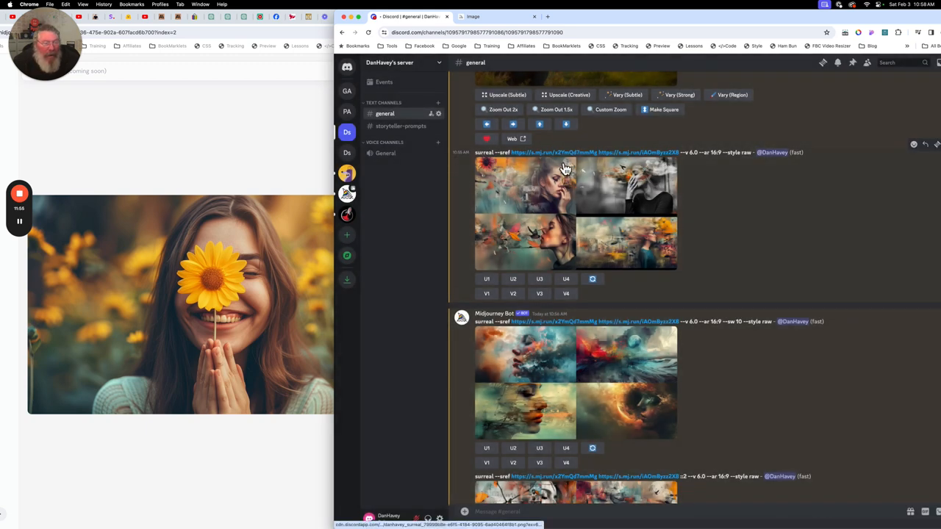
mouse_move(601, 195)
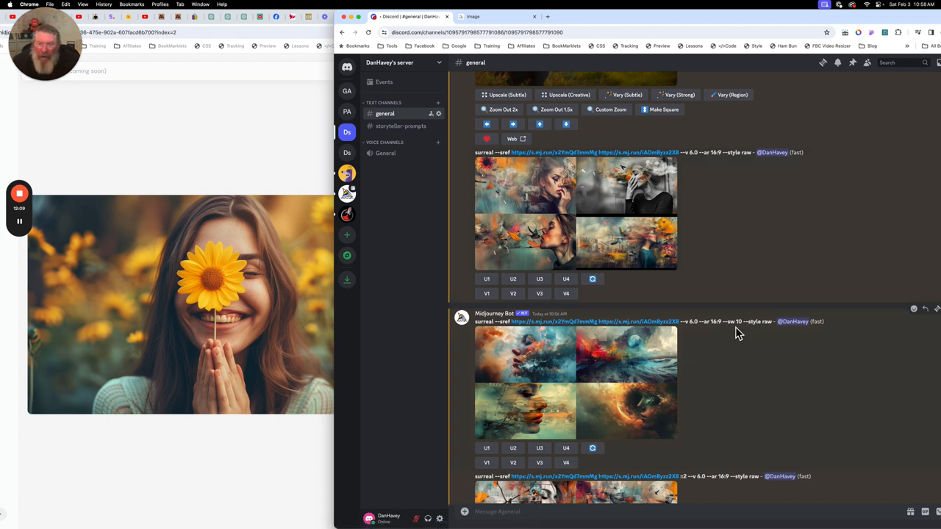
mouse_move(593, 394)
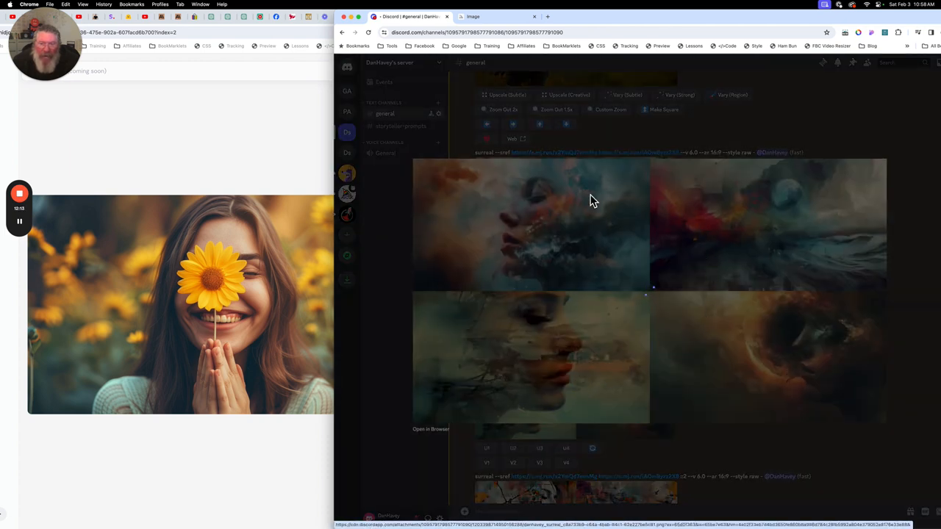
mouse_move(556, 171)
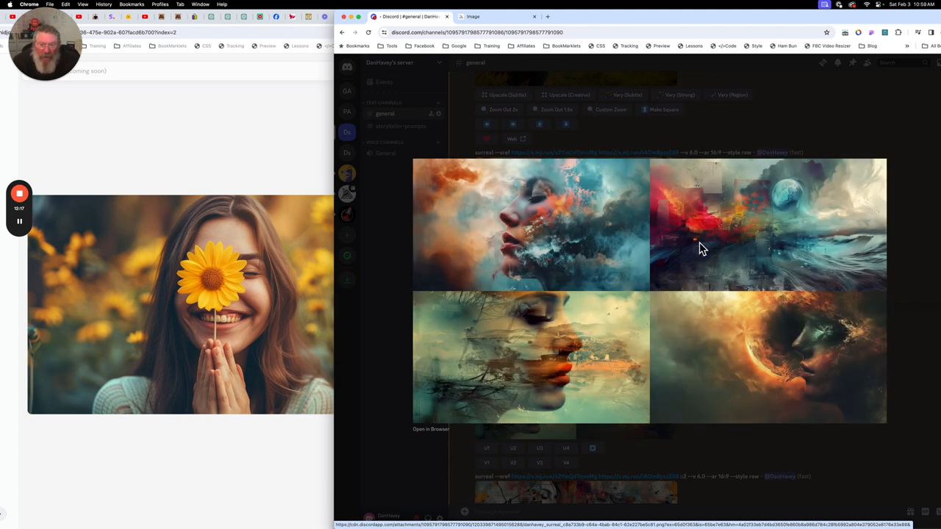
mouse_move(693, 169)
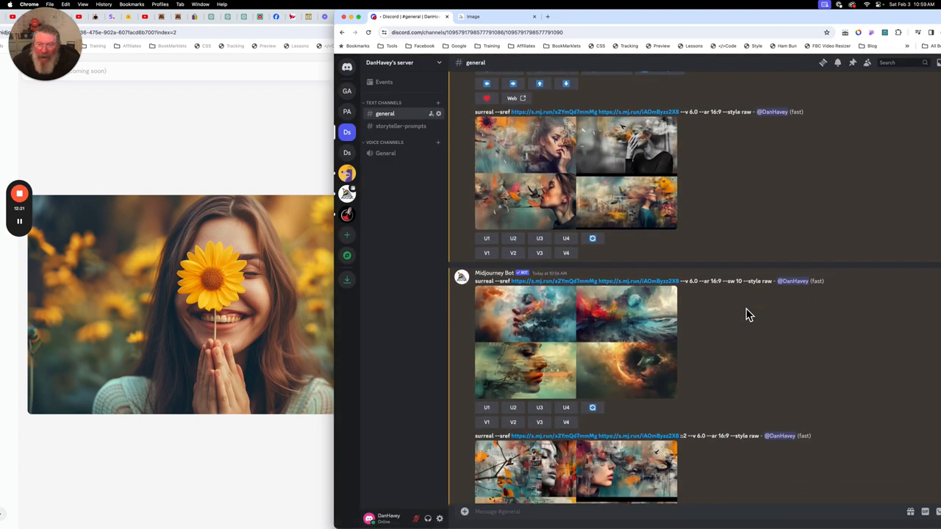
Enlarge the latest mashup grid of women among flowers, butterflies and smoke
scroll("down", 3)
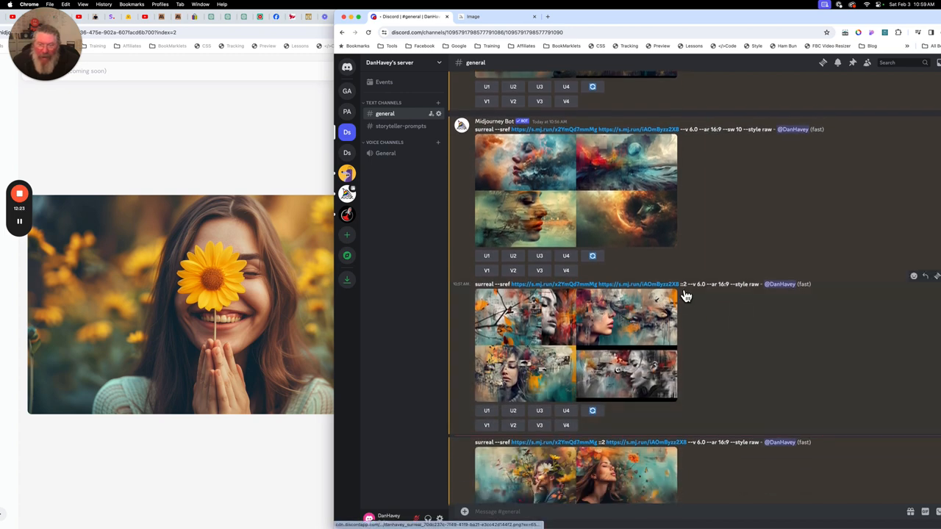
mouse_move(625, 292)
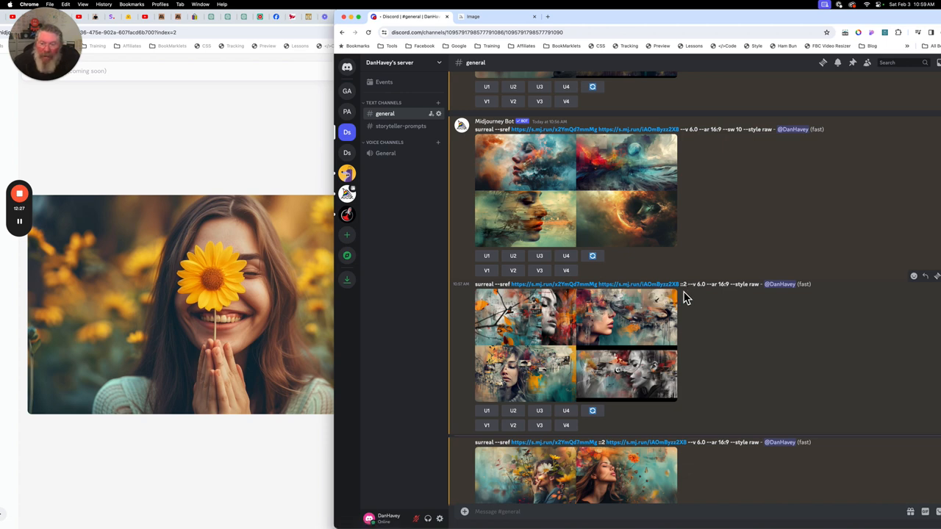
mouse_move(639, 294)
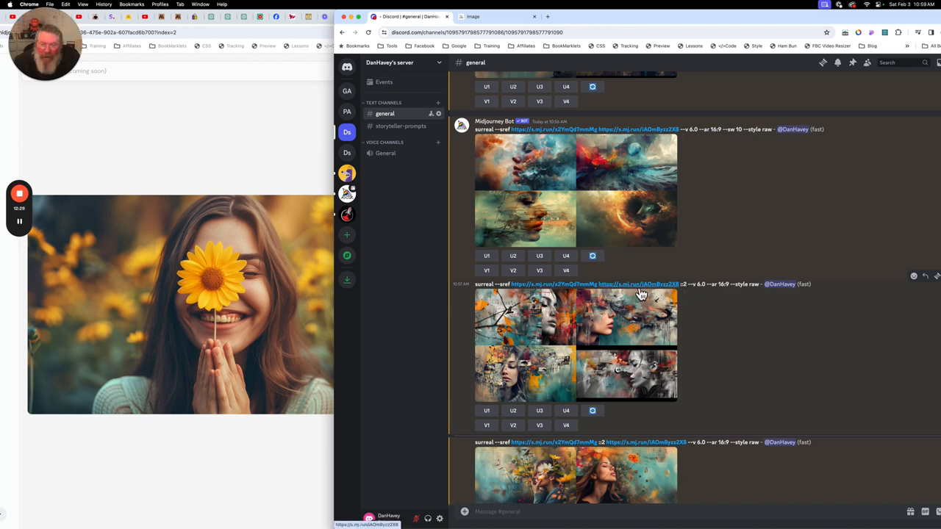
scroll("down", 3)
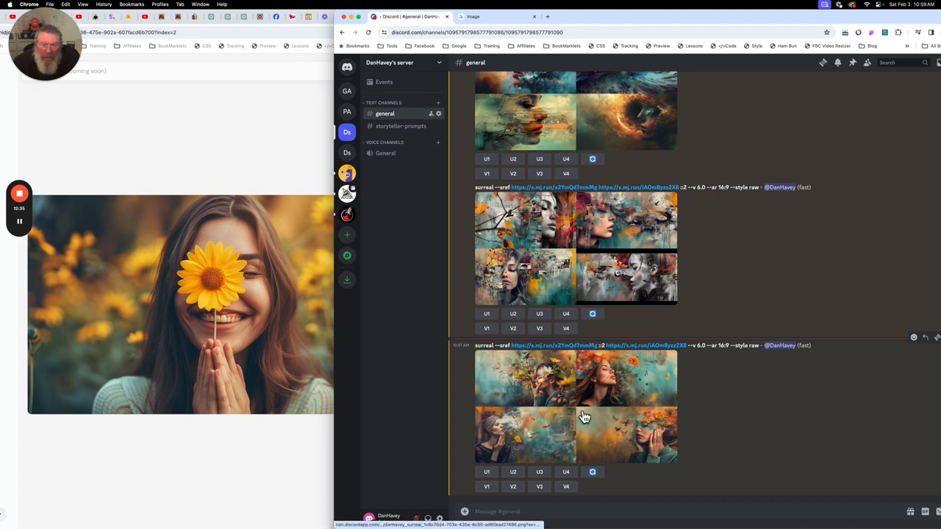
left_click(576, 404)
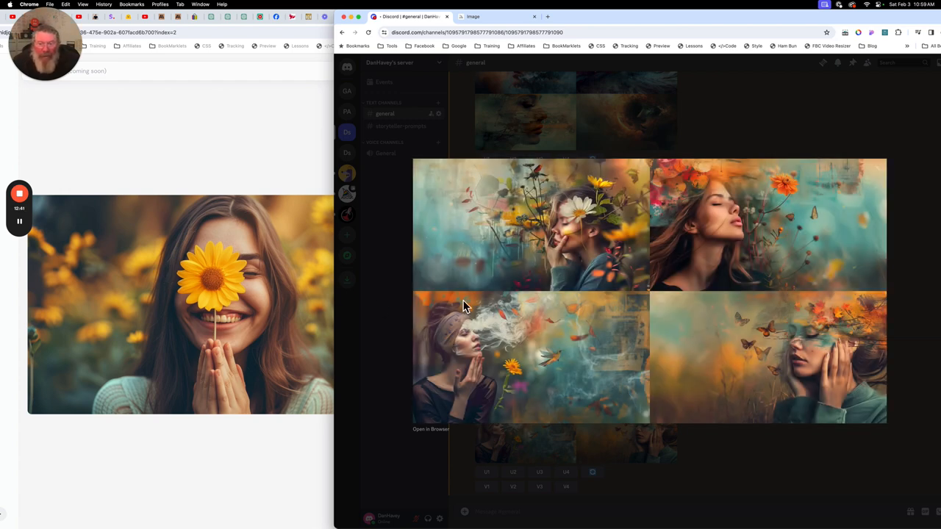
mouse_move(541, 185)
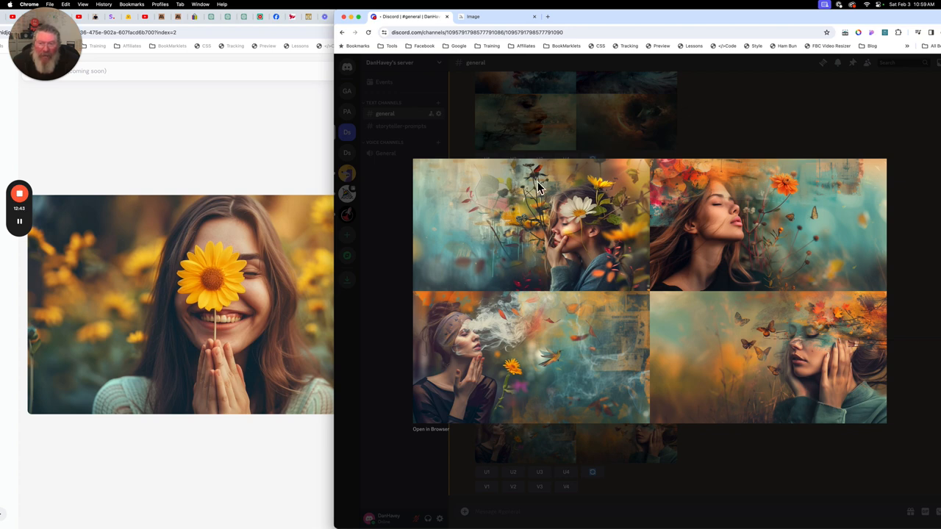
mouse_move(918, 270)
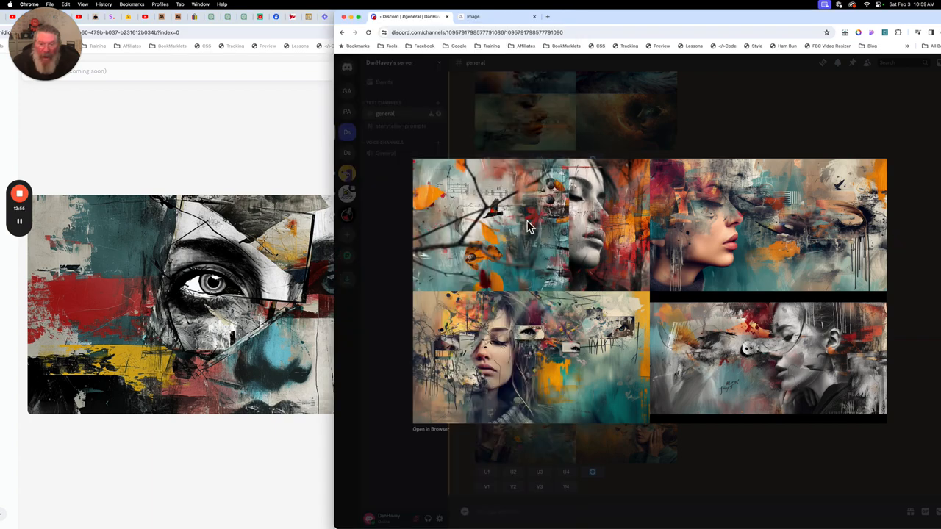
mouse_move(557, 390)
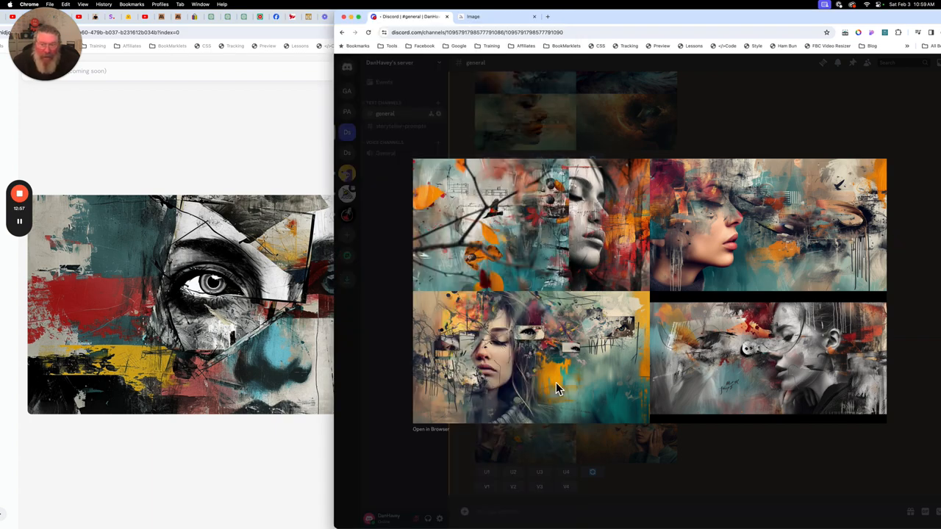
mouse_move(538, 244)
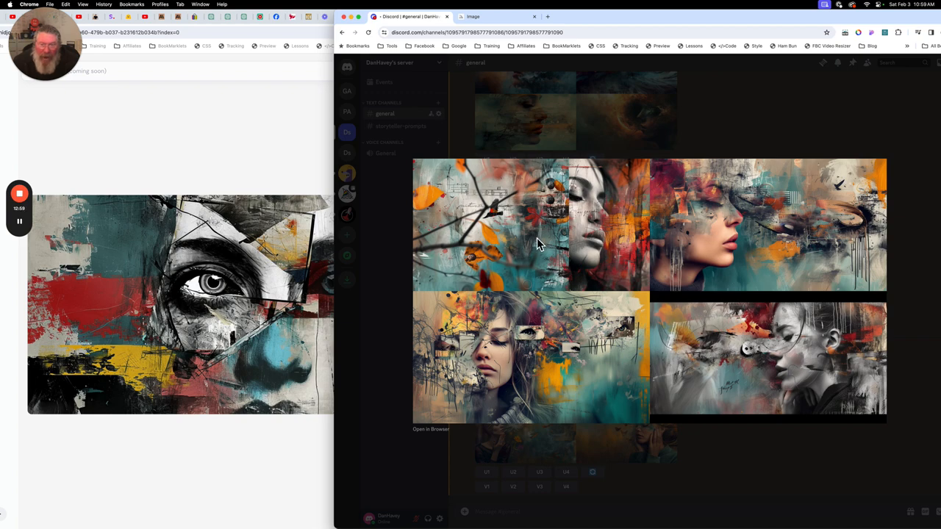
mouse_move(189, 271)
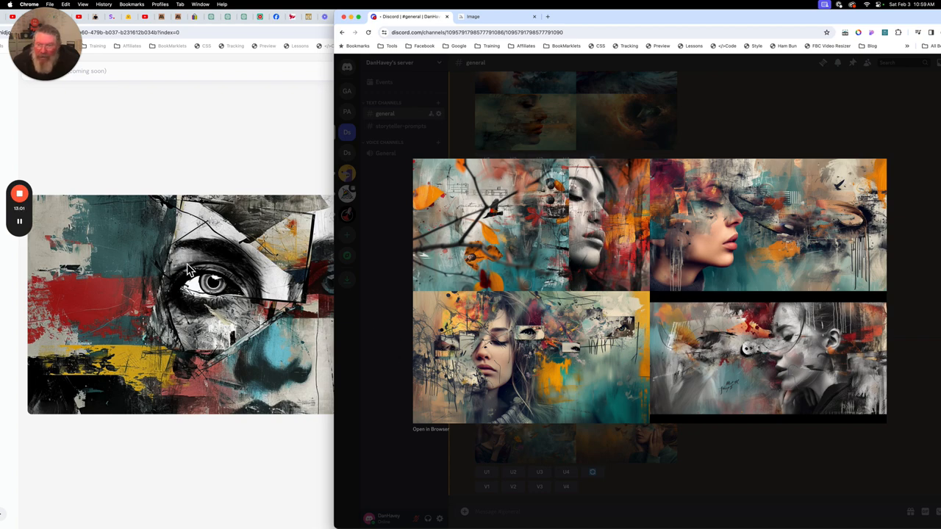
mouse_move(786, 244)
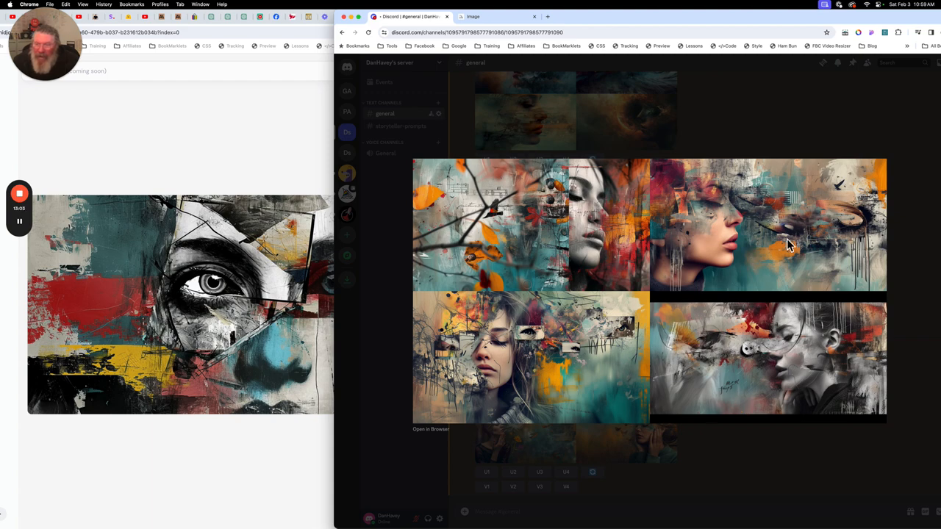
mouse_move(899, 213)
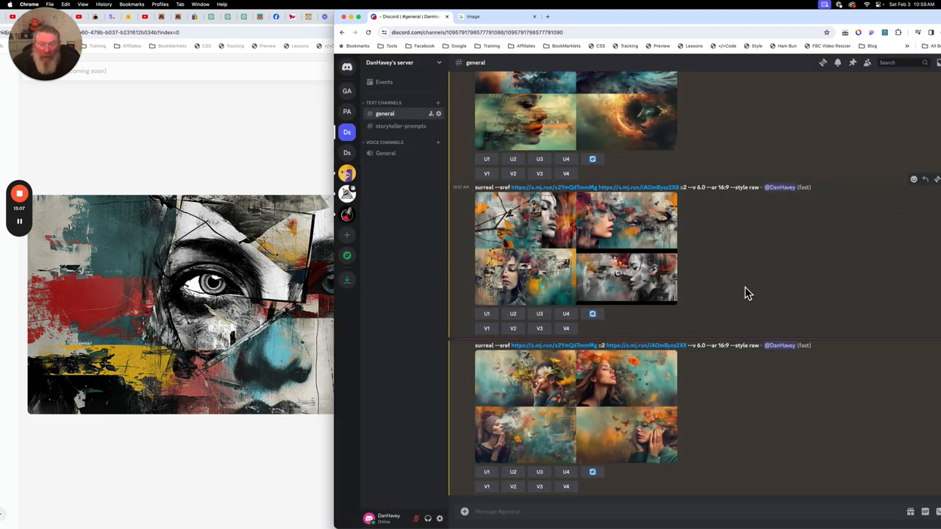
scroll("up", 3)
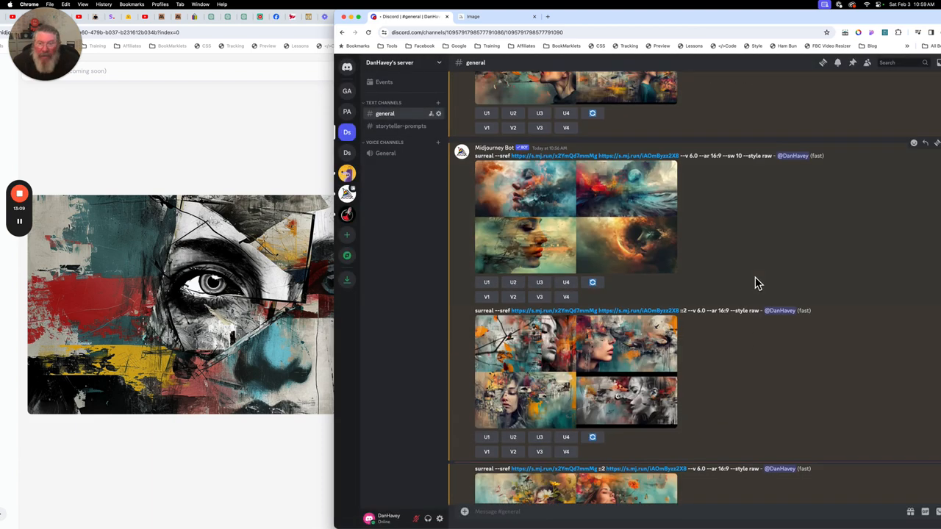
scroll("up", 3)
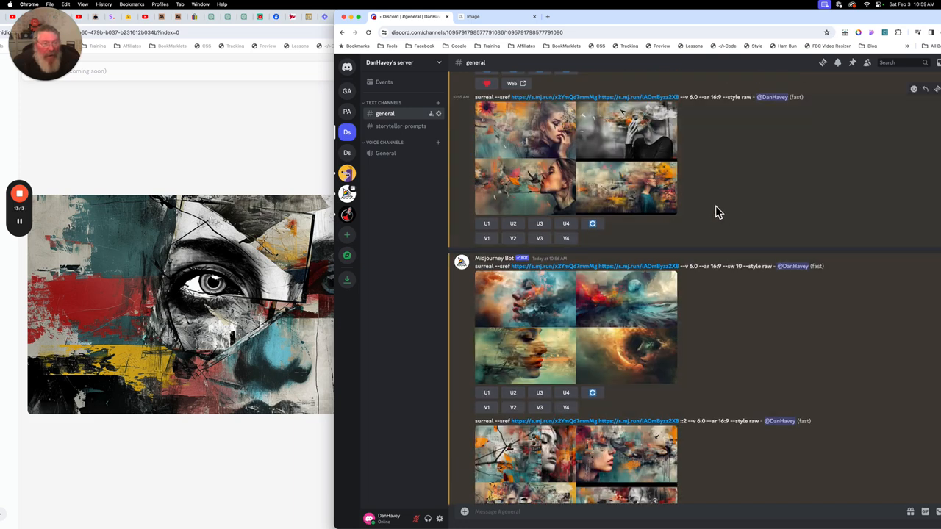
mouse_move(438, 213)
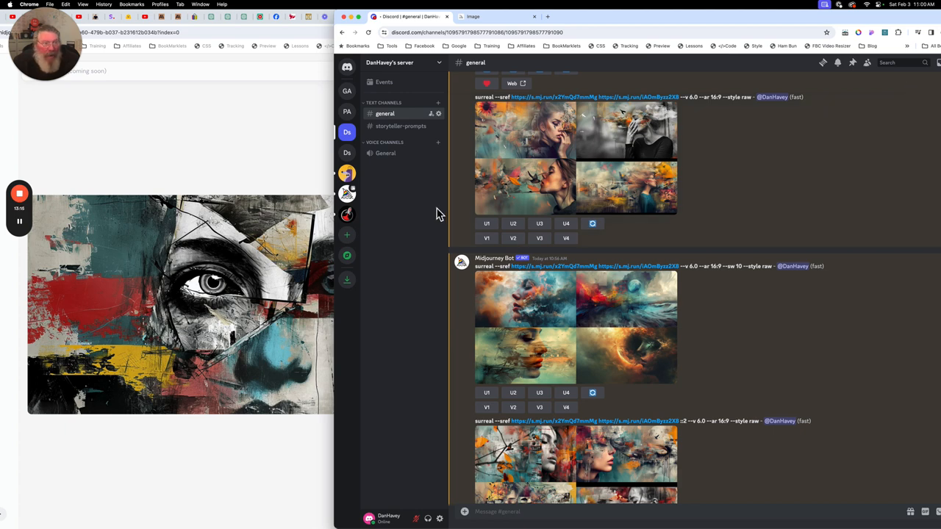